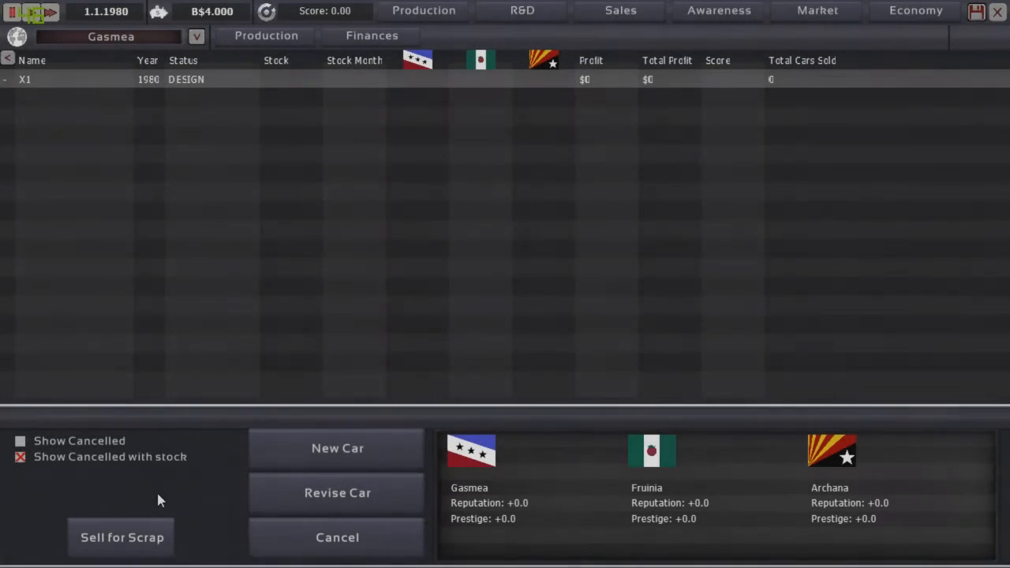
mouse_move(177, 234)
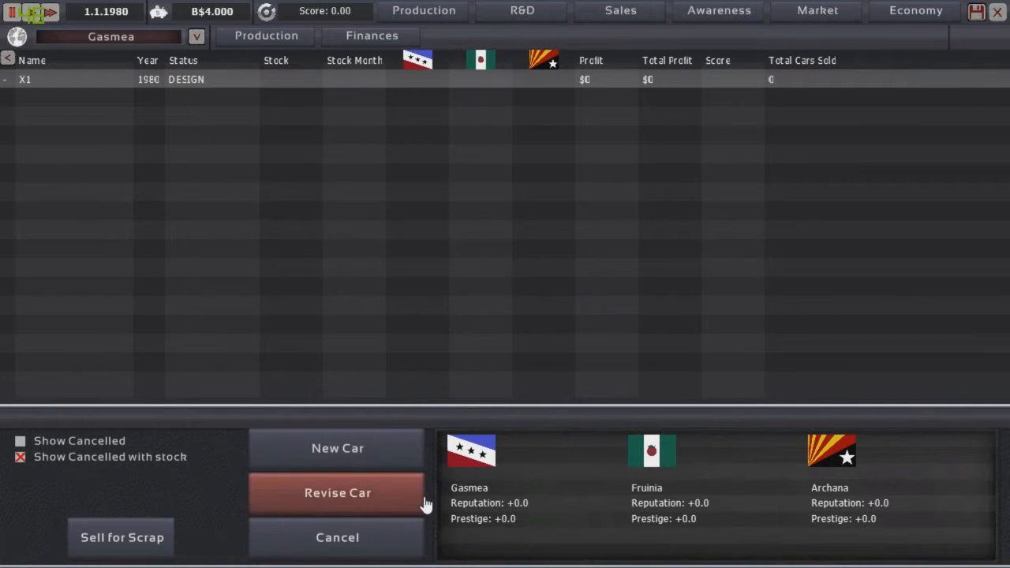
mouse_move(269, 322)
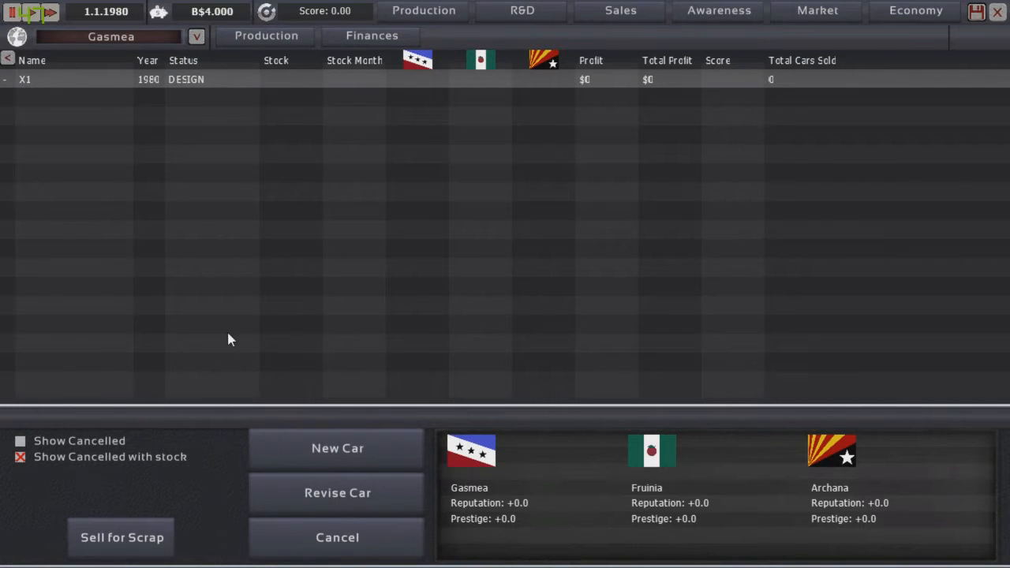
Select the X1 in production and start revising its design.
left_click(85, 78)
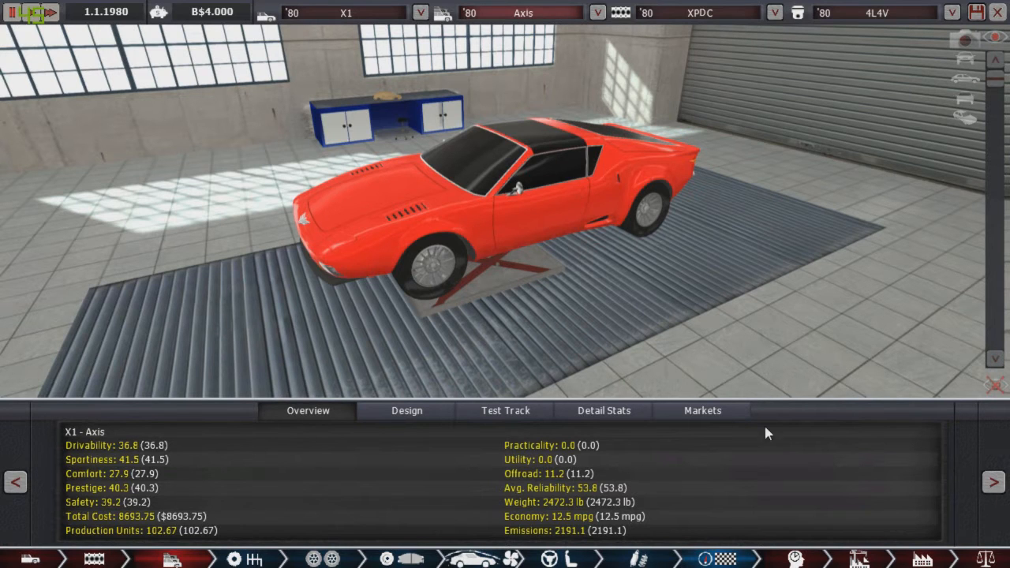
View how the X1 Axis scores in each market segment, including Hyper.
left_click(701, 411)
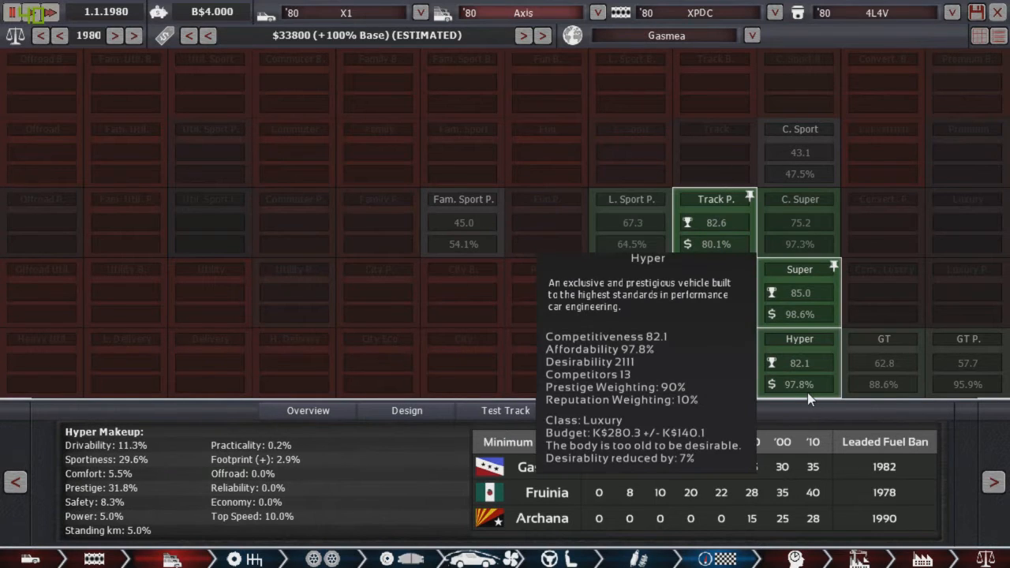
mouse_move(802, 281)
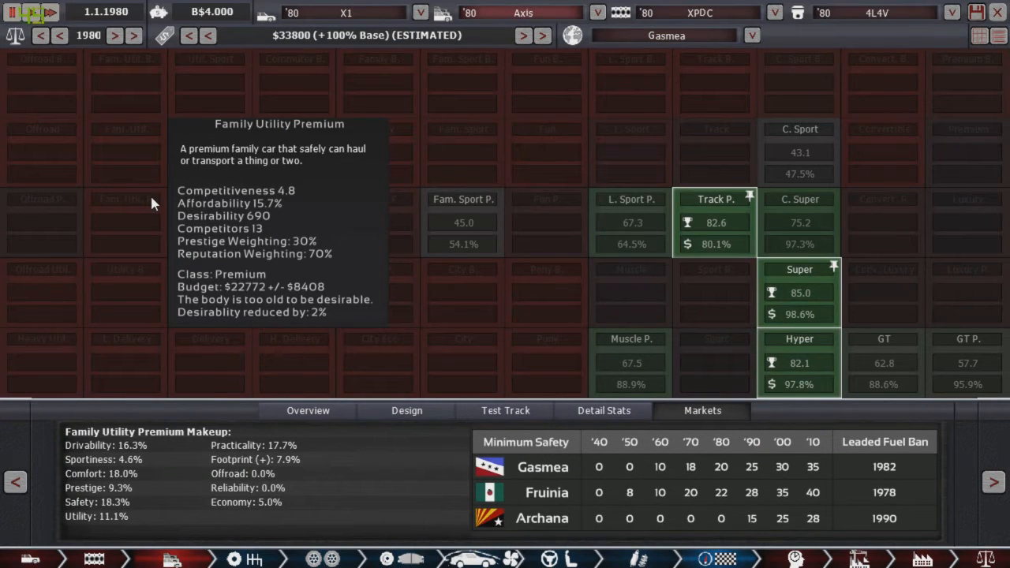
mouse_move(123, 210)
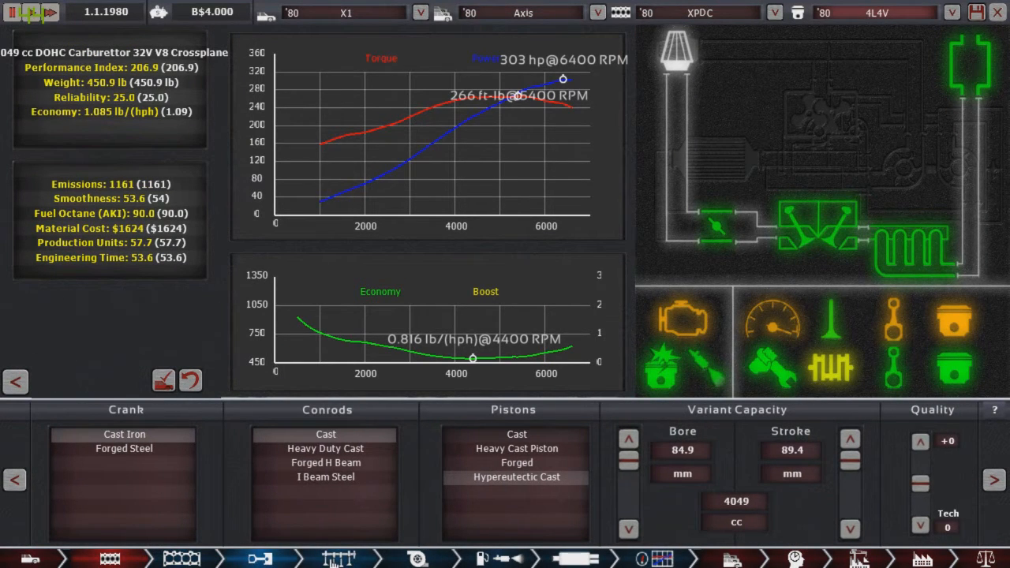
Raise the V8's fuel system quality to +4.
left_click(345, 555)
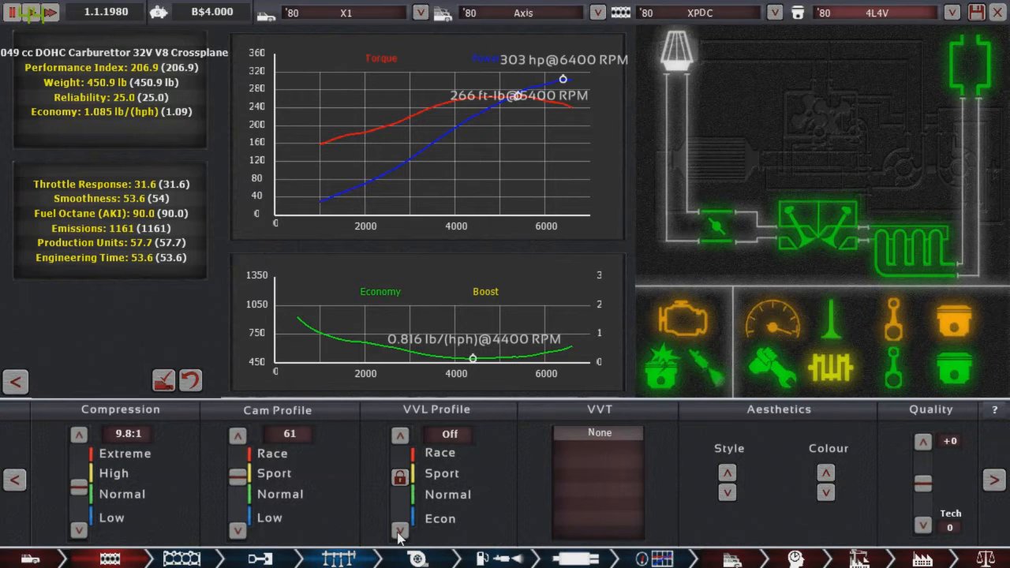
mouse_move(856, 460)
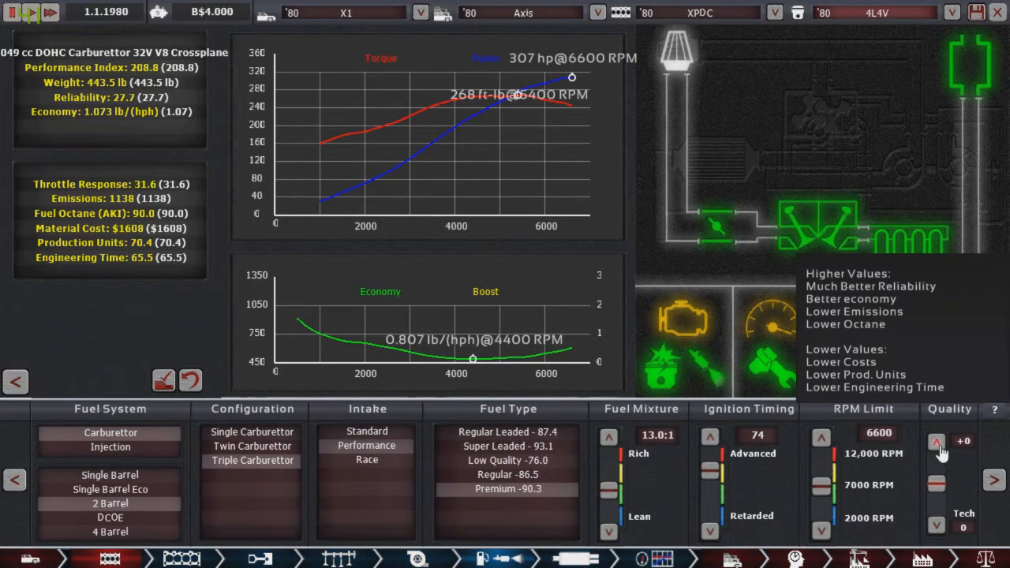
left_click(934, 439)
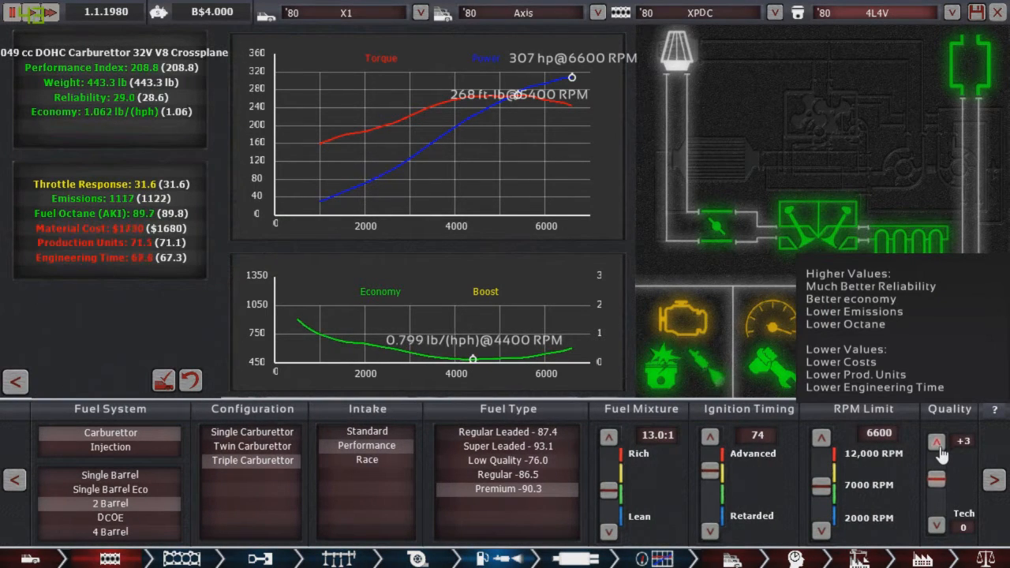
left_click(934, 437)
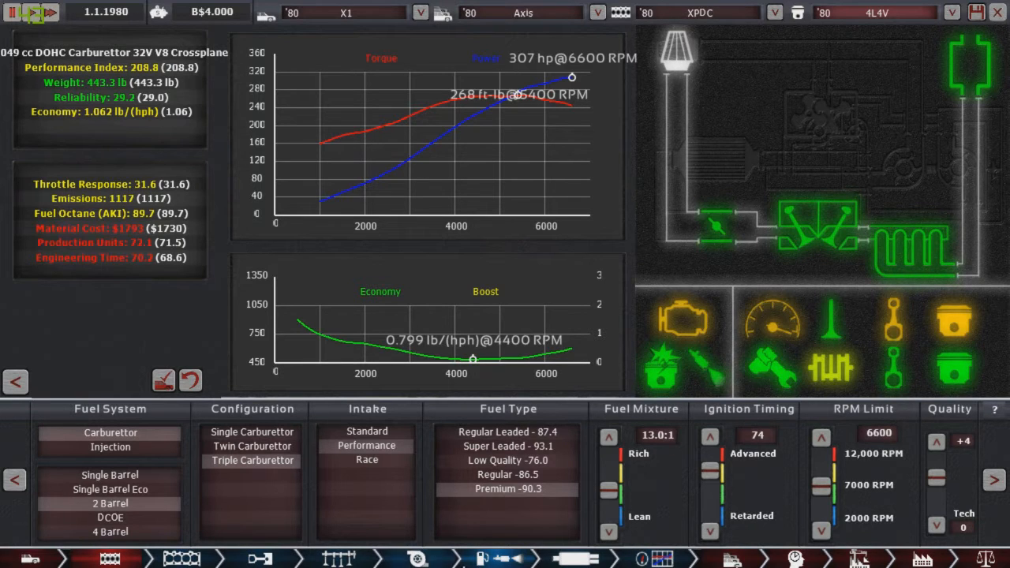
left_click(566, 558)
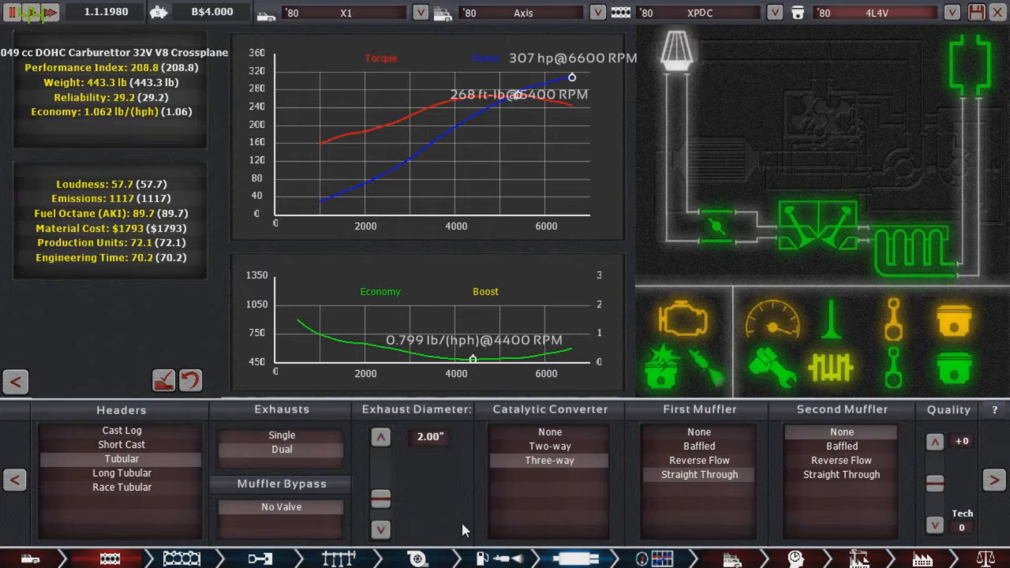
mouse_move(933, 442)
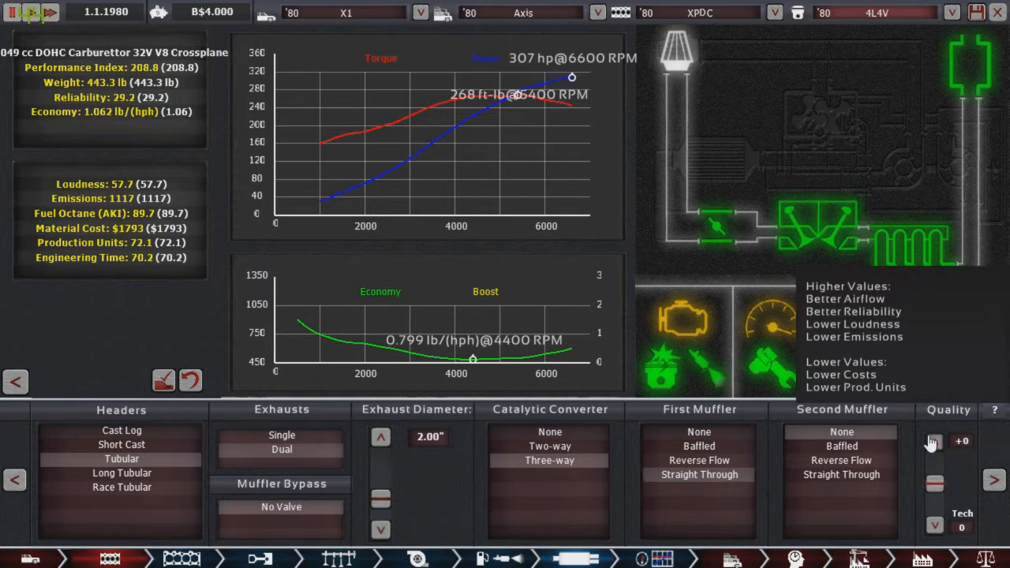
Raise the V8's exhaust quality three steps.
left_click(935, 439)
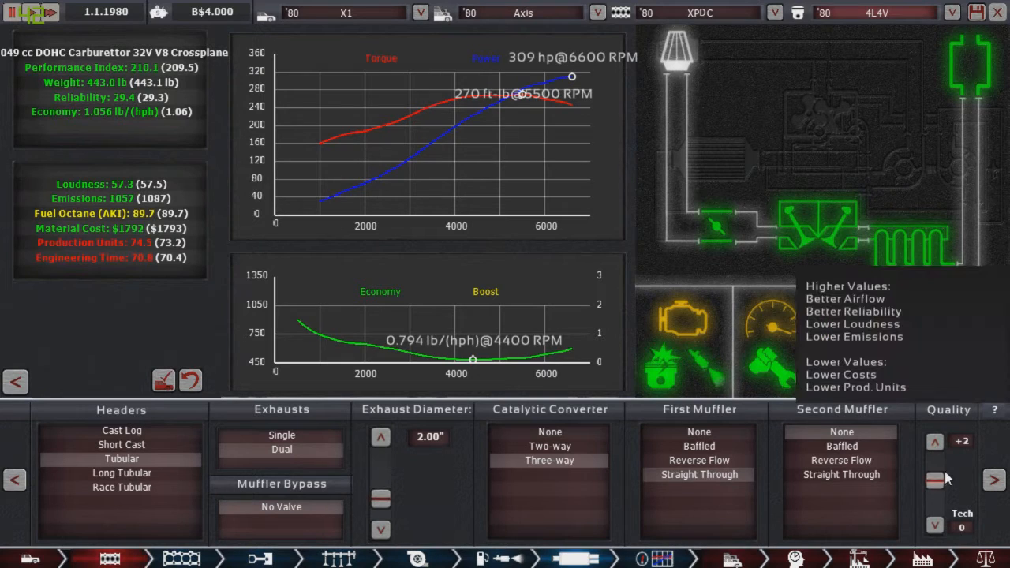
left_click(934, 442)
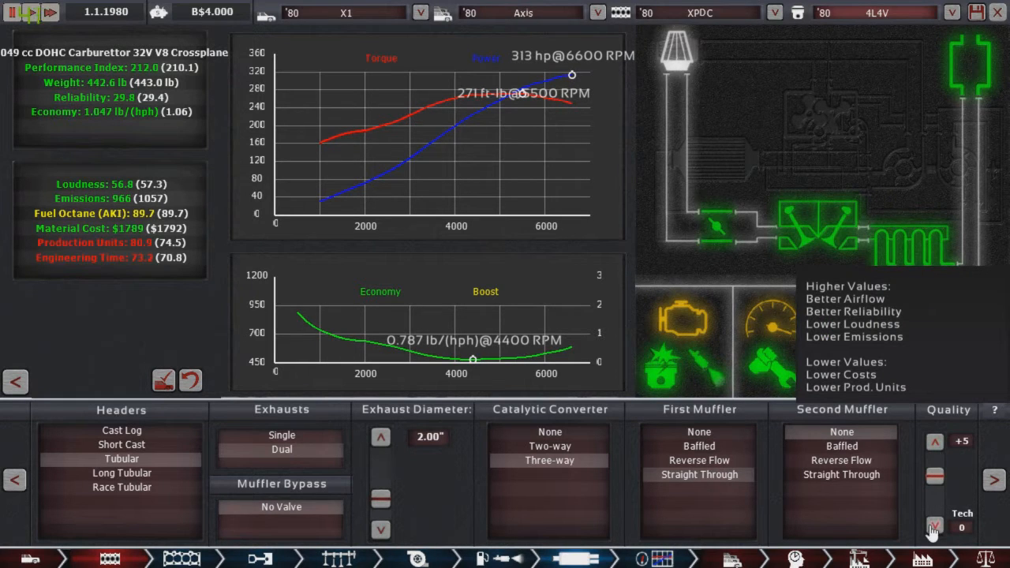
left_click(938, 520)
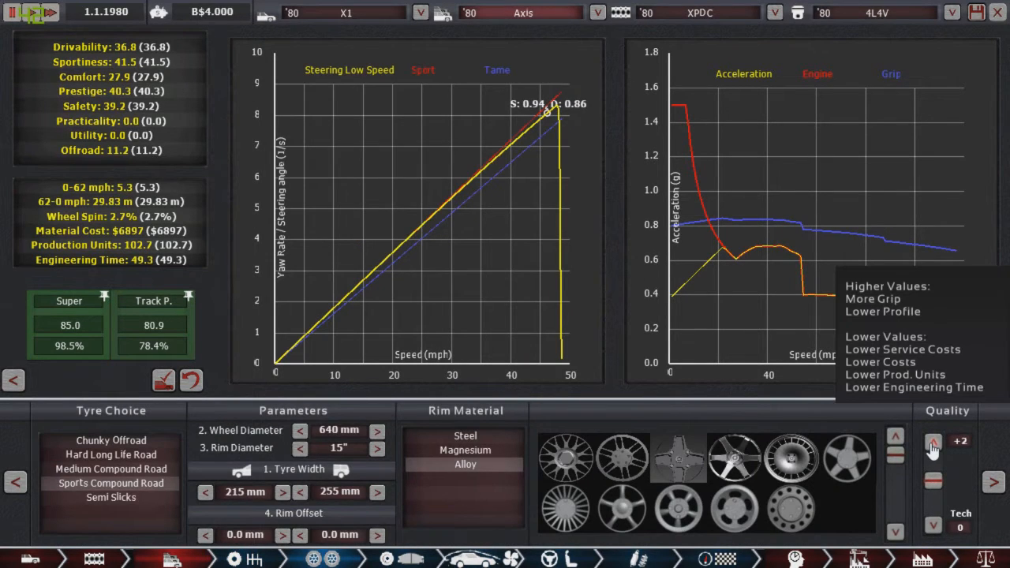
Raise wheel and tyre quality to +3 and brake quality to +5.
left_click(931, 449)
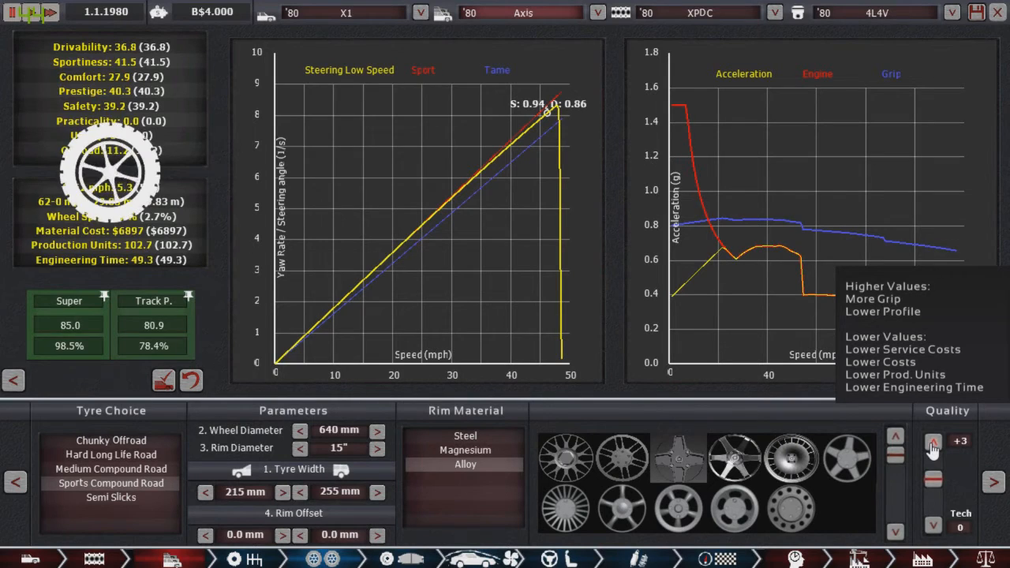
left_click(931, 445)
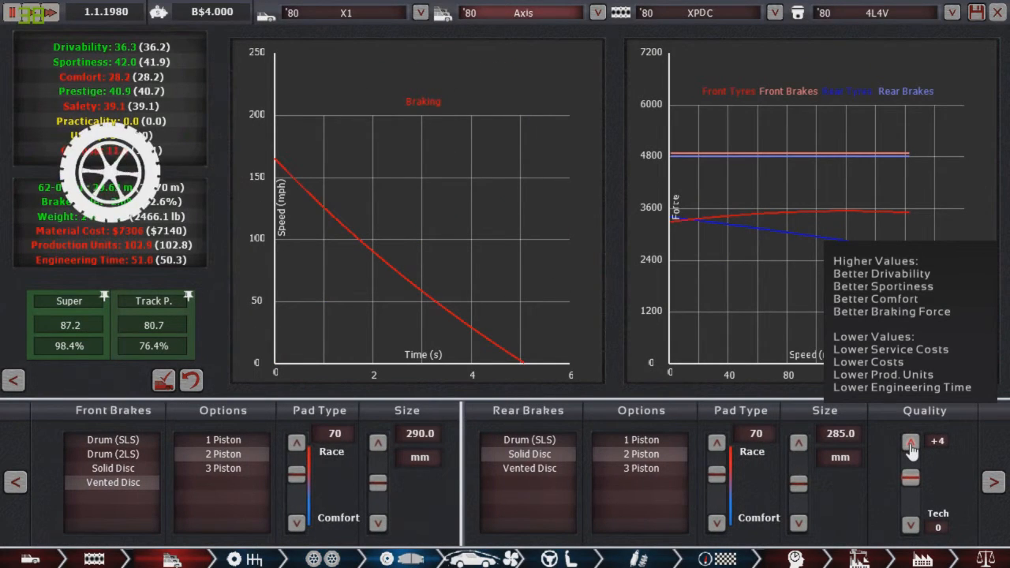
left_click(909, 448)
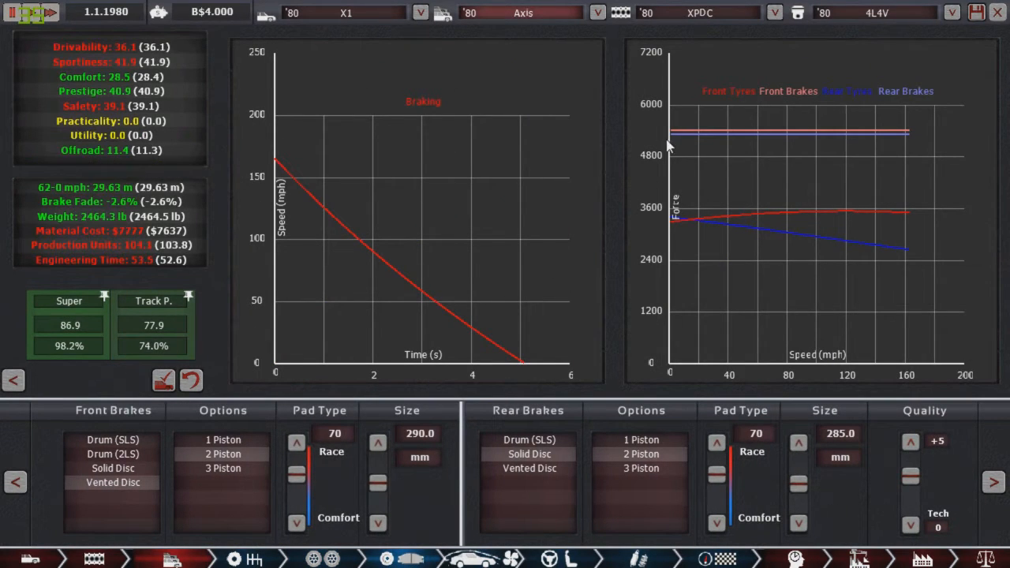
mouse_move(922, 139)
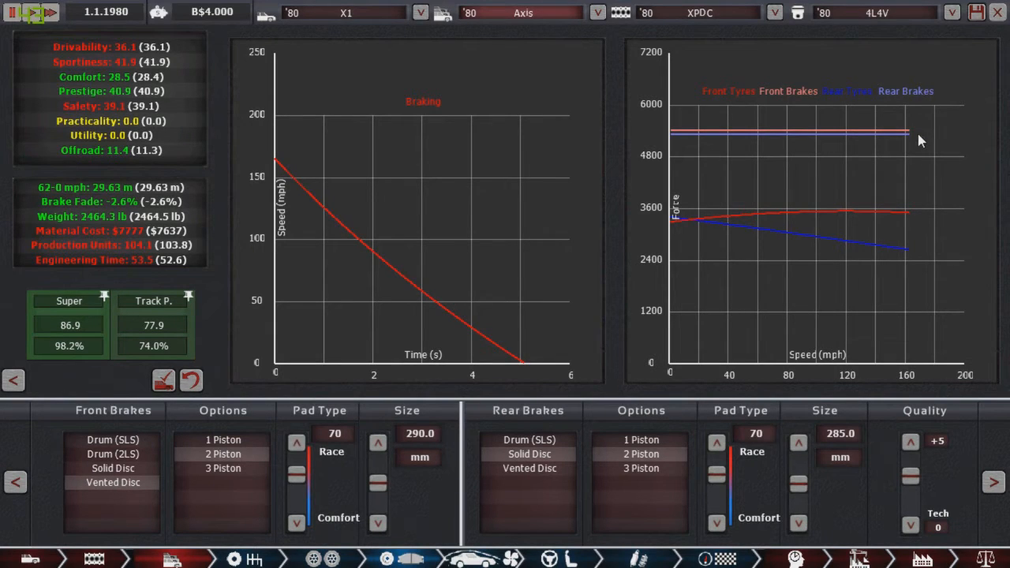
mouse_move(858, 230)
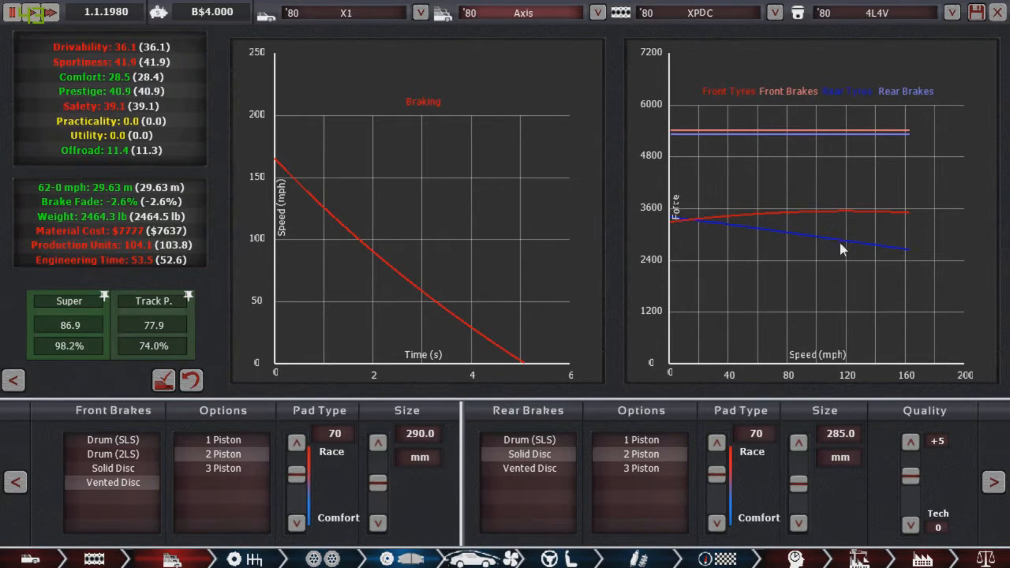
mouse_move(858, 280)
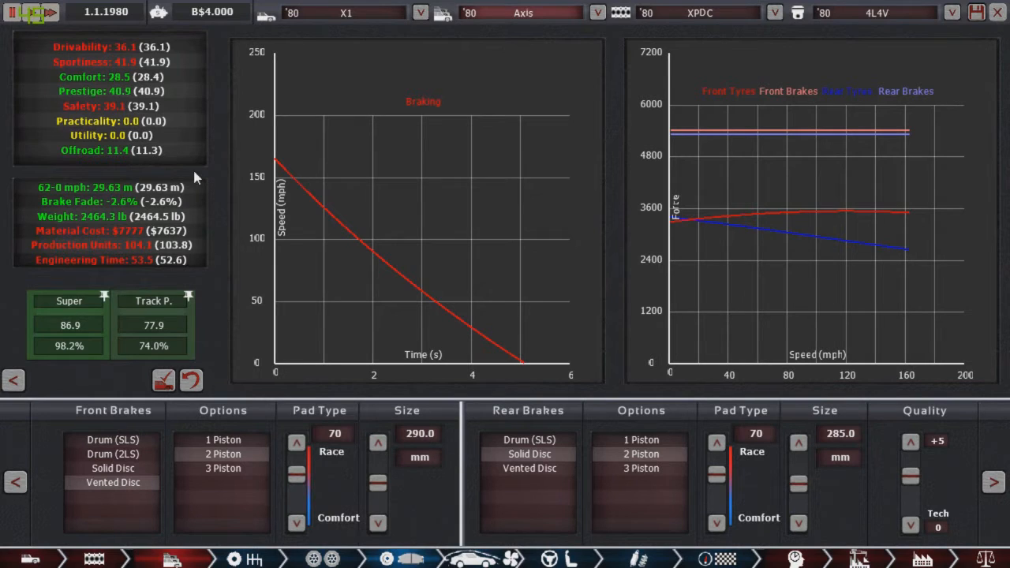
mouse_move(123, 229)
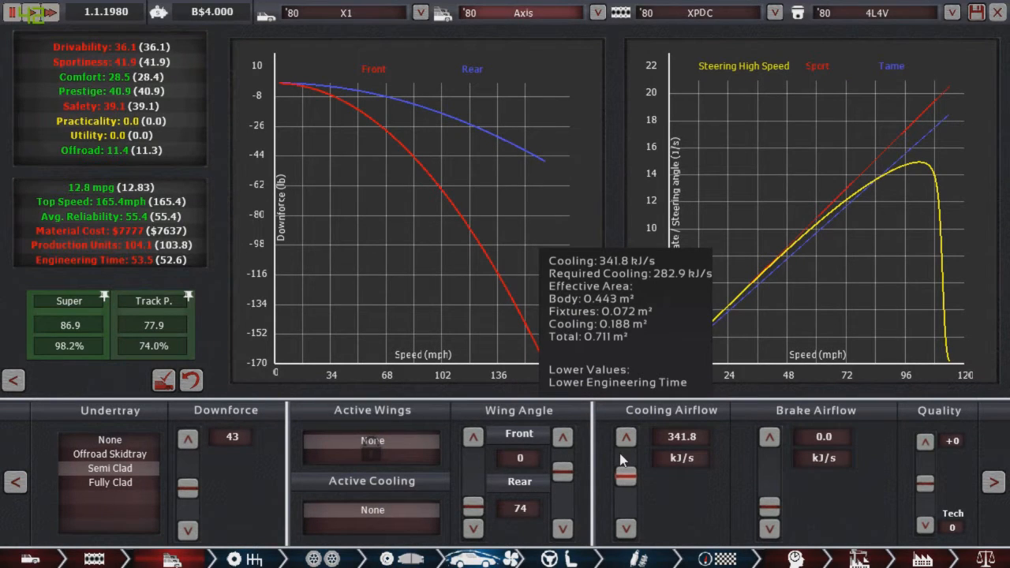
mouse_move(927, 445)
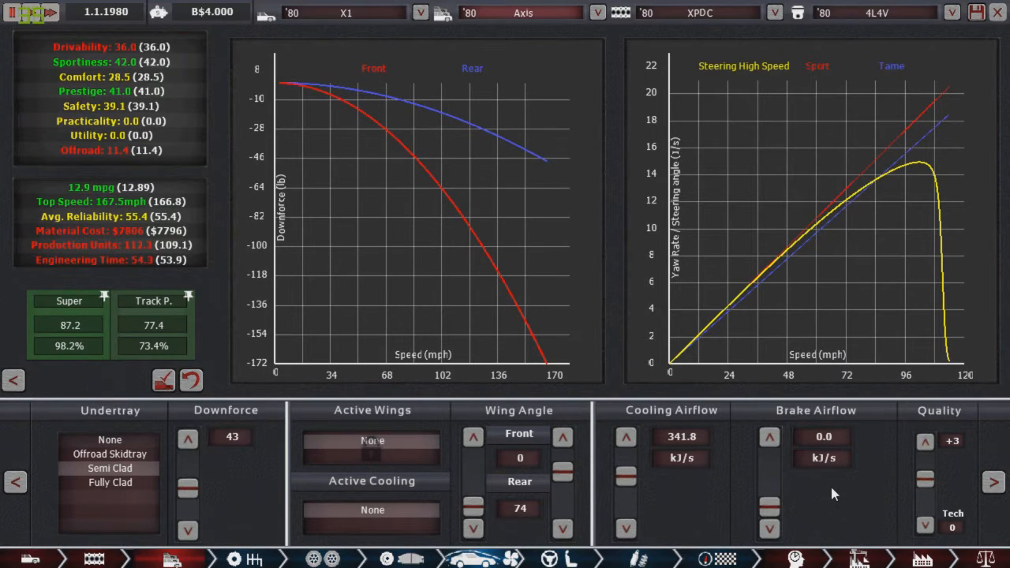
mouse_move(830, 497)
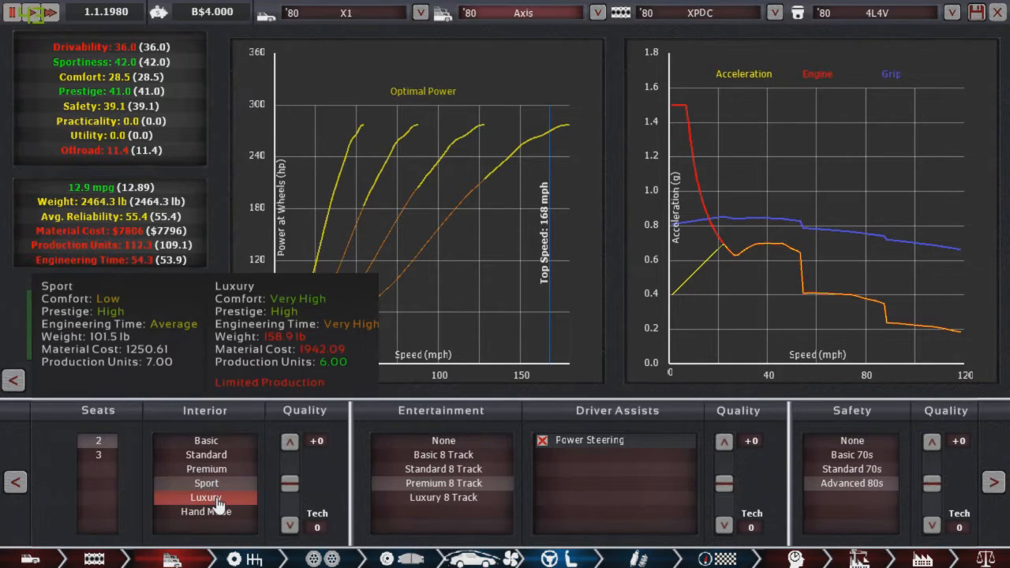
Try the Luxury interior, keep Sport, and return to the X1 overview.
left_click(205, 483)
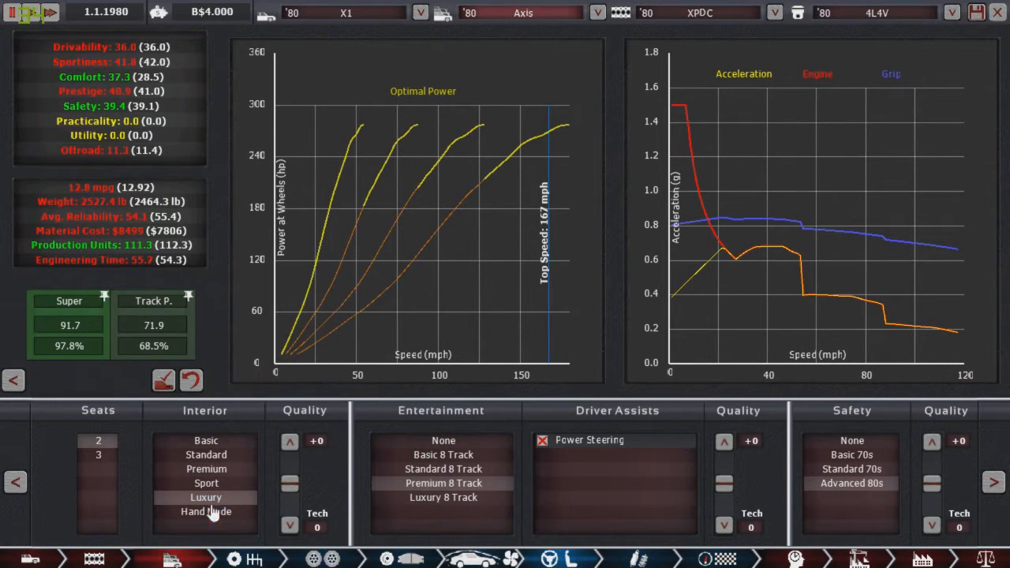
left_click(206, 483)
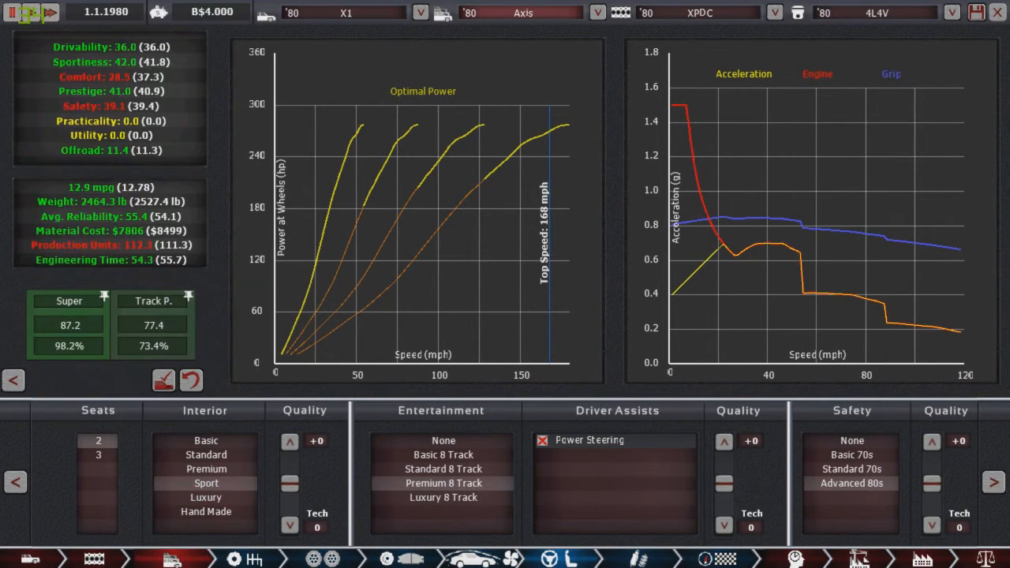
left_click(205, 497)
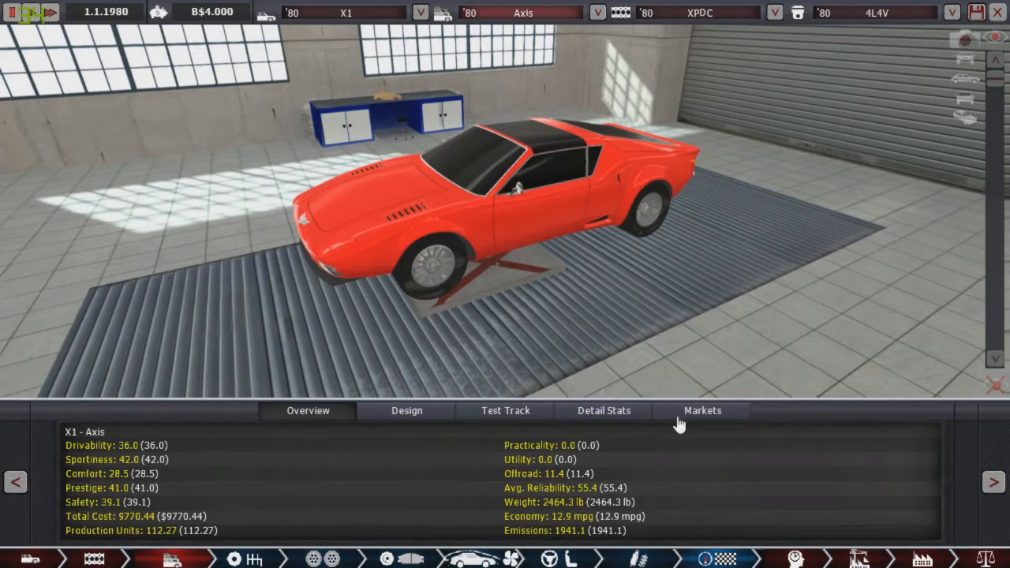
Track the Hyper market segment alongside Super for the X1's design scores.
left_click(700, 410)
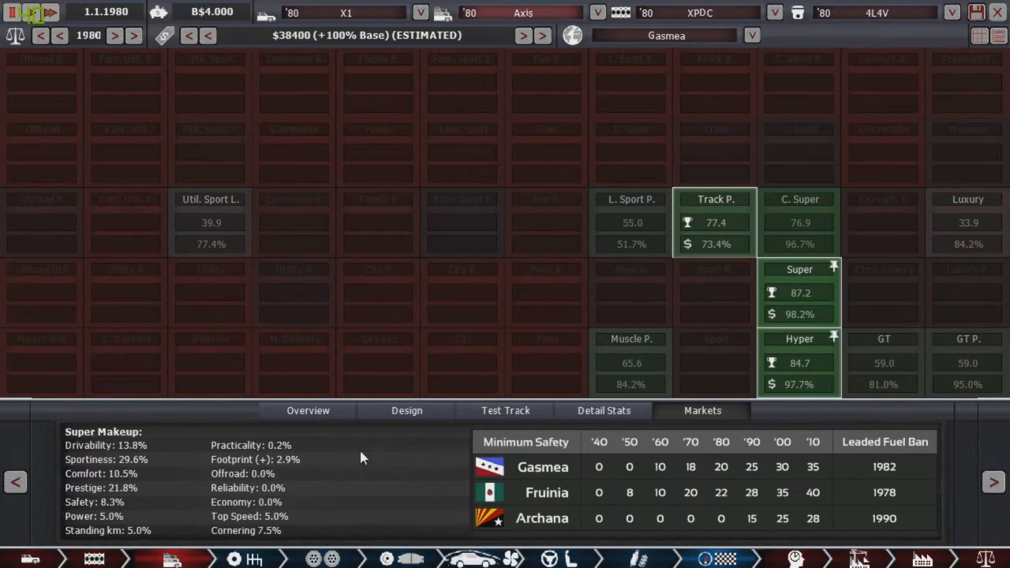
left_click(406, 410)
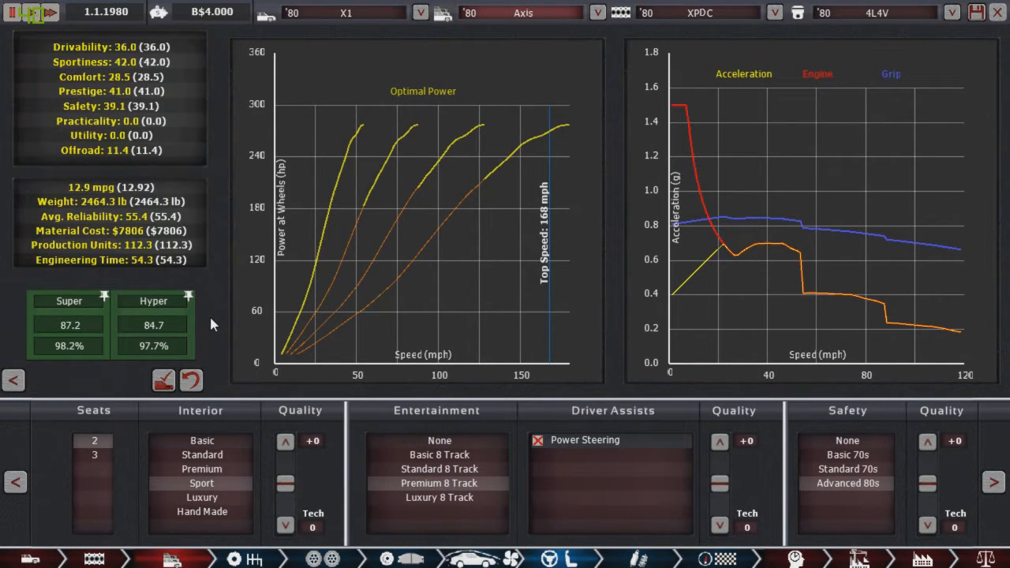
mouse_move(153, 325)
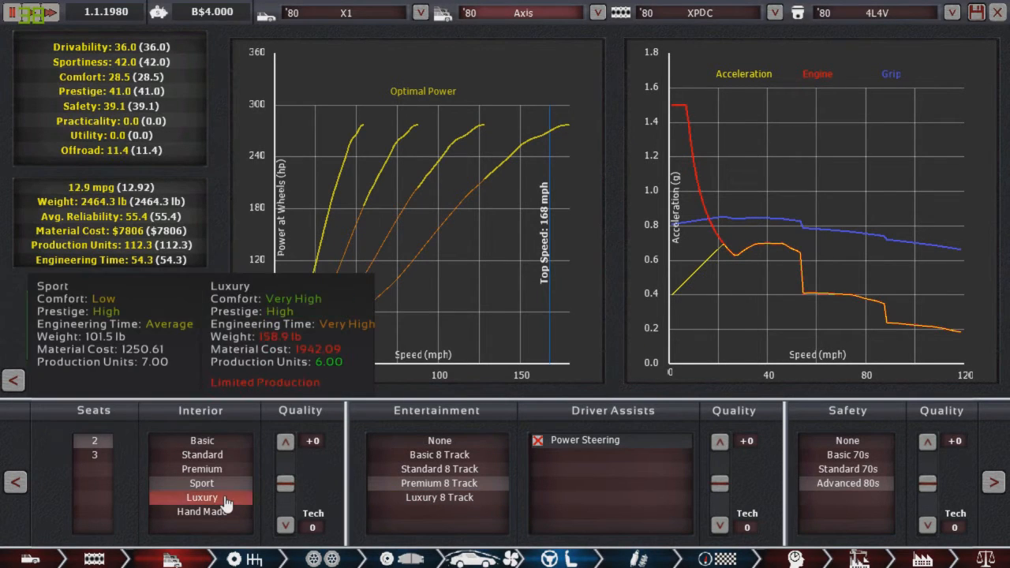
Give the X1 a Hand Made interior and Luxury 8 Track entertainment.
left_click(202, 497)
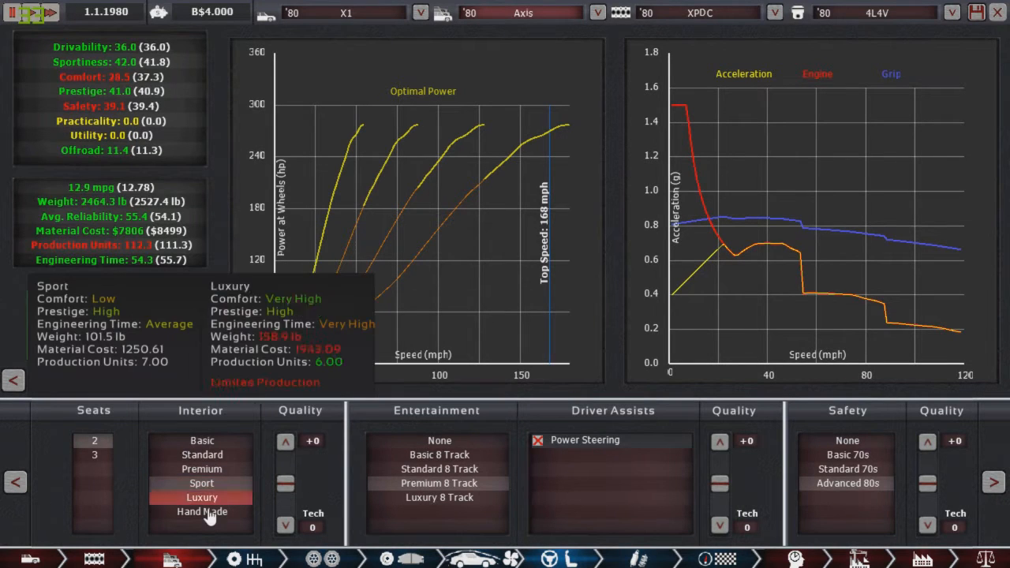
left_click(202, 513)
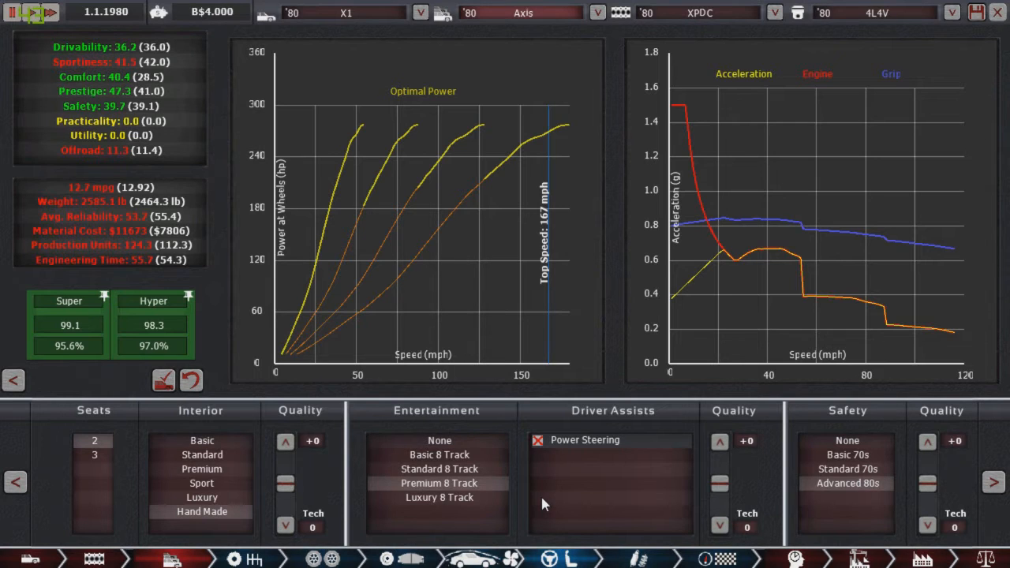
left_click(439, 498)
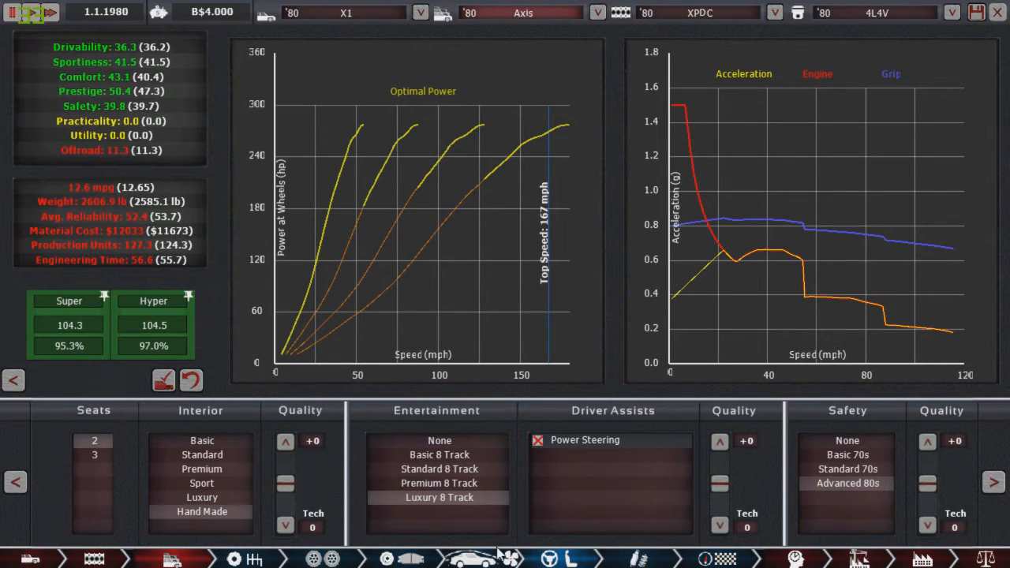
left_click(437, 483)
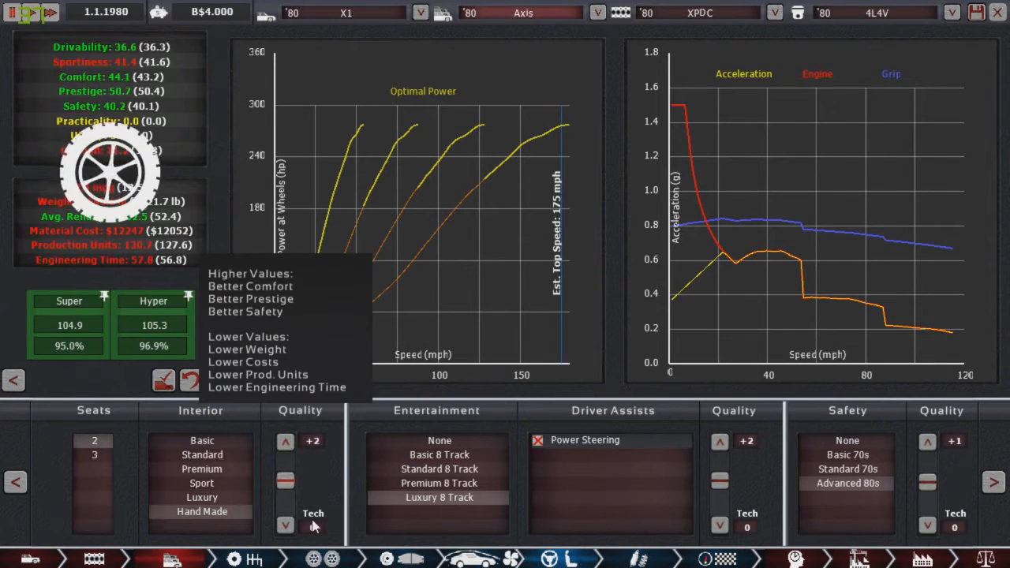
Raise the interior and entertainment quality a step each.
left_click(286, 440)
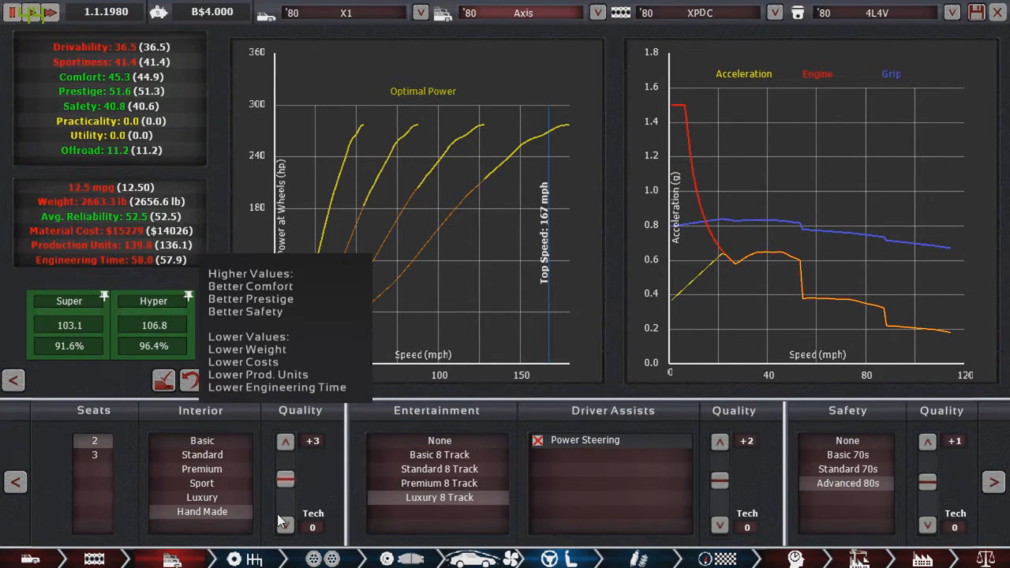
mouse_move(341, 480)
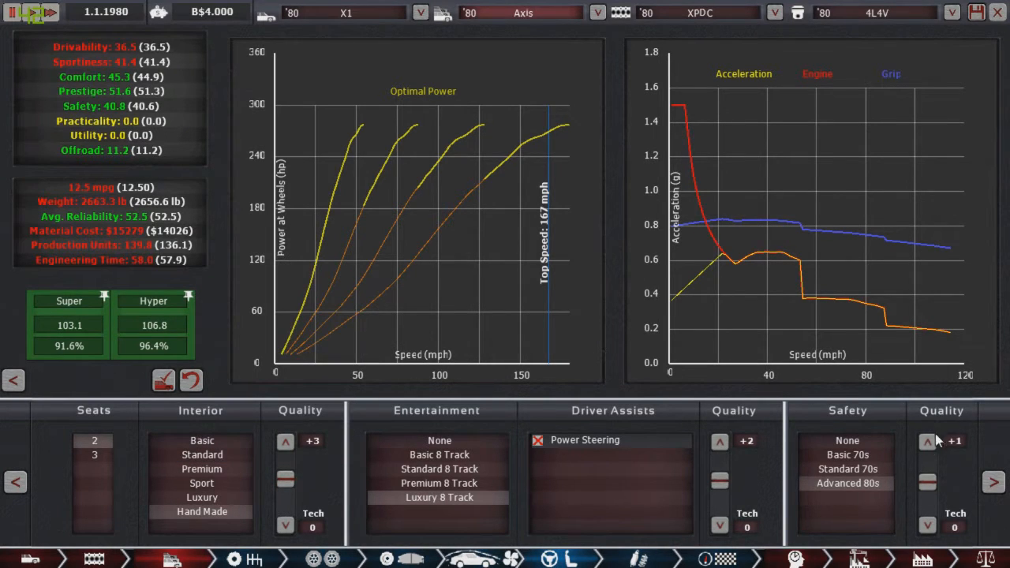
left_click(928, 441)
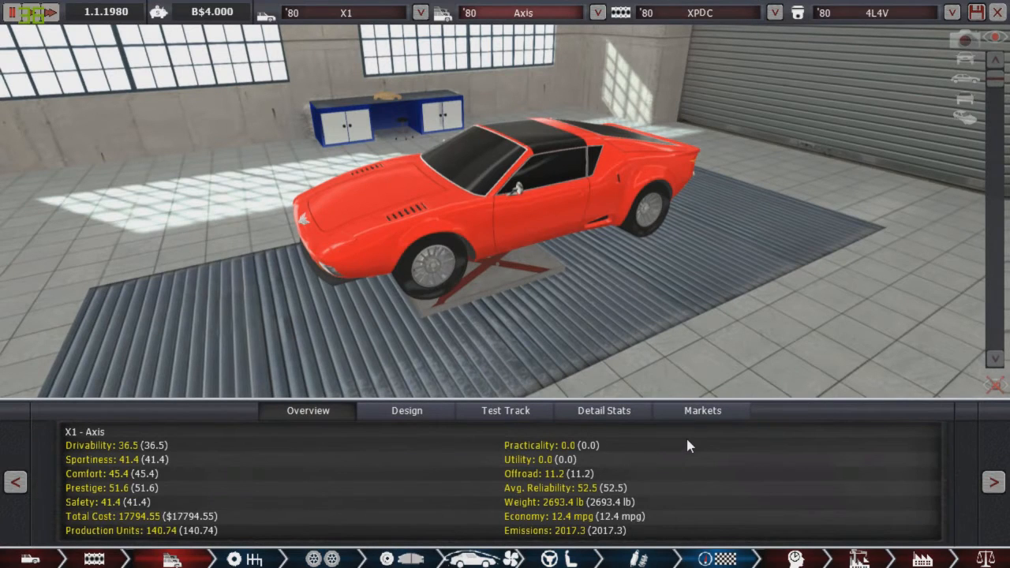
View the X1's demographic suitability, with Super at 103.0 and Hyper at 106.9.
left_click(700, 411)
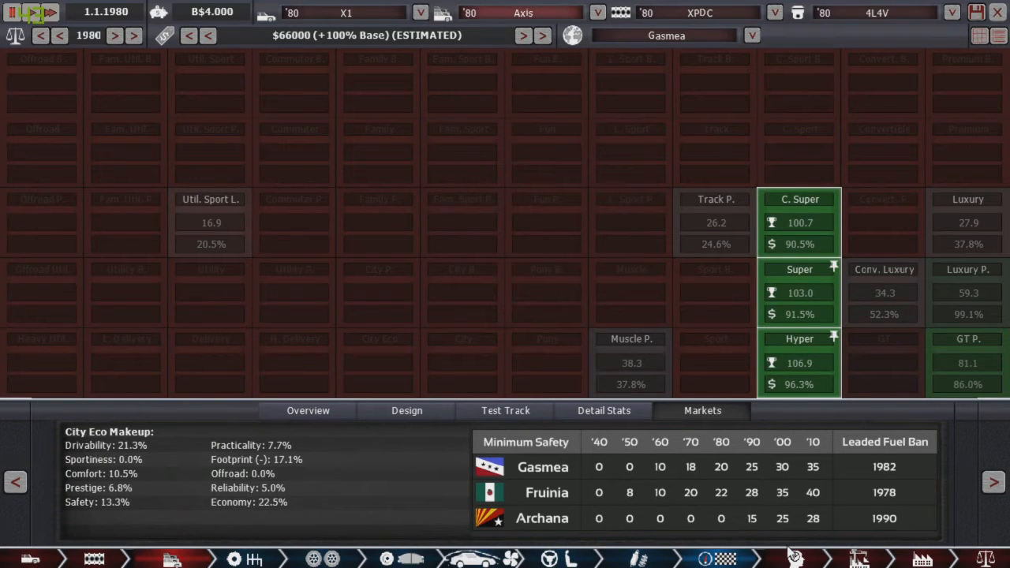
mouse_move(765, 561)
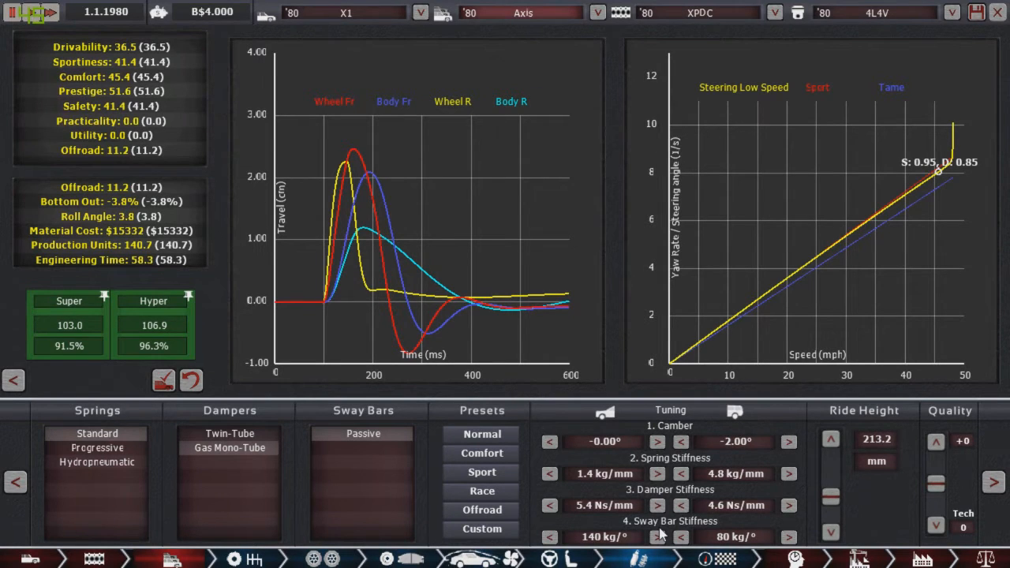
Set the X1's rear camber slightly more negative, around -2.10°.
left_click(681, 442)
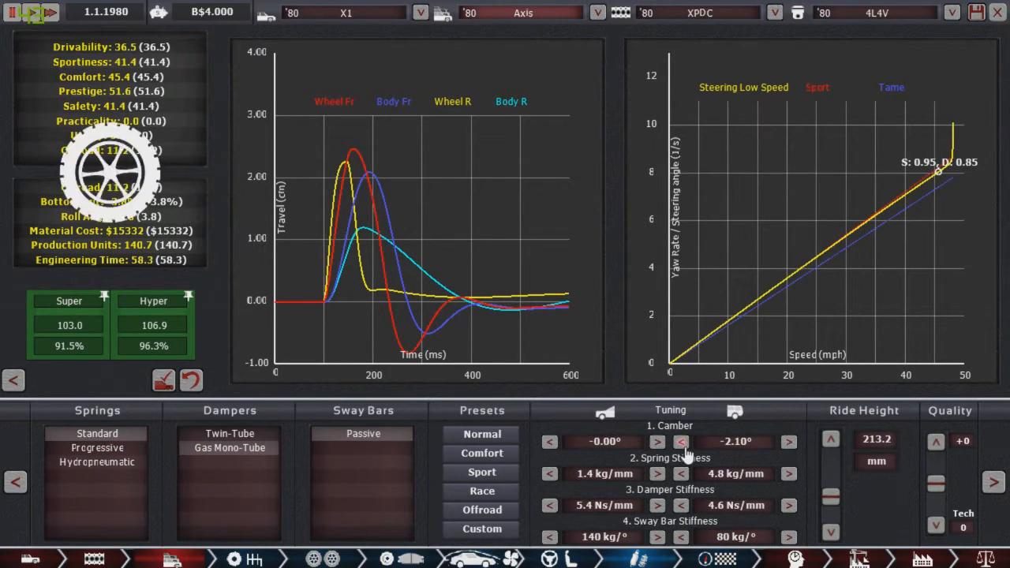
left_click(681, 441)
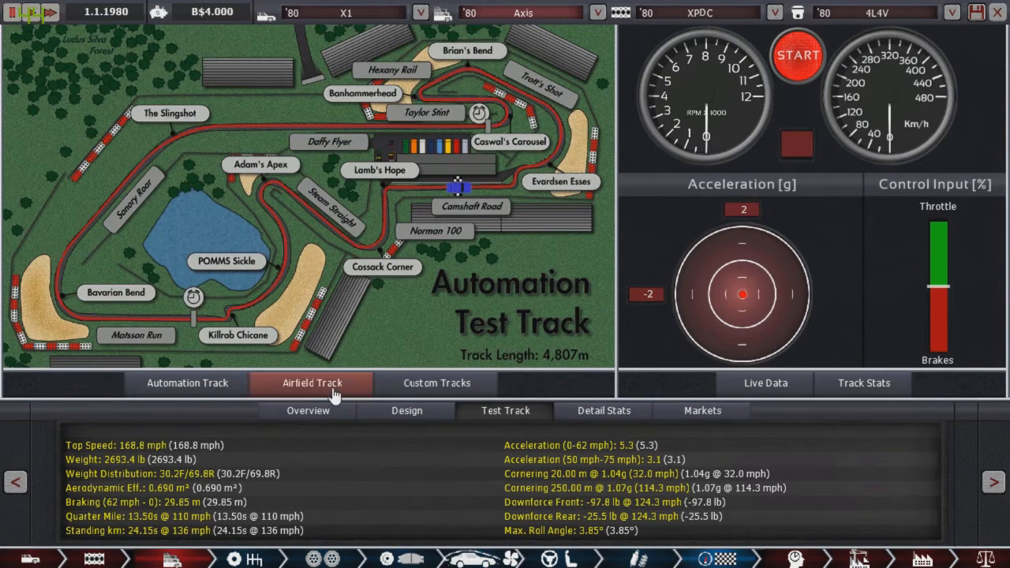
Run the X1 on the Airfield Track for a 1:23.91 lap, then leave the test track.
left_click(312, 384)
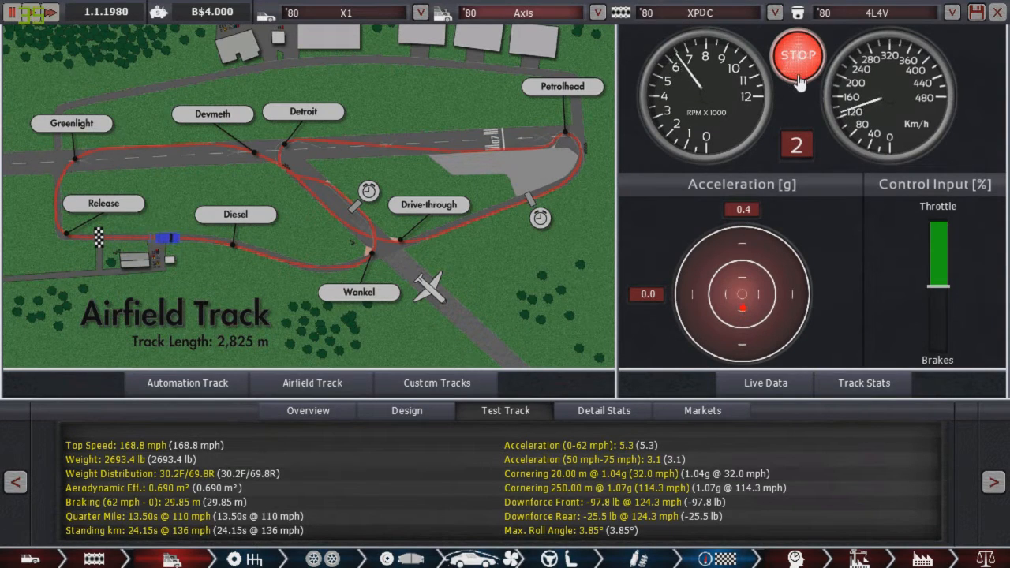
left_click(800, 55)
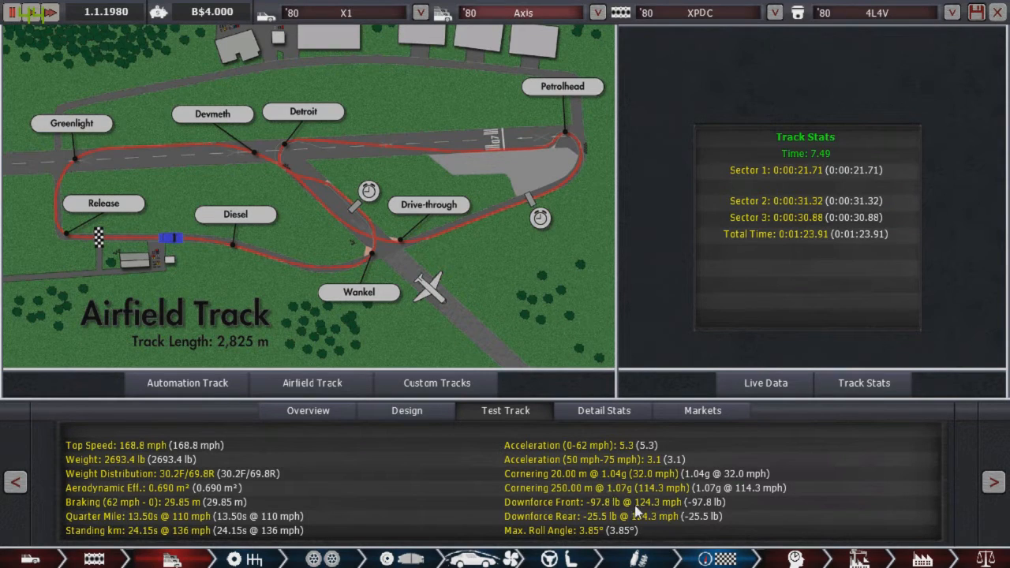
mouse_move(644, 502)
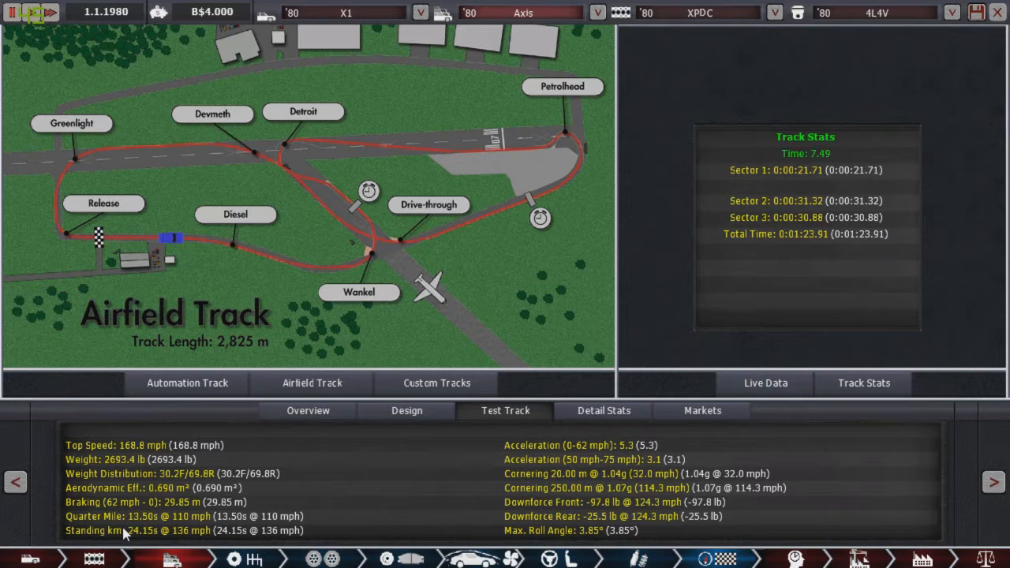
mouse_move(574, 502)
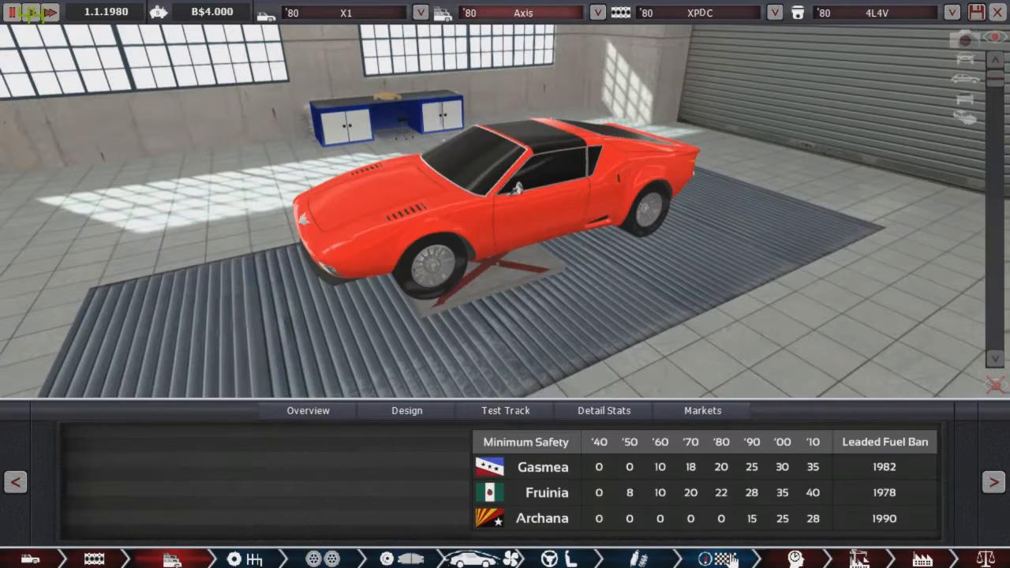
Raise the X1 Axis trim project funding to 80, cutting engineering to 4y 10m at M$223.7.
left_click(701, 411)
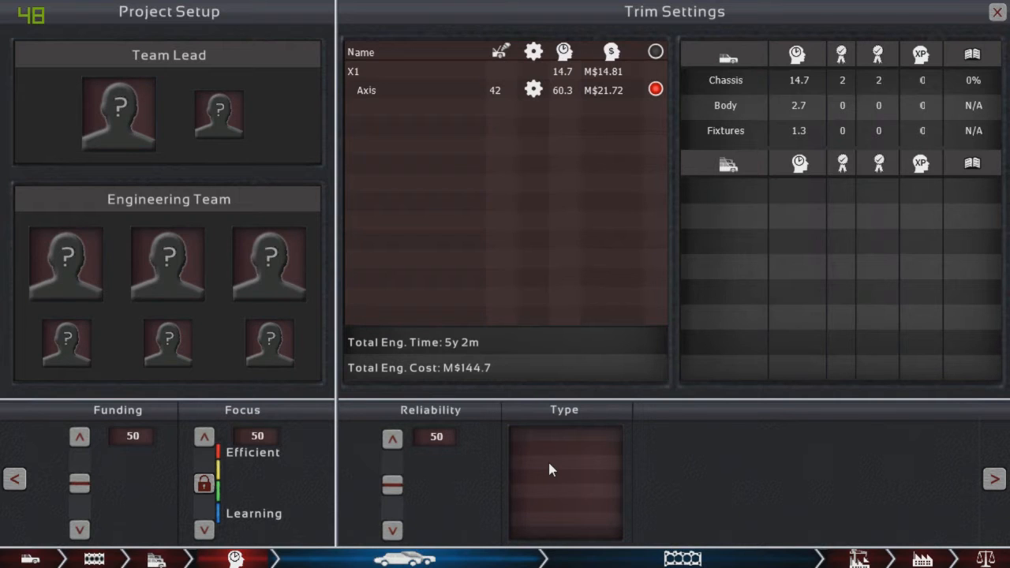
mouse_move(120, 104)
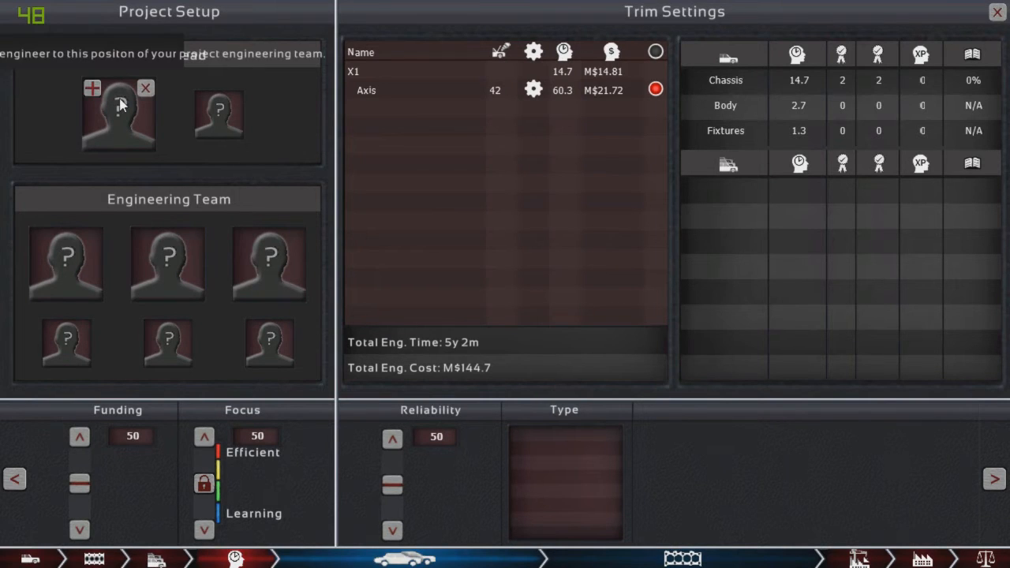
mouse_move(216, 117)
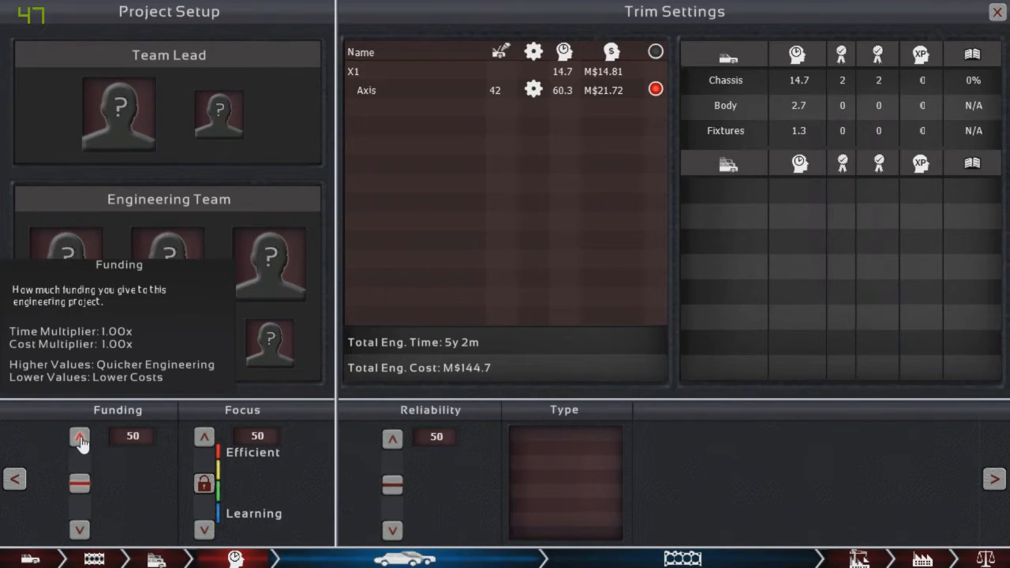
left_click(79, 436)
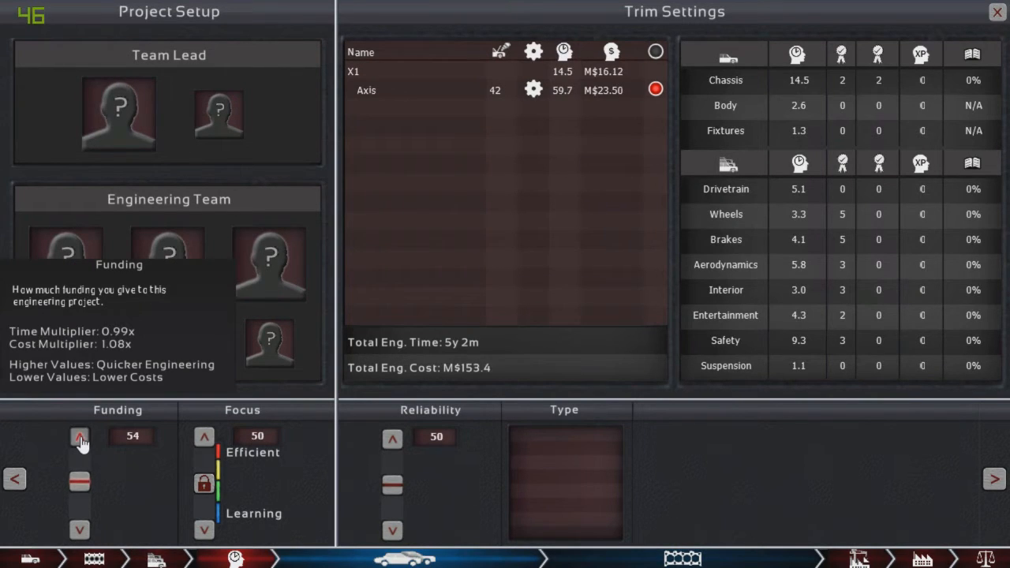
left_click(79, 436)
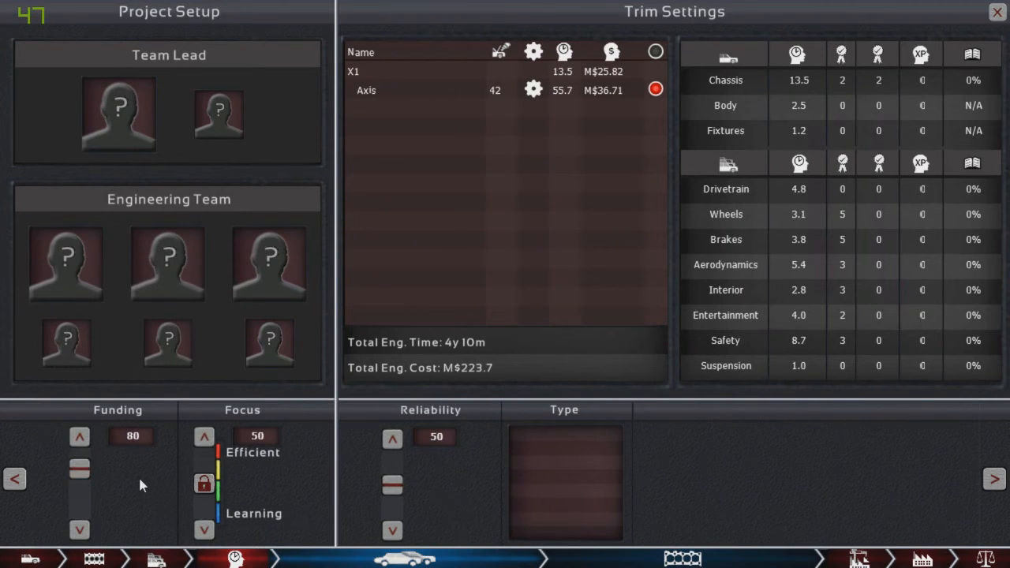
mouse_move(486, 350)
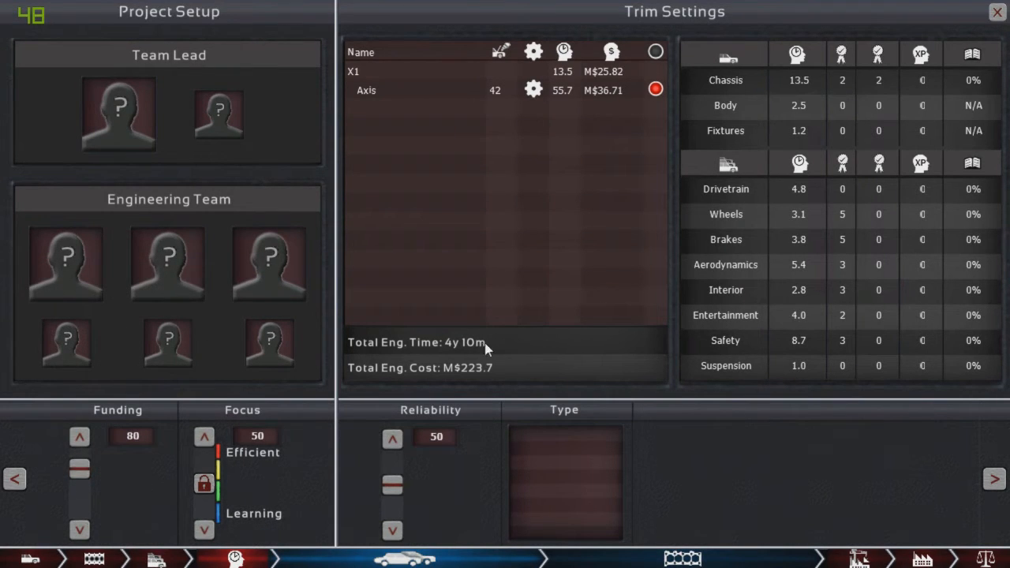
mouse_move(391, 527)
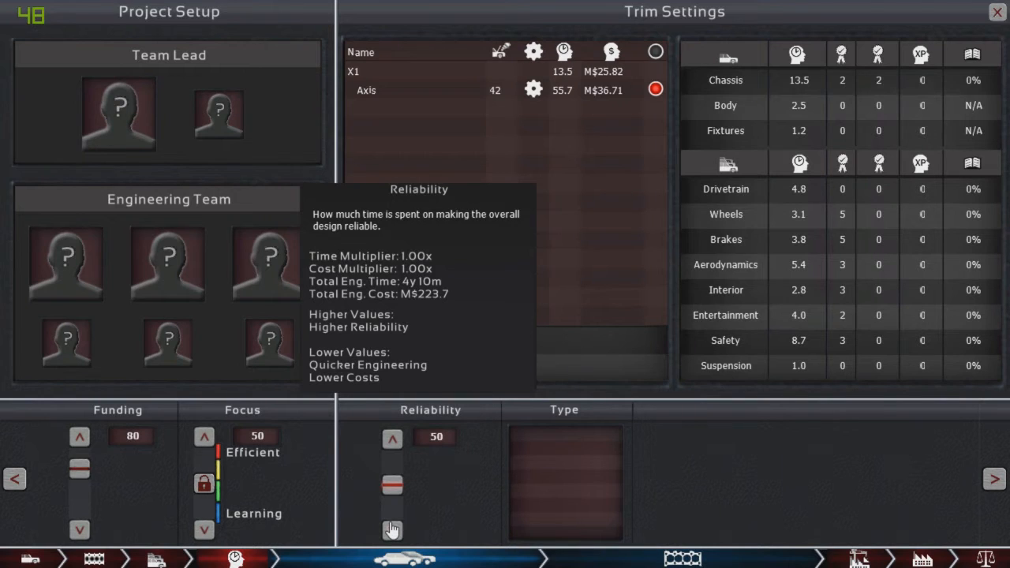
mouse_move(432, 515)
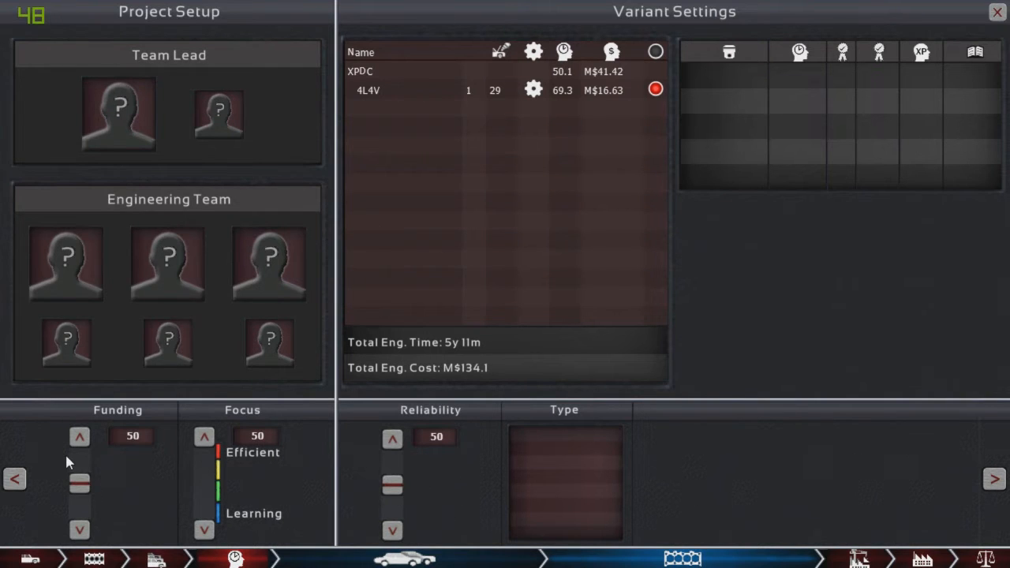
Adjust the XPDC engine project's funding up to 100 and back down.
left_click(79, 436)
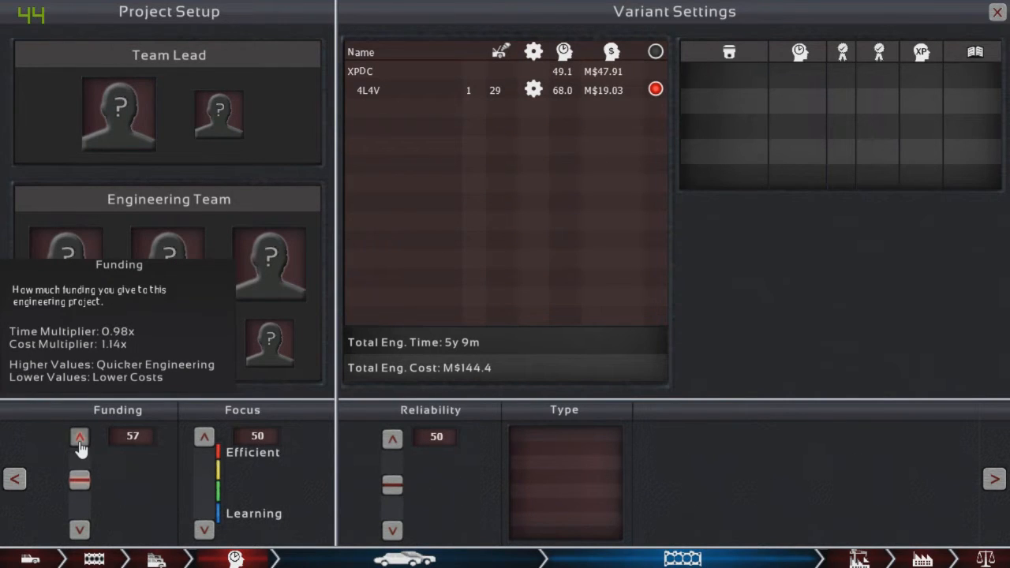
left_click(79, 436)
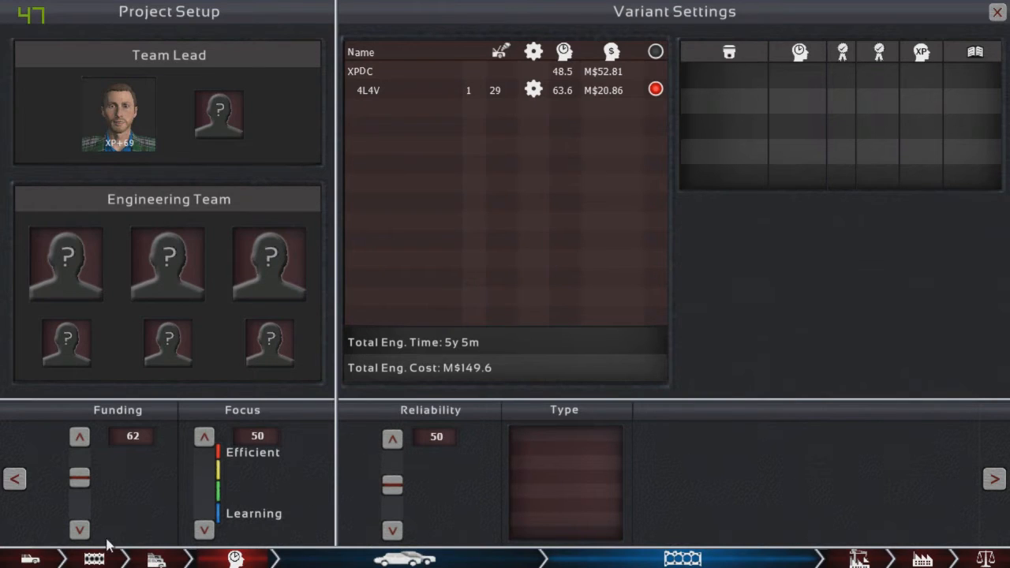
left_click(79, 536)
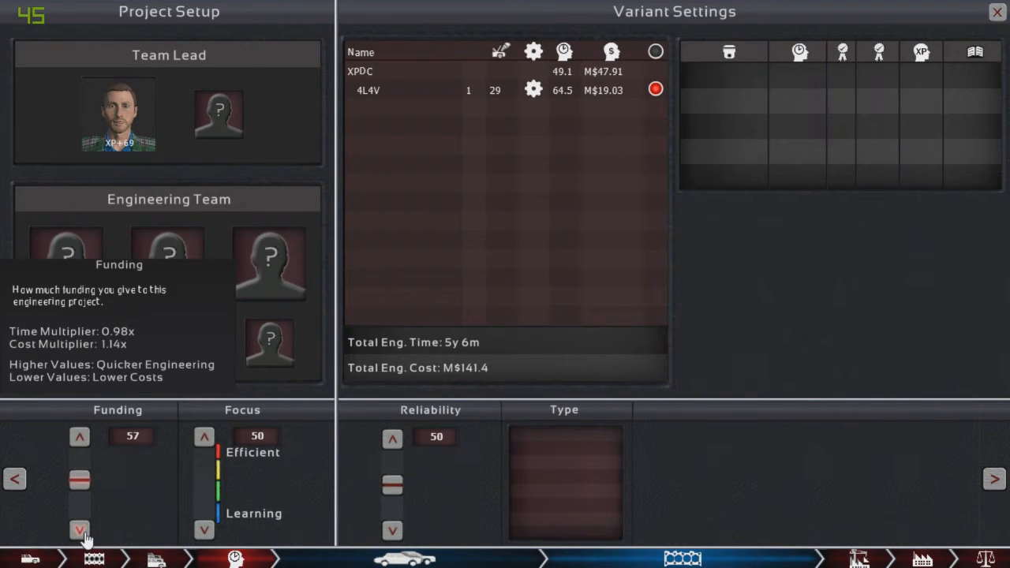
left_click(79, 530)
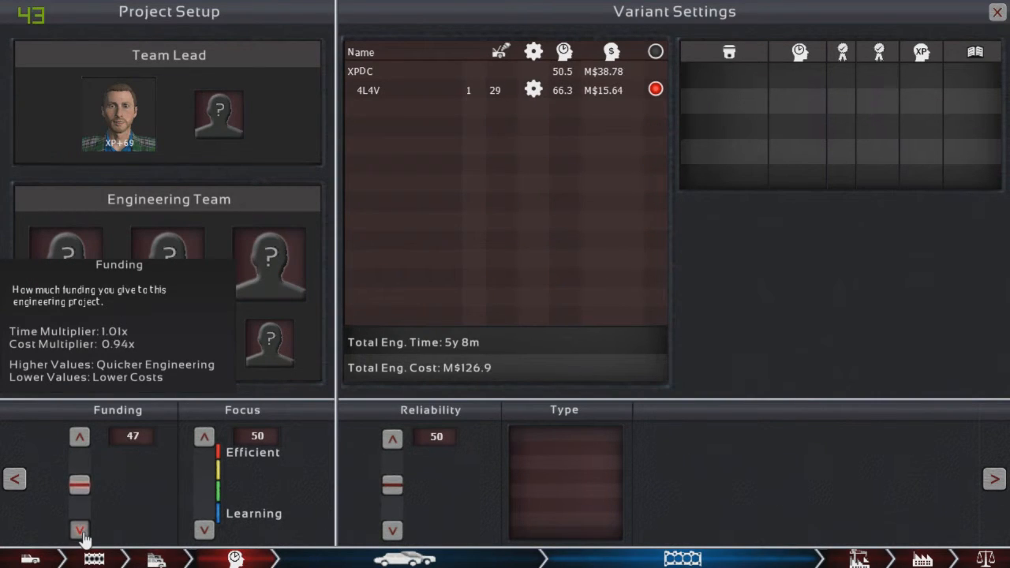
left_click(79, 525)
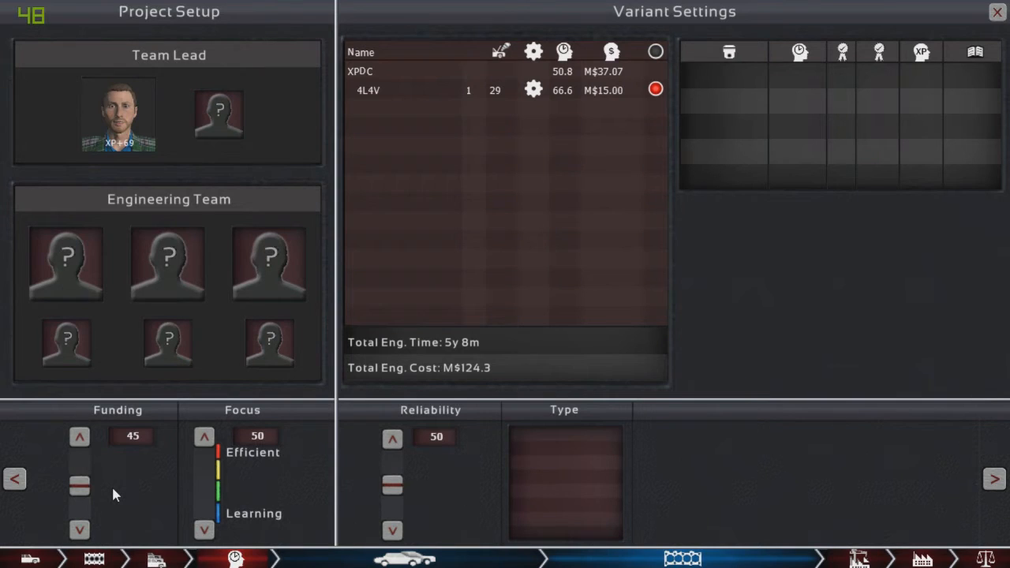
mouse_move(77, 493)
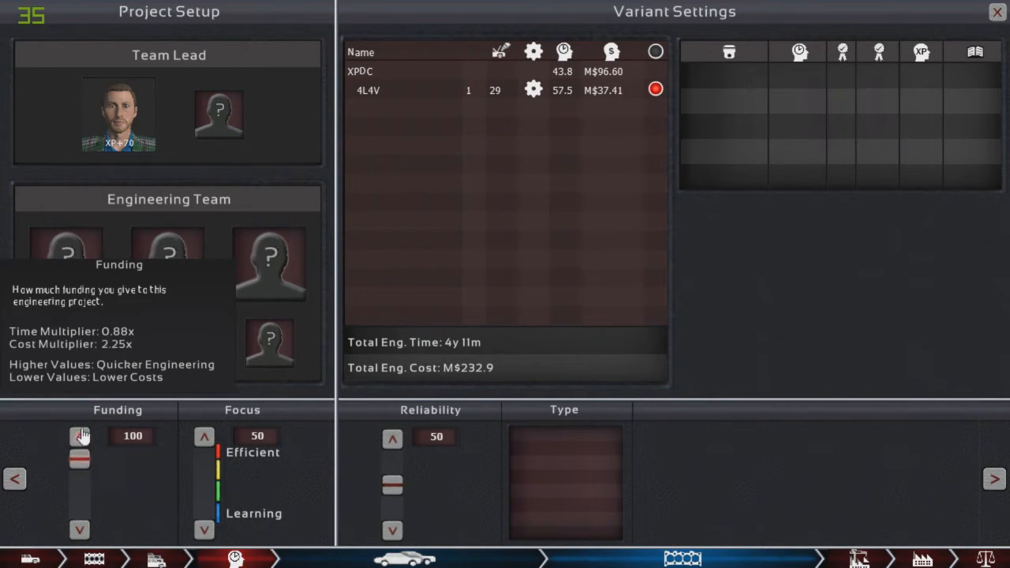
Lower the XPDC engine's reliability and switch to the X1 Axis trim project.
left_click(392, 531)
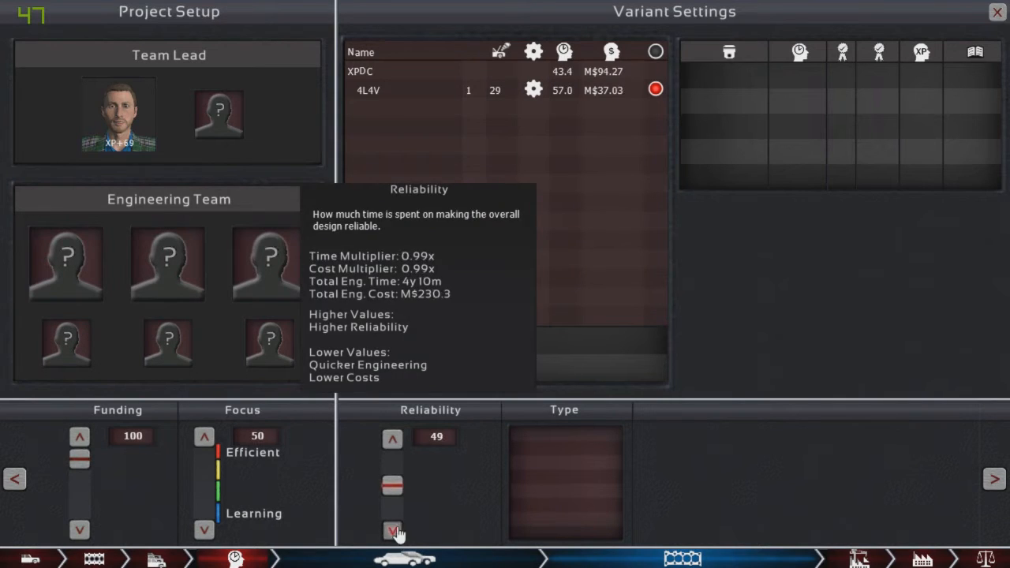
left_click(392, 533)
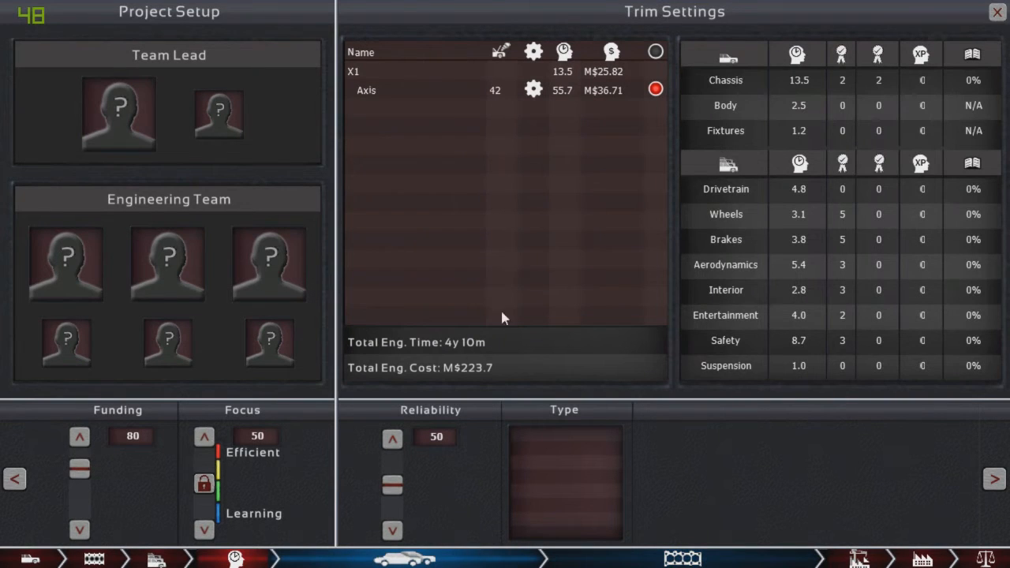
mouse_move(514, 419)
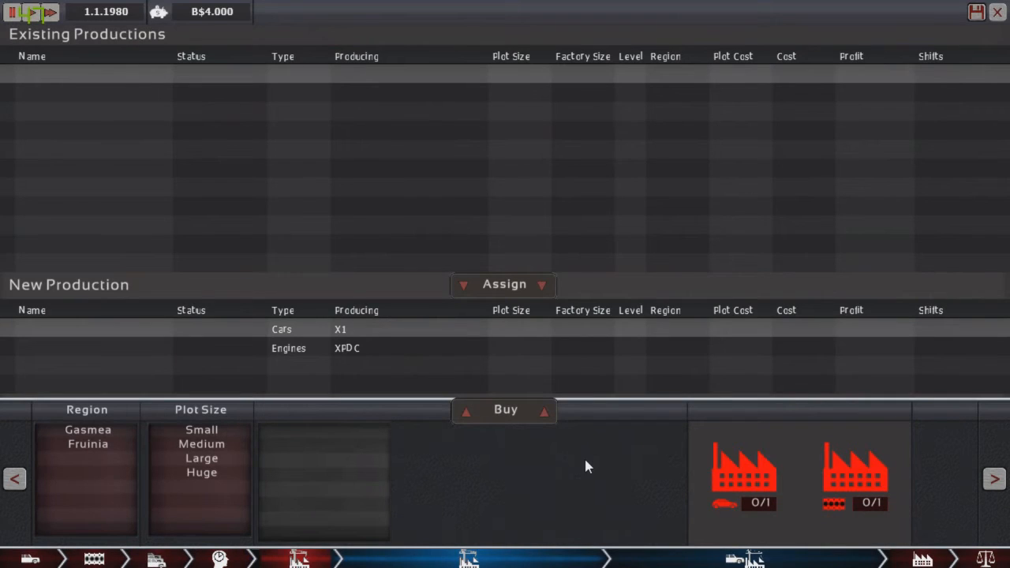
mouse_move(597, 473)
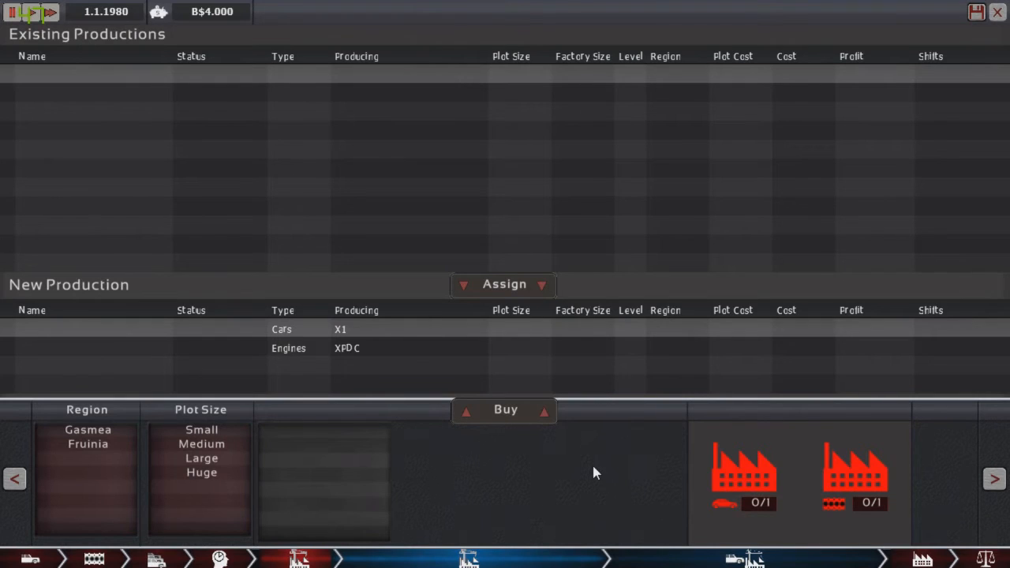
Buy a medium car-factory plot in Gasmea for M$160.0.
left_click(87, 429)
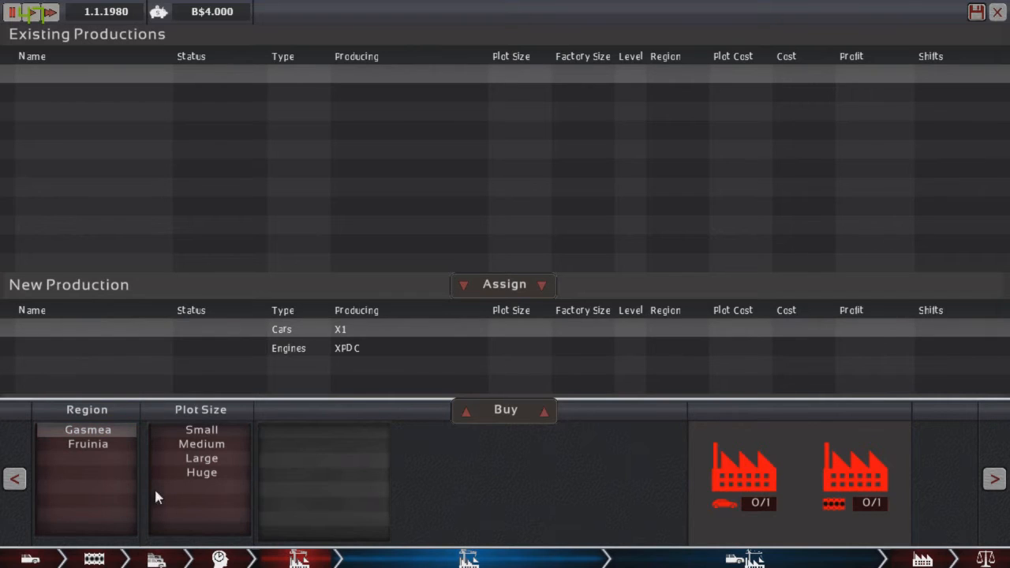
left_click(199, 429)
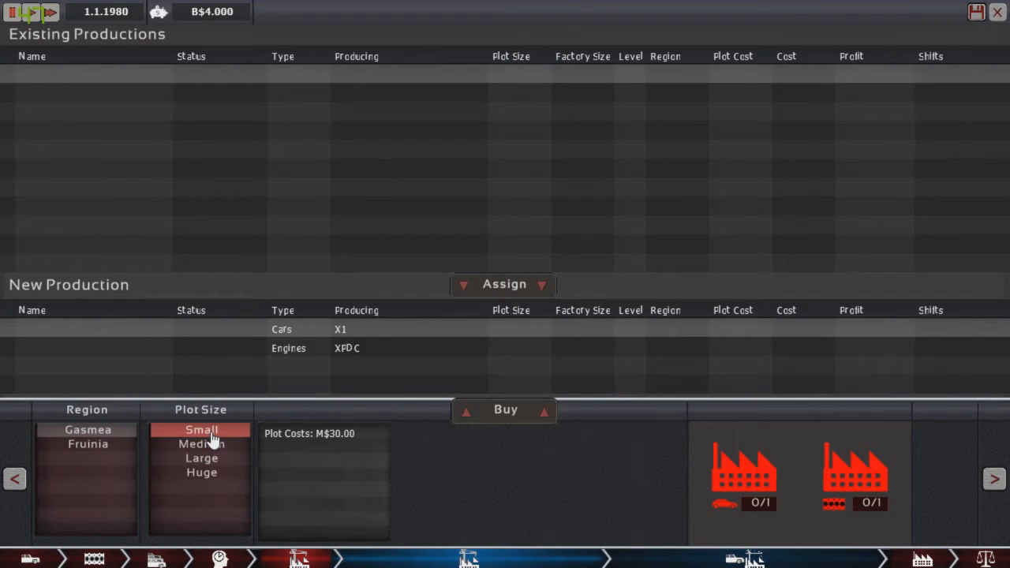
left_click(201, 443)
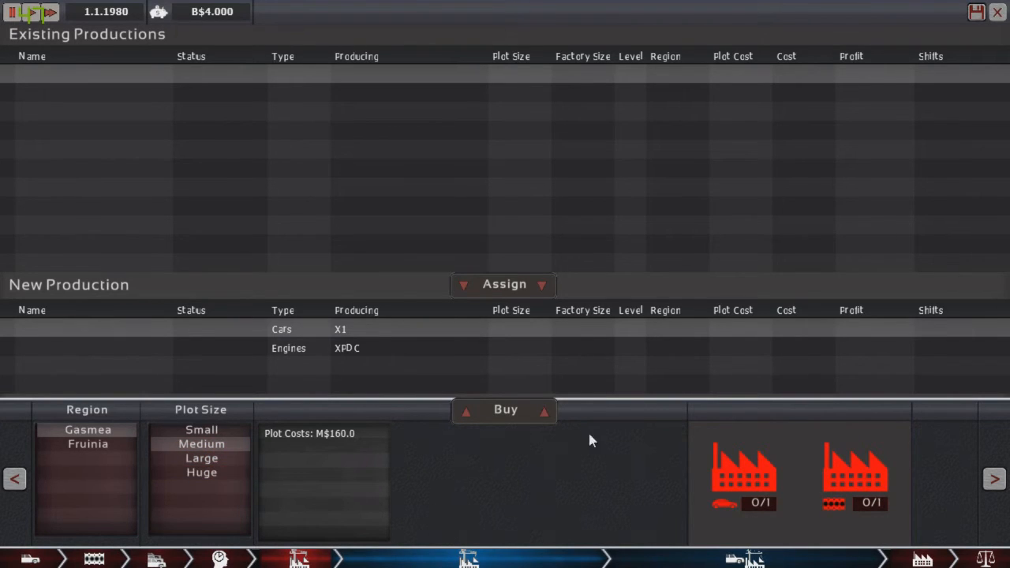
mouse_move(471, 274)
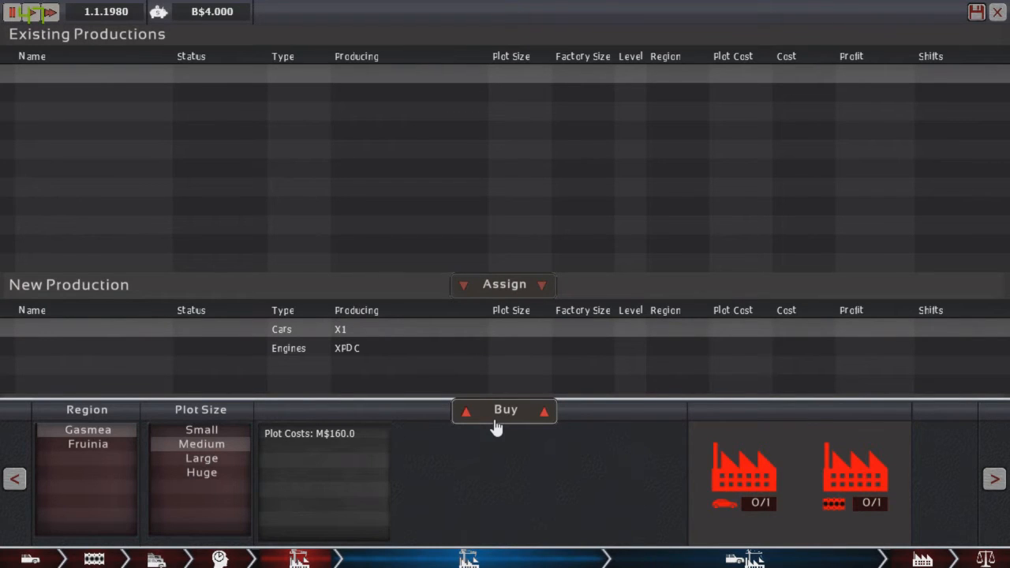
left_click(505, 410)
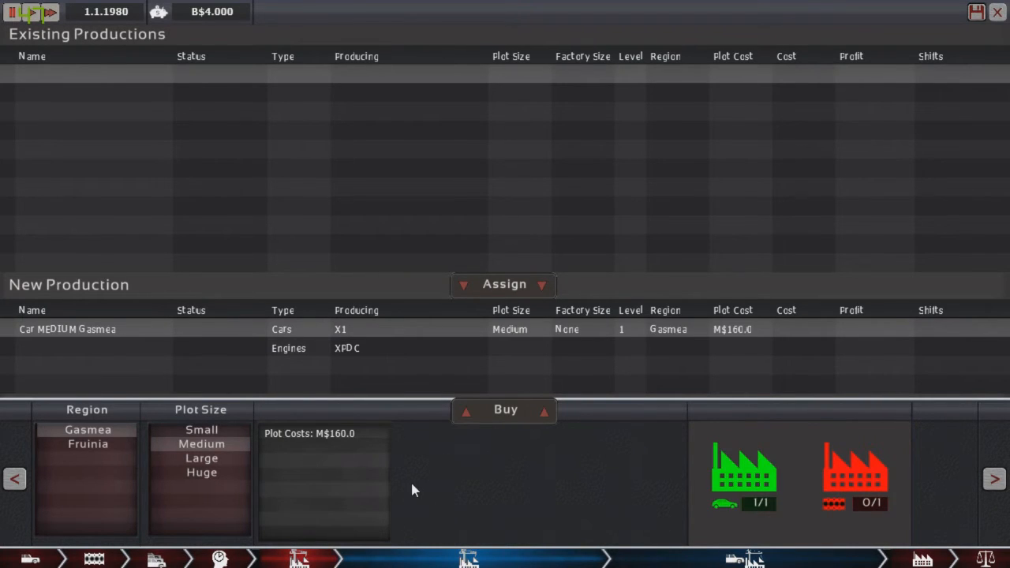
mouse_move(765, 497)
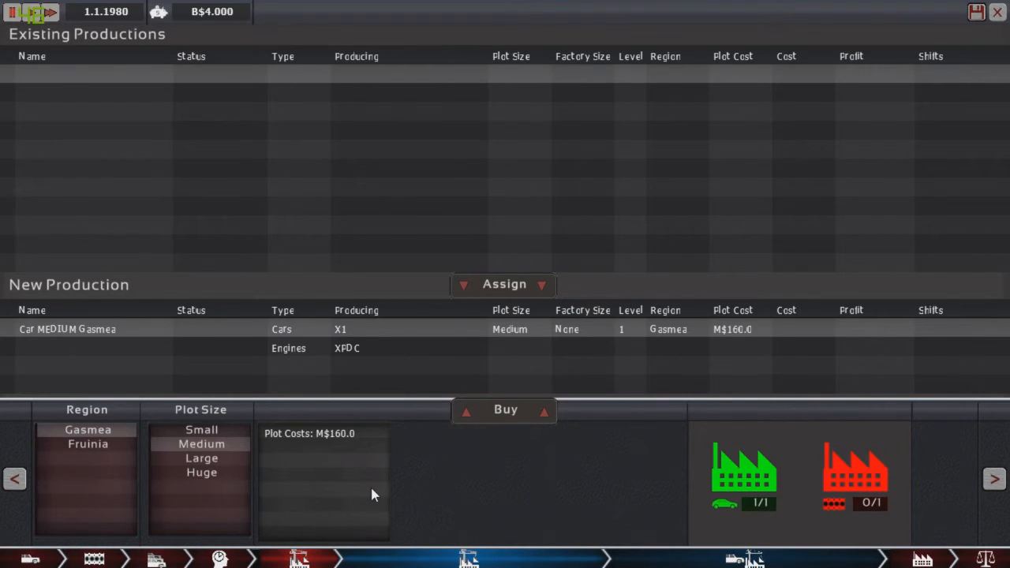
mouse_move(470, 308)
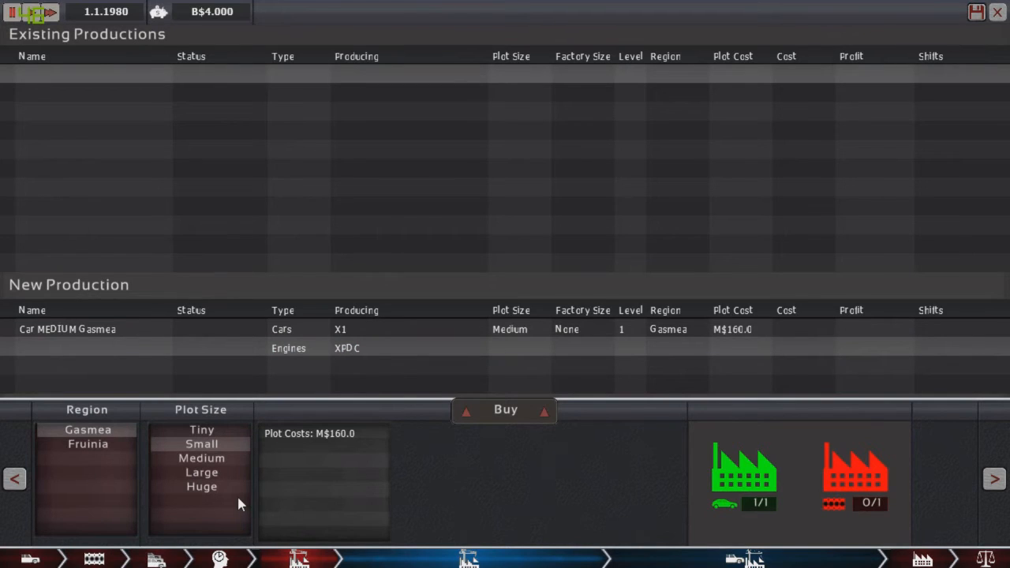
mouse_move(254, 431)
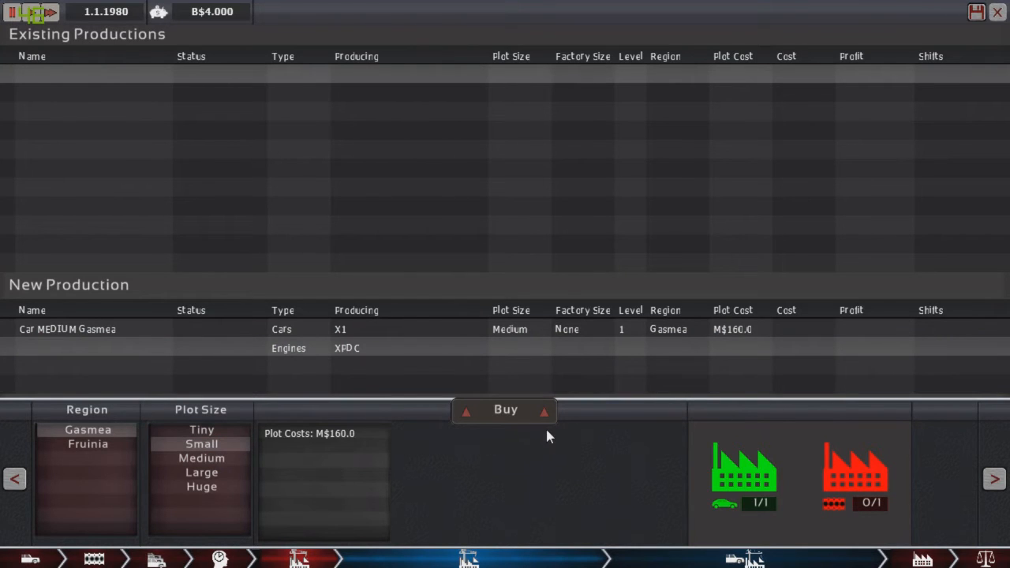
mouse_move(530, 419)
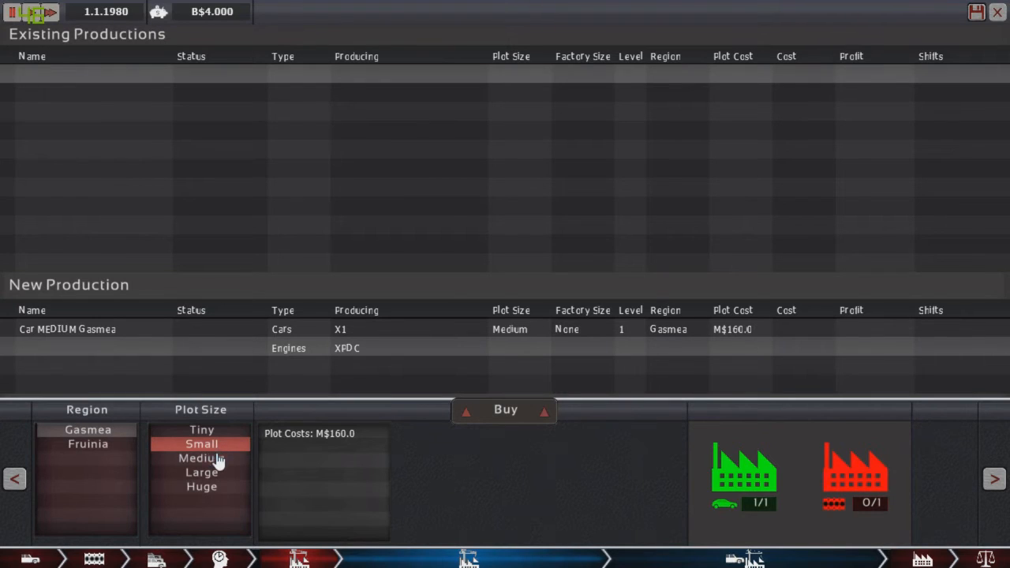
Buy a second, small plot in Gasmea.
left_click(201, 458)
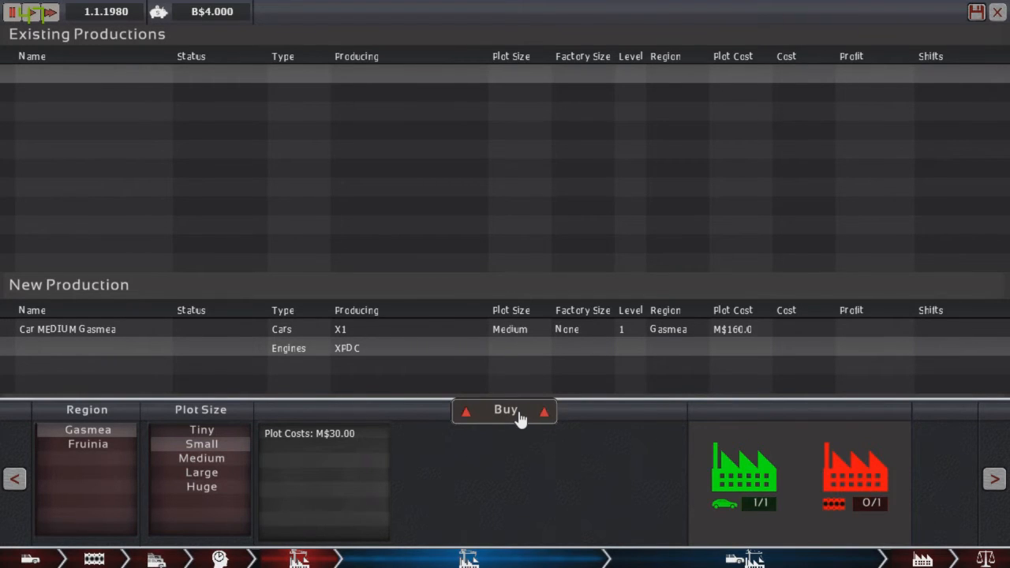
left_click(505, 411)
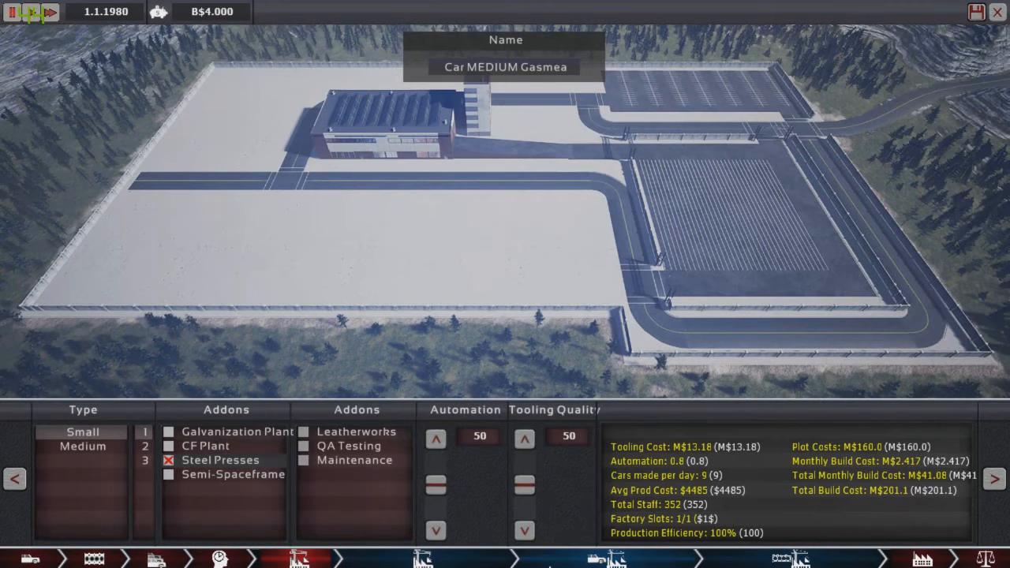
Name the Gasmea car factory 'Vector'.
left_click(505, 65)
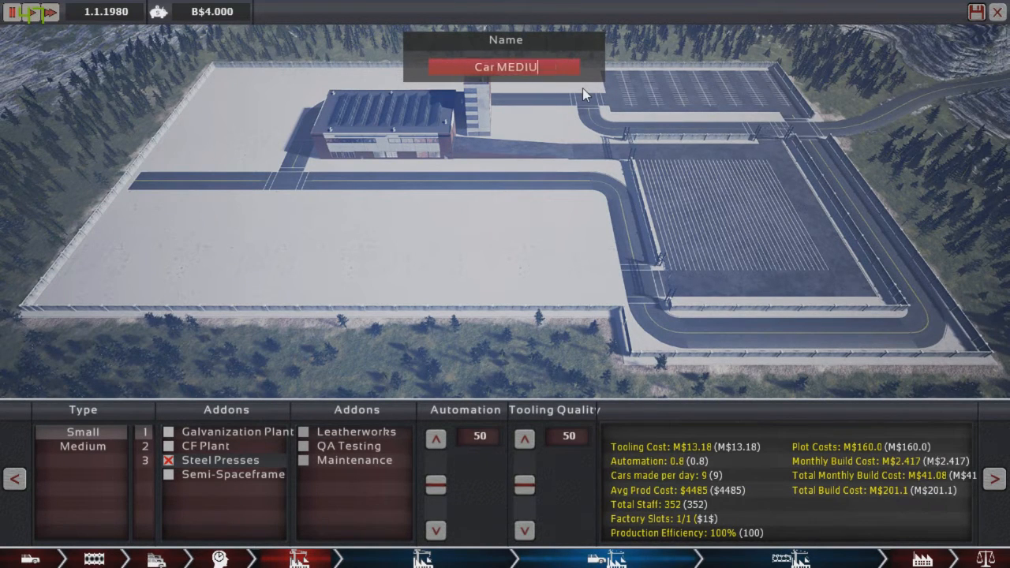
type("Vector")
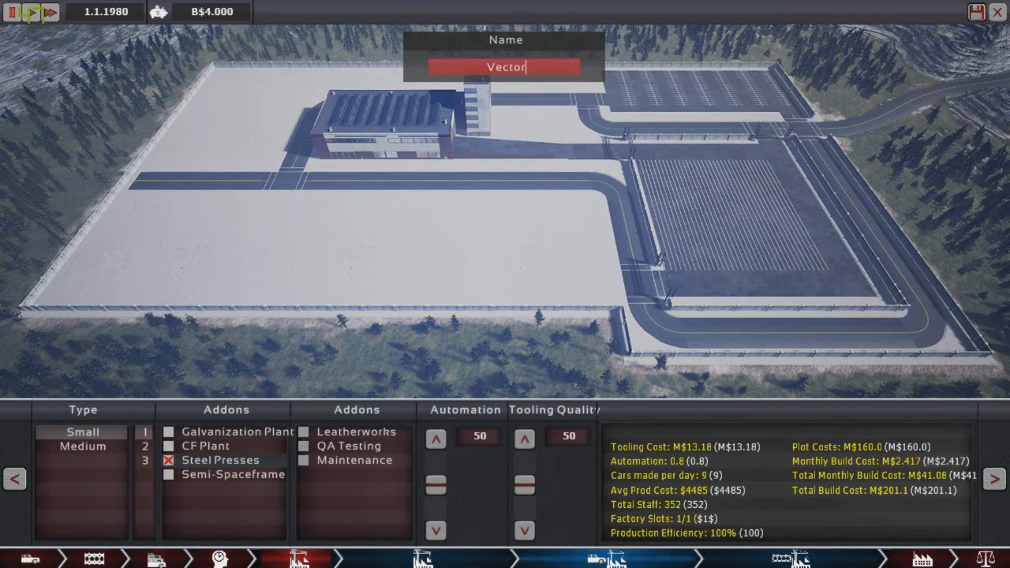
mouse_move(82, 442)
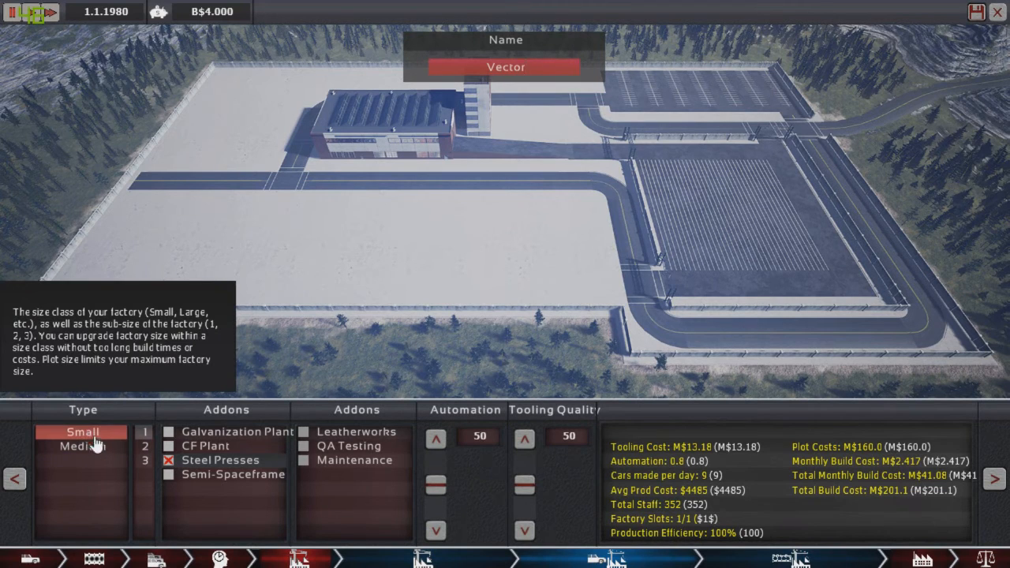
mouse_move(172, 467)
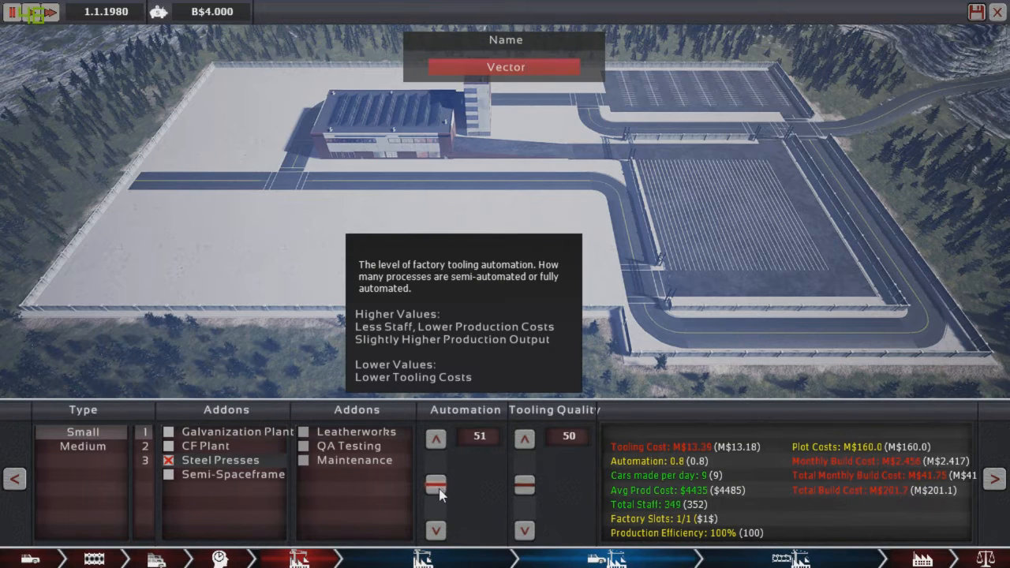
mouse_move(402, 457)
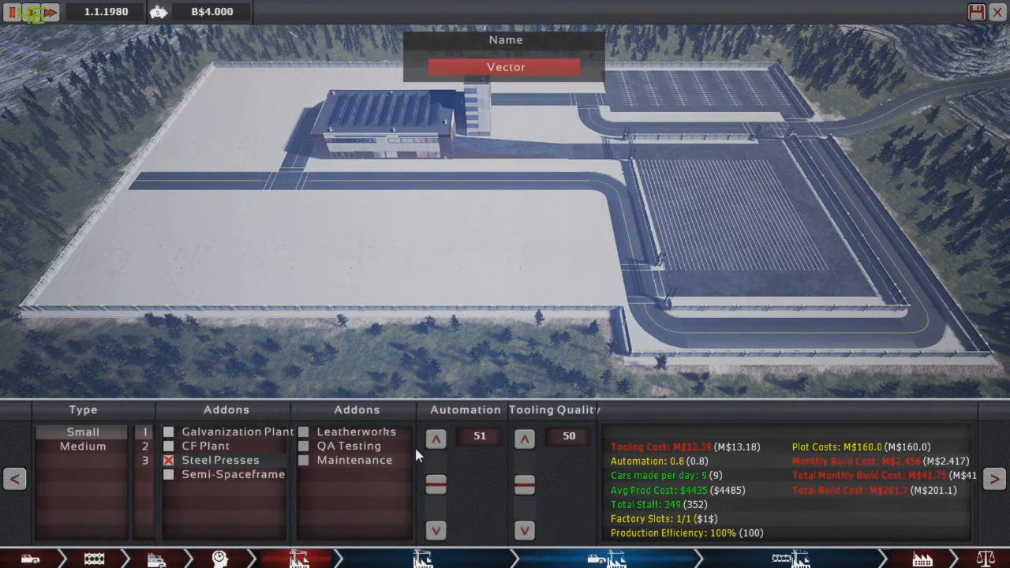
mouse_move(439, 498)
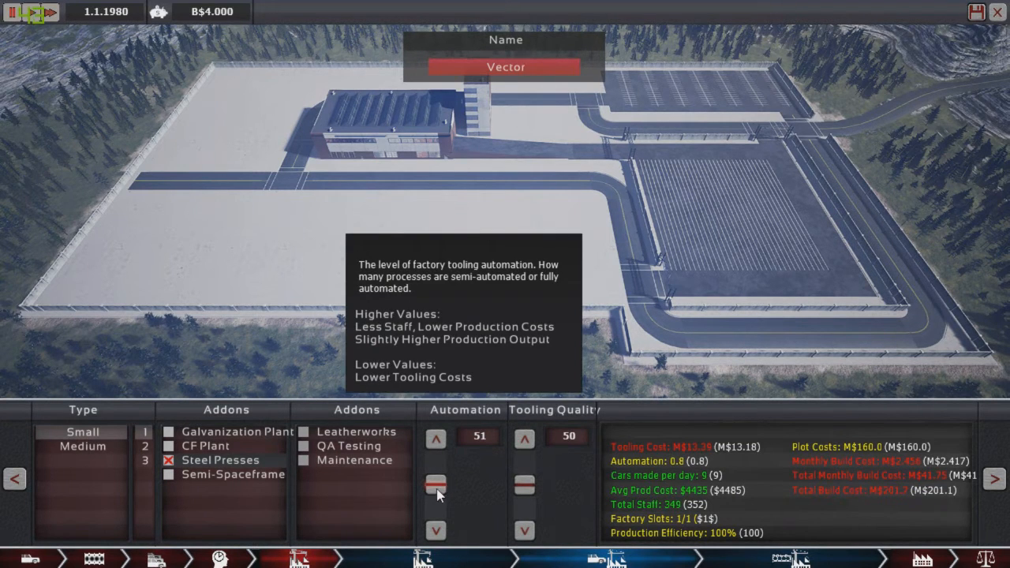
Raise the Vector factory's automation and tooling quality to 60, build cost near M$215.9.
left_click(505, 66)
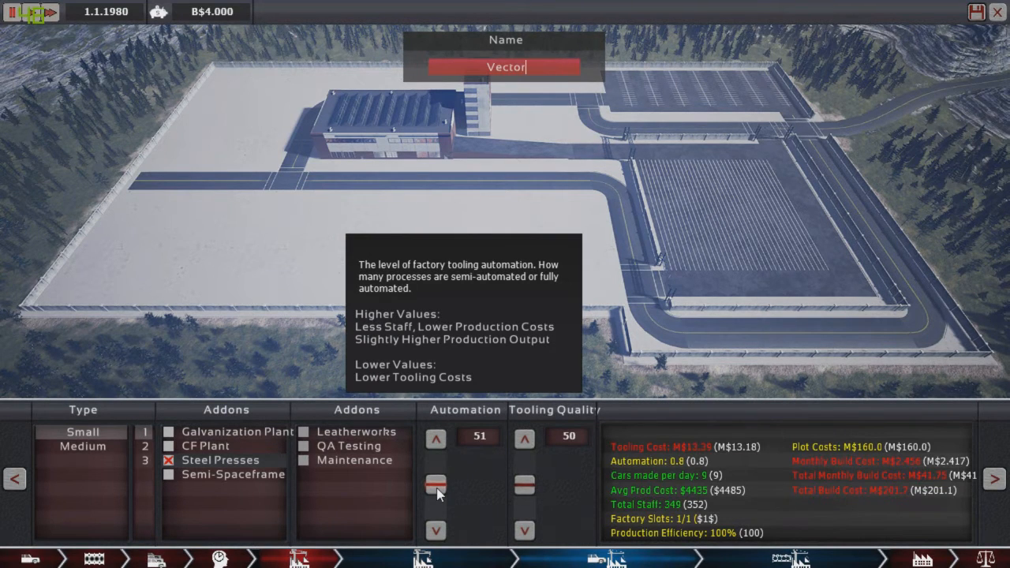
left_click(436, 438)
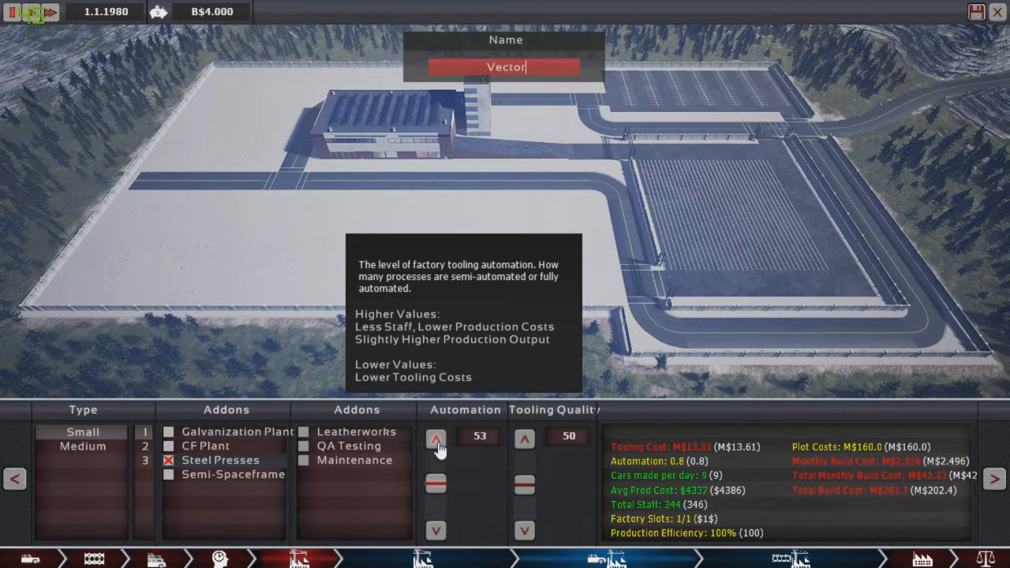
left_click(436, 438)
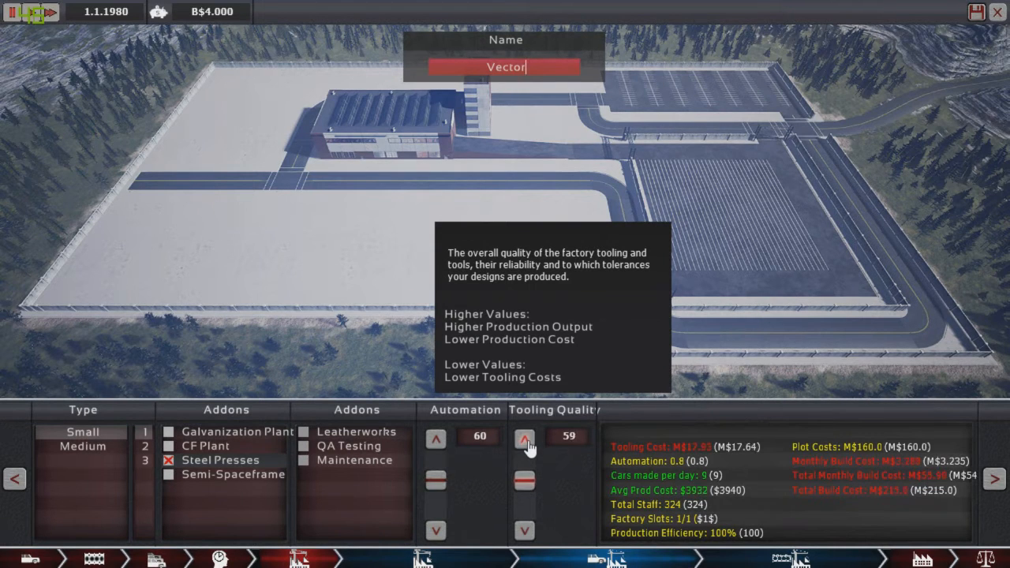
left_click(524, 439)
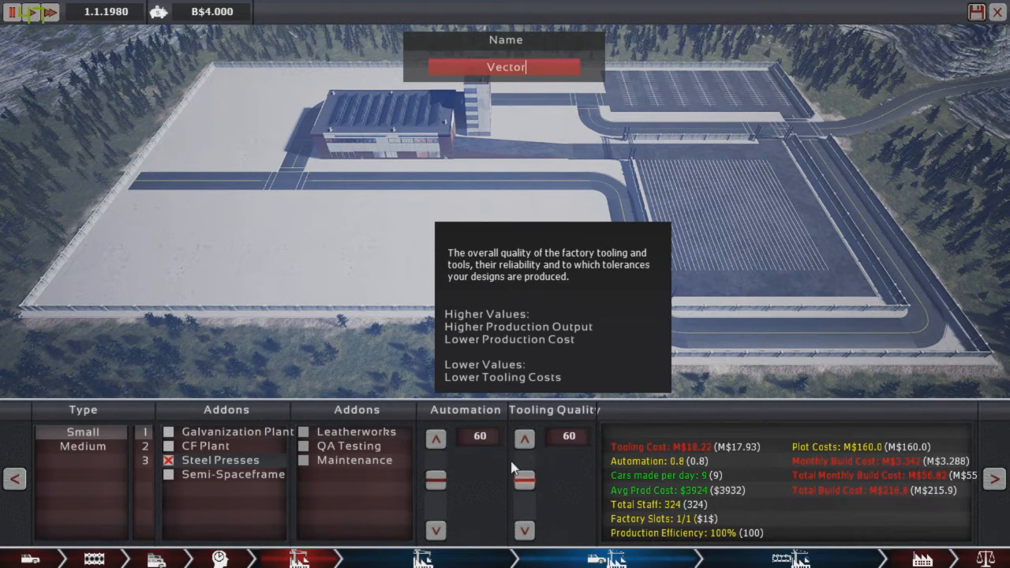
mouse_move(87, 443)
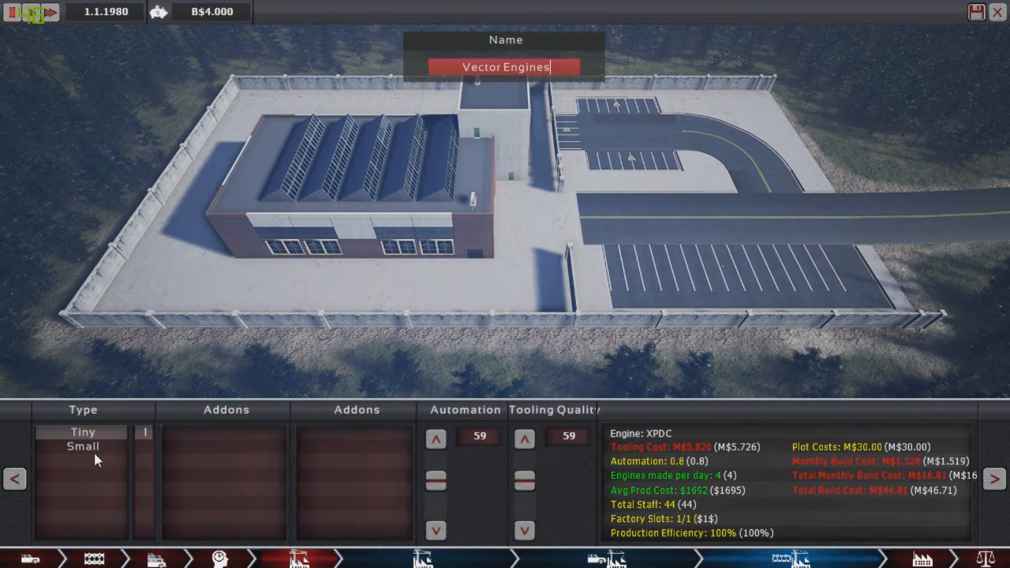
Make the Vector Engines factory small and lower its automation and tooling quality.
left_click(81, 447)
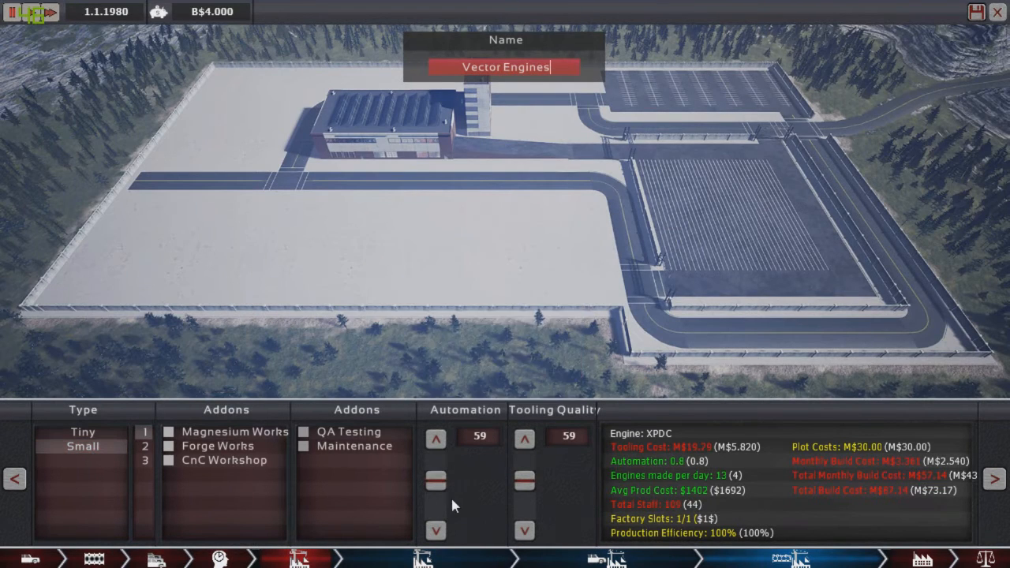
left_click(438, 529)
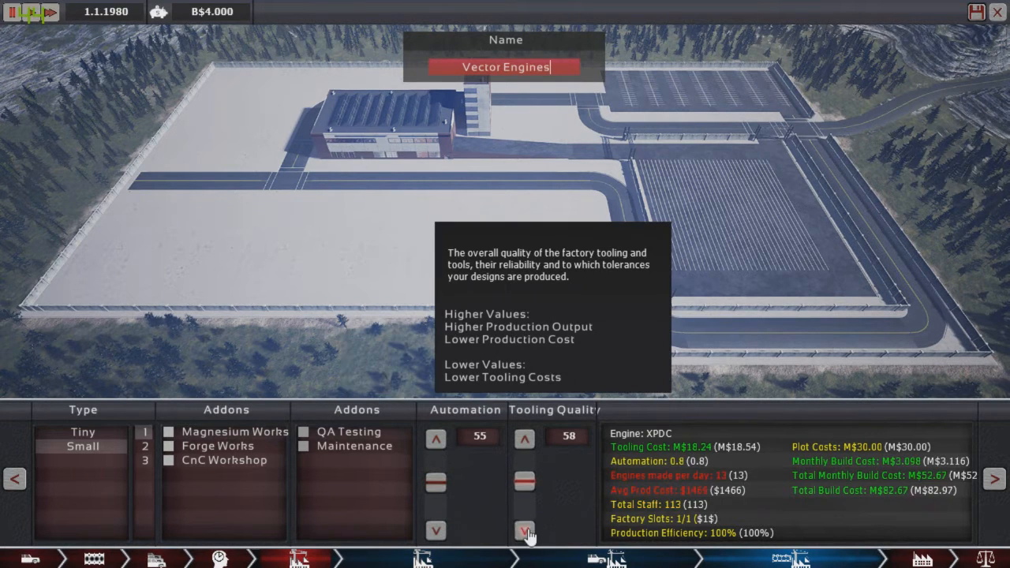
left_click(524, 530)
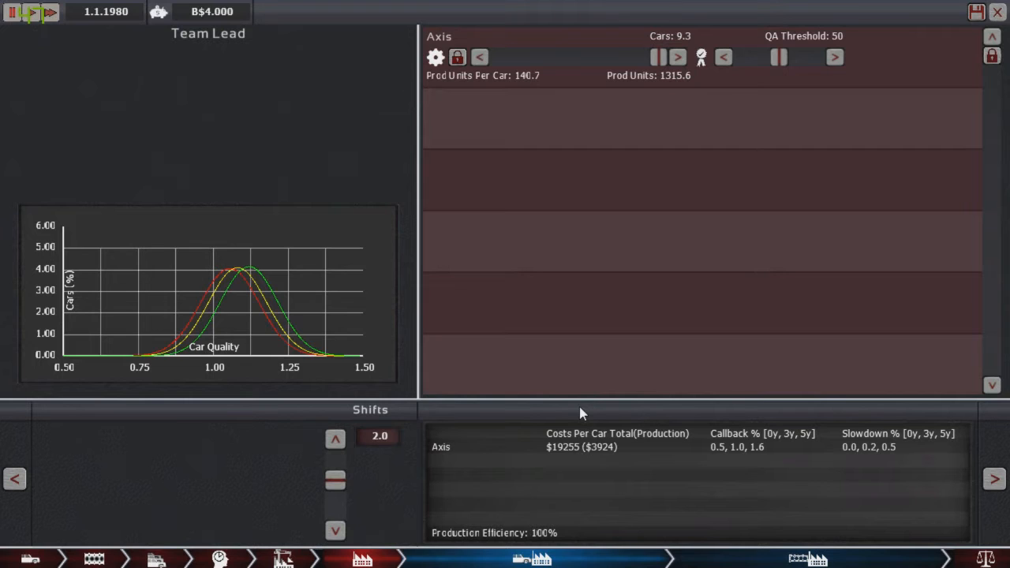
mouse_move(347, 249)
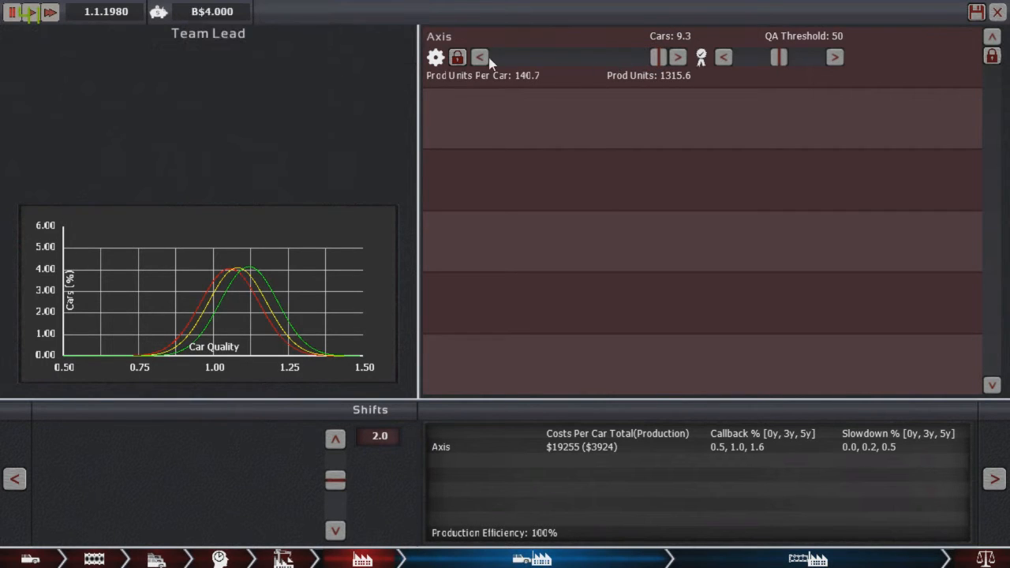
left_click(674, 57)
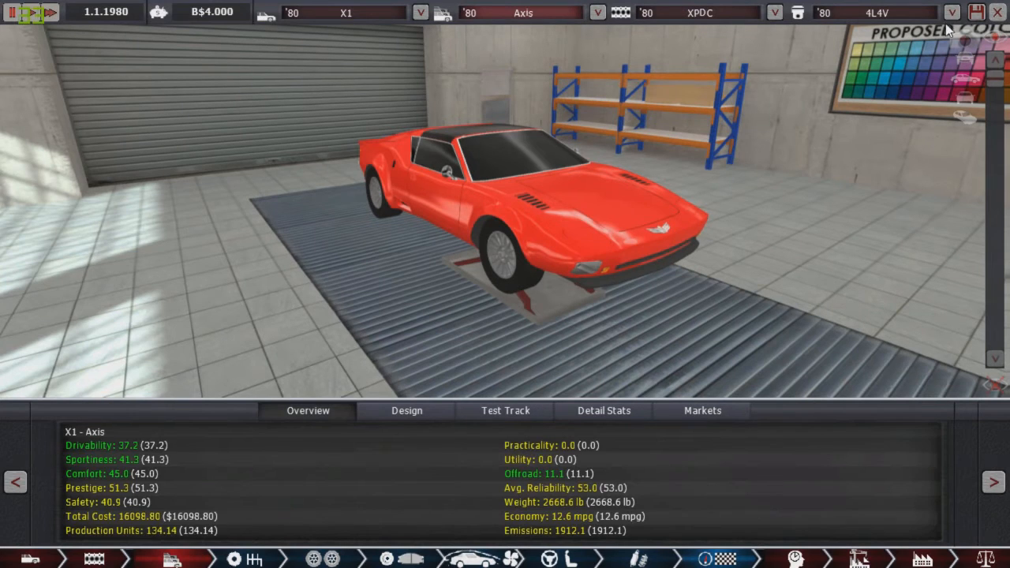
mouse_move(928, 101)
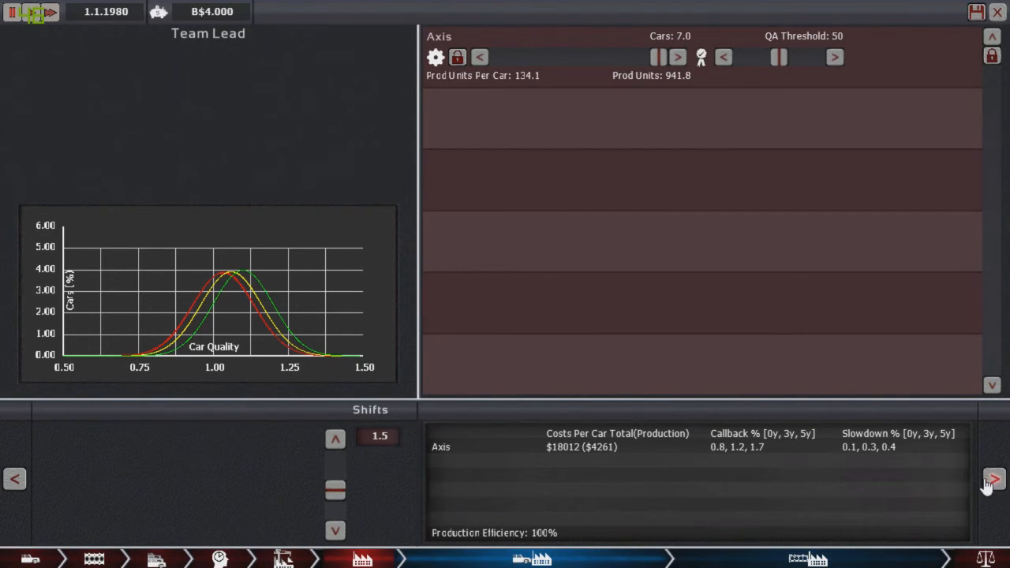
Move on to the 4L4V engine's production plan: 1.1 shifts, 7.0 engines at $3,378 each.
left_click(992, 479)
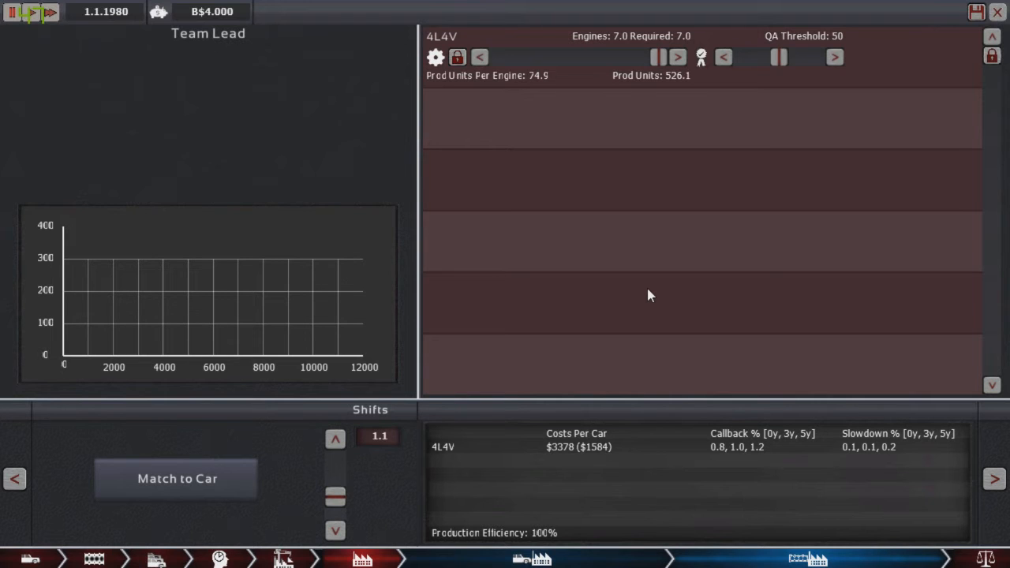
mouse_move(770, 343)
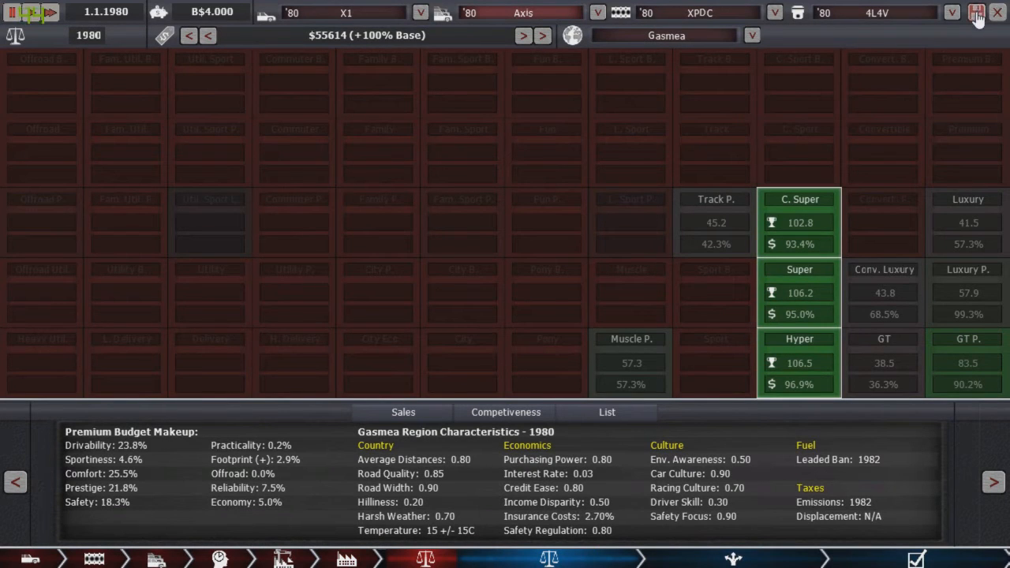
mouse_move(798, 269)
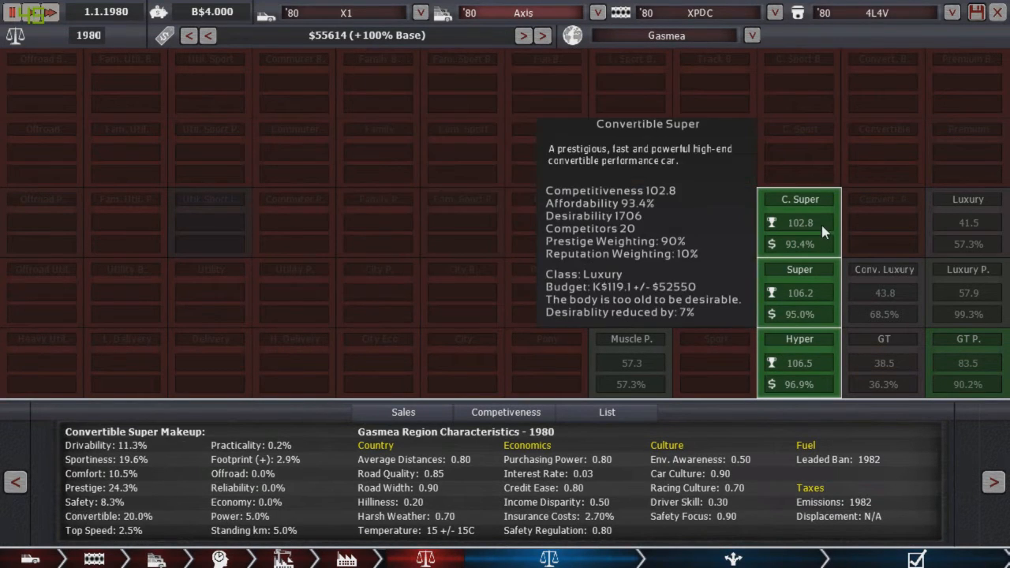
mouse_move(787, 227)
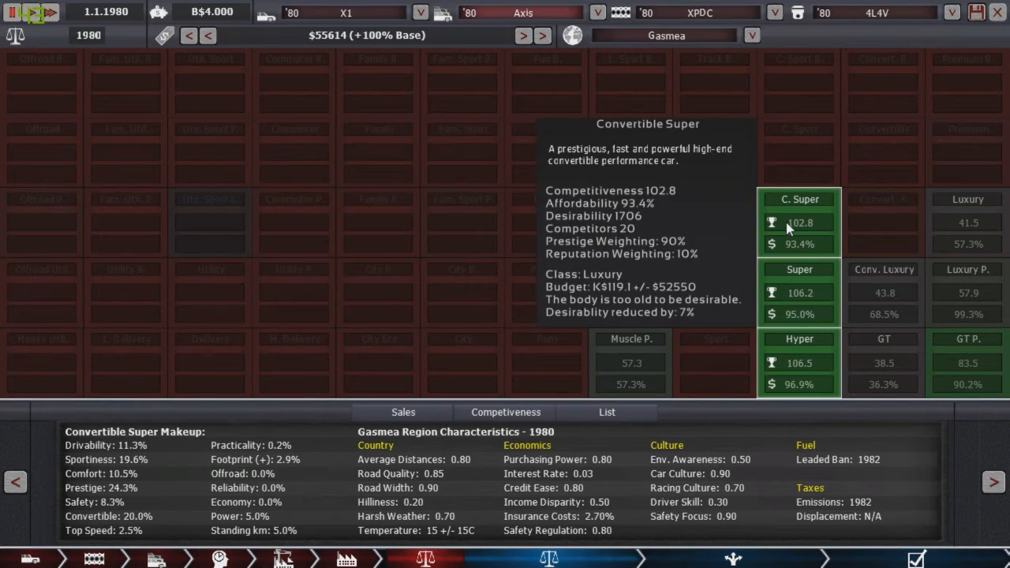
mouse_move(802, 230)
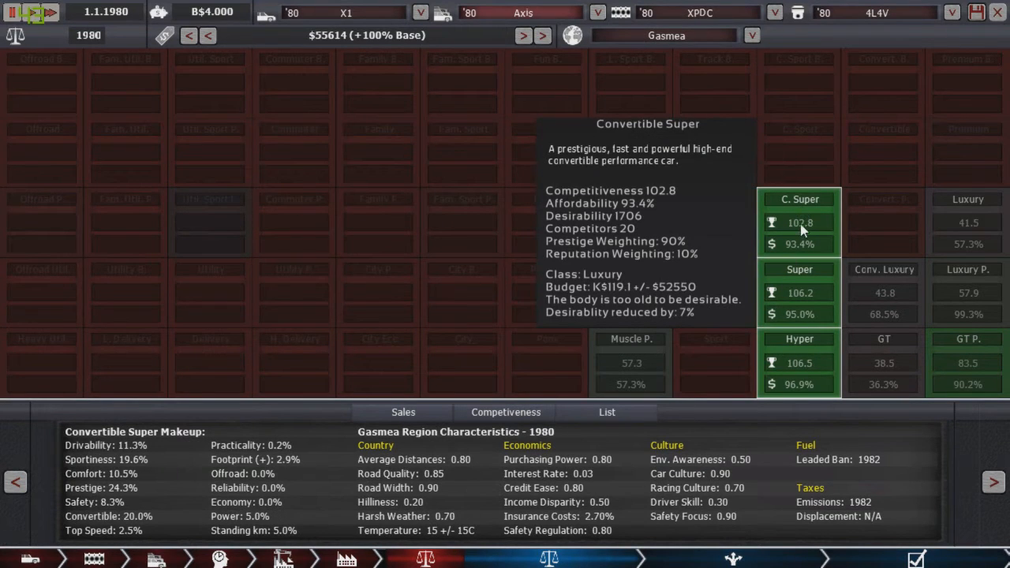
mouse_move(798, 204)
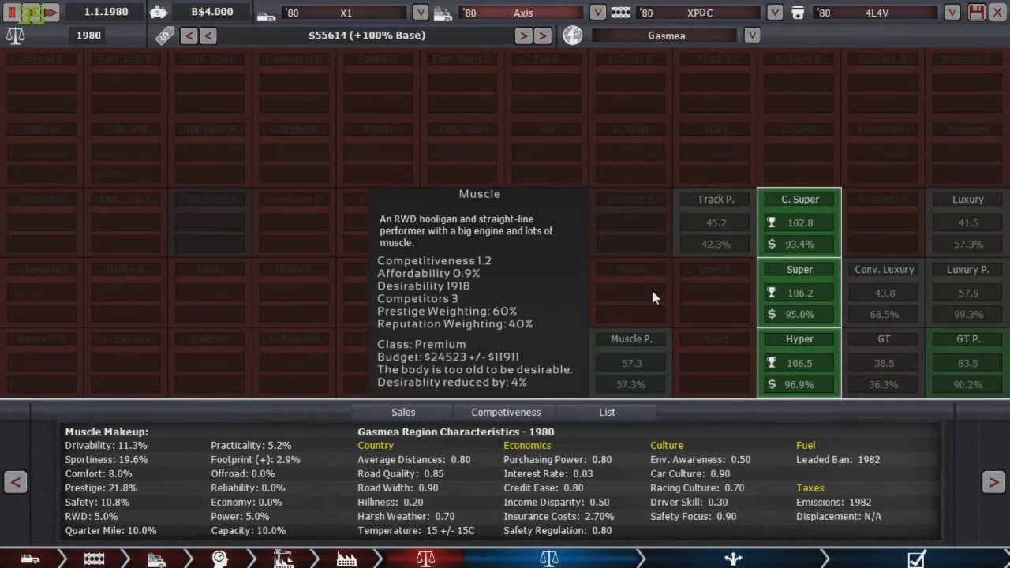
mouse_move(805, 354)
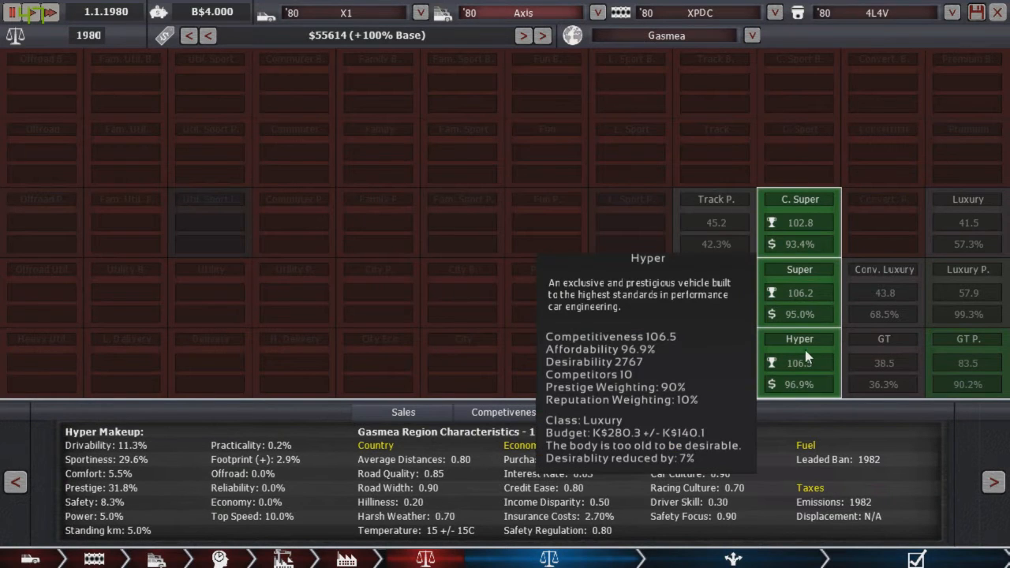
mouse_move(798, 336)
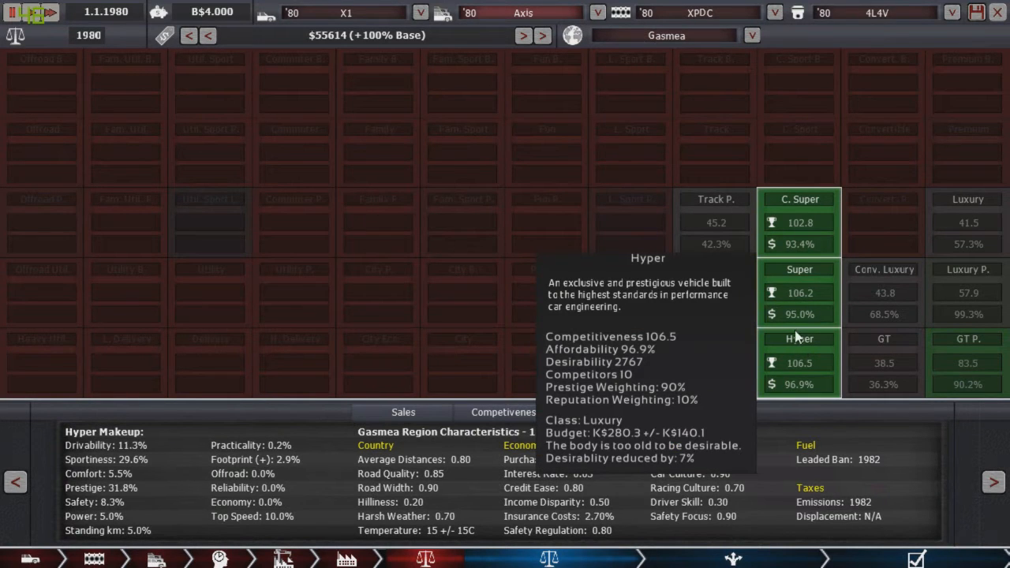
mouse_move(798, 268)
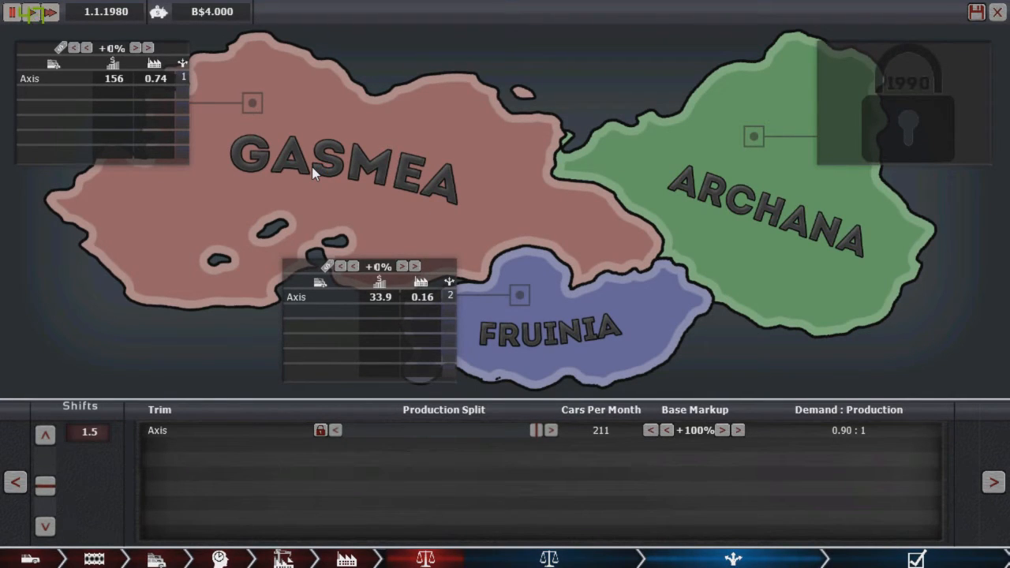
mouse_move(229, 325)
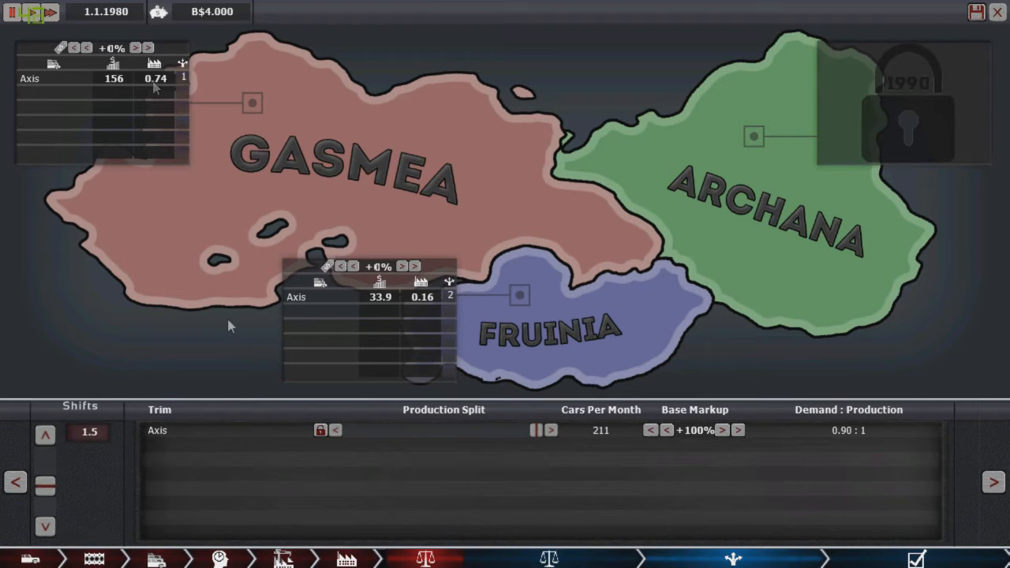
mouse_move(560, 322)
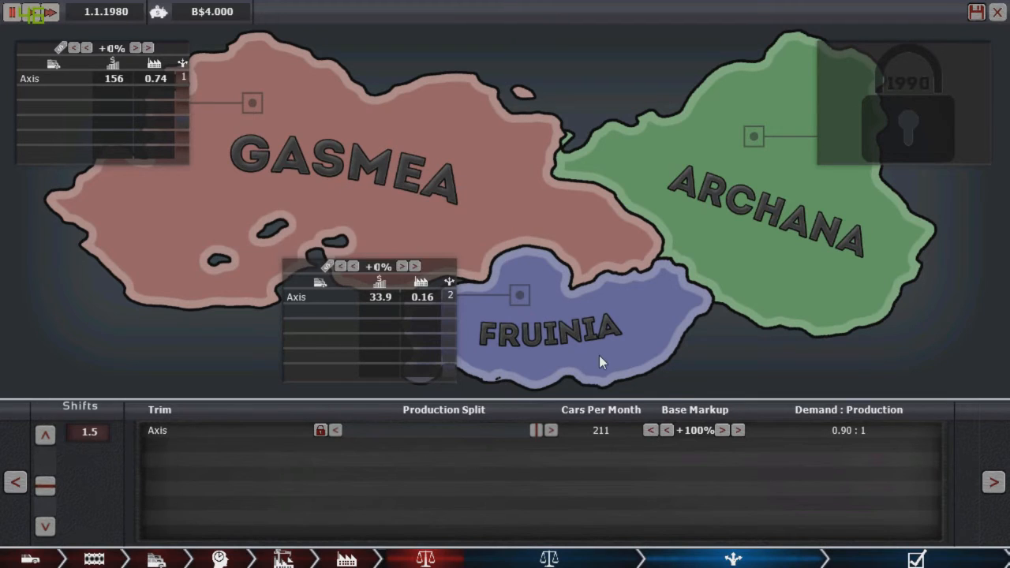
mouse_move(319, 284)
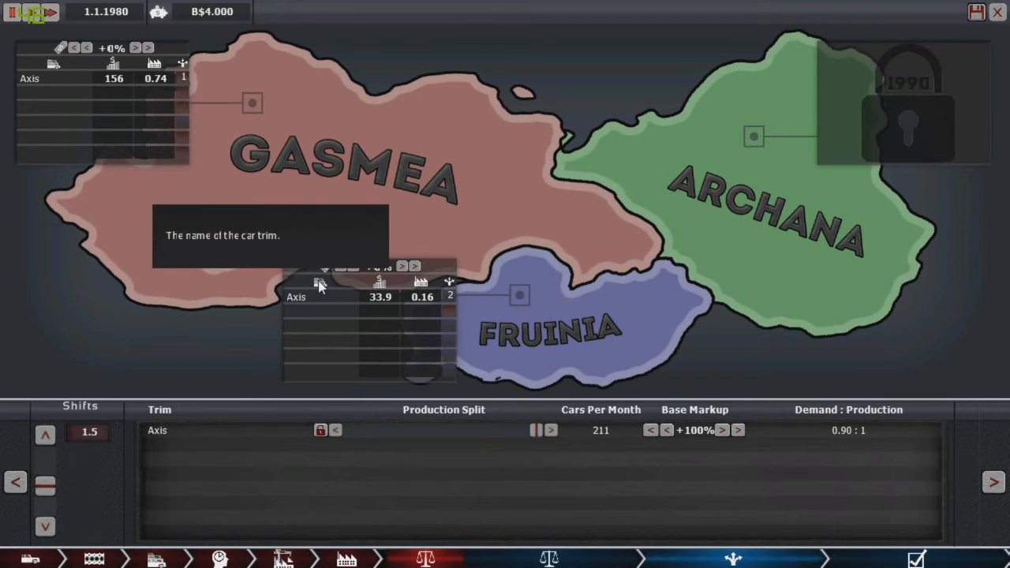
mouse_move(379, 284)
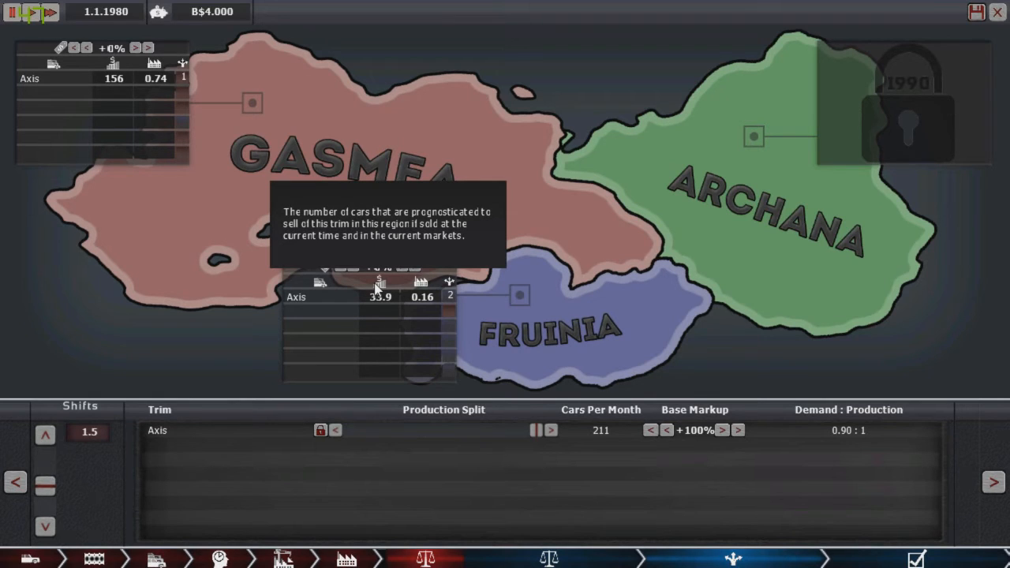
Set the factory to 1.3 shifts so the Axis trim makes 186 cars per month.
left_click(34, 12)
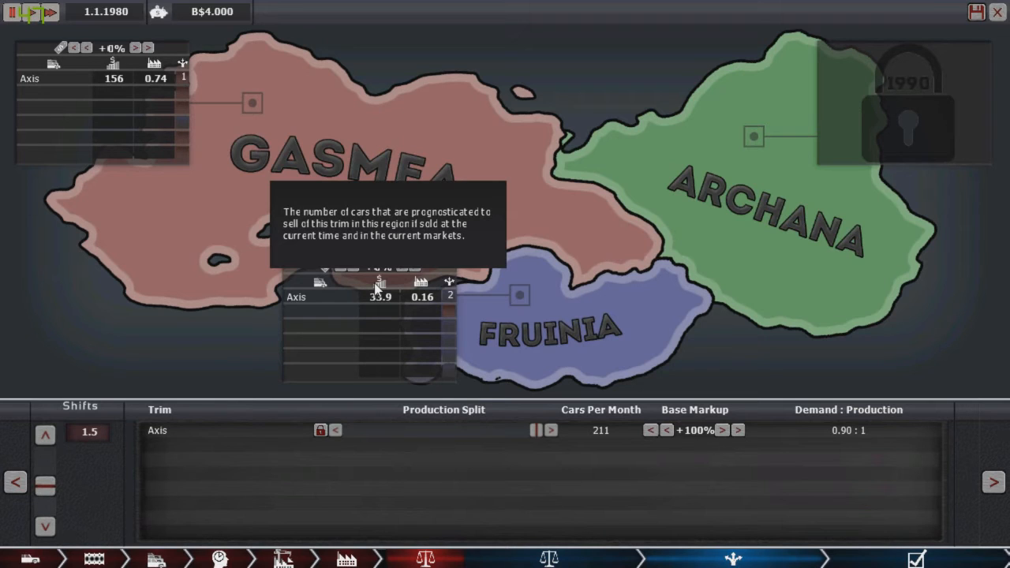
mouse_move(175, 88)
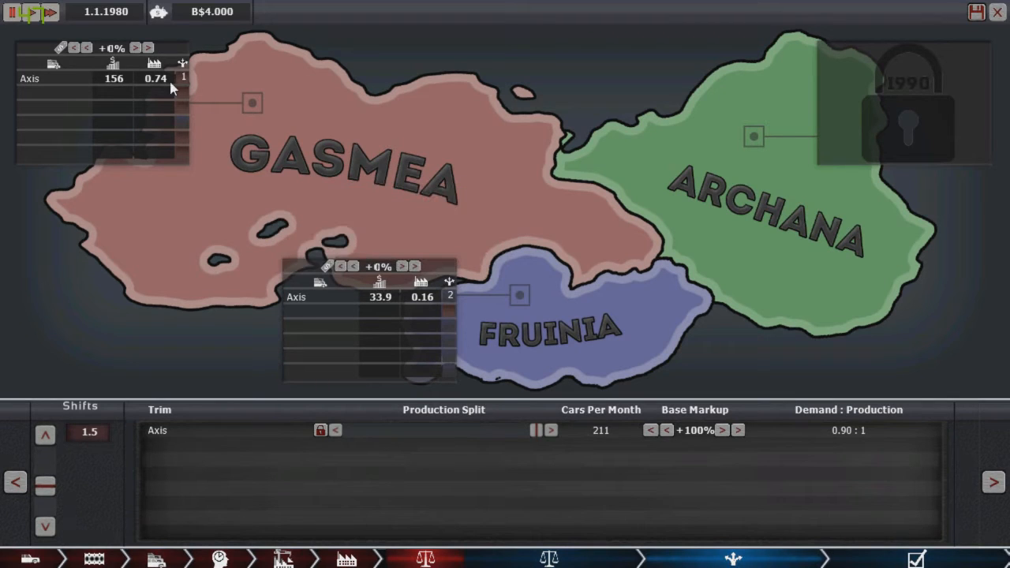
mouse_move(110, 62)
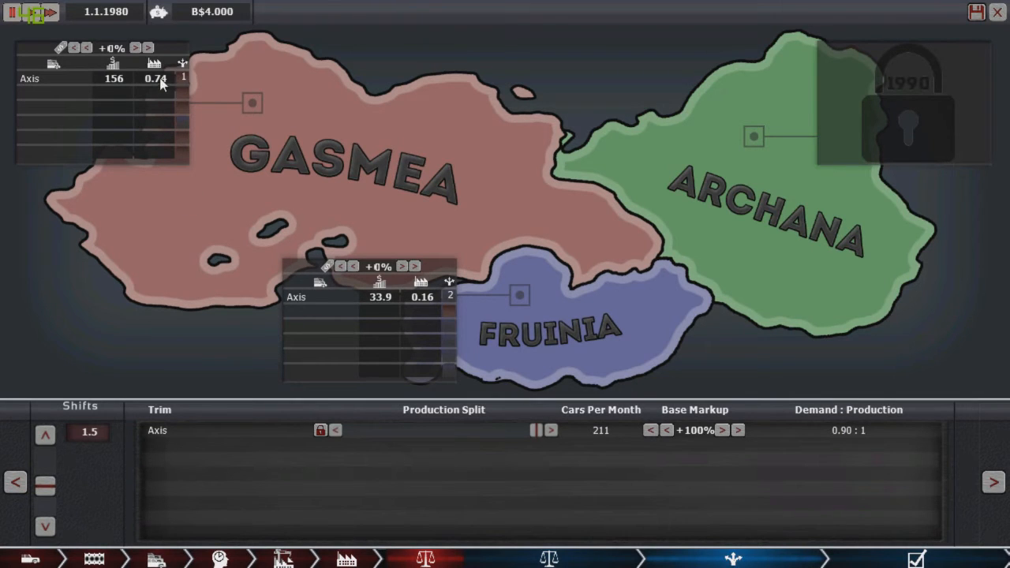
mouse_move(161, 87)
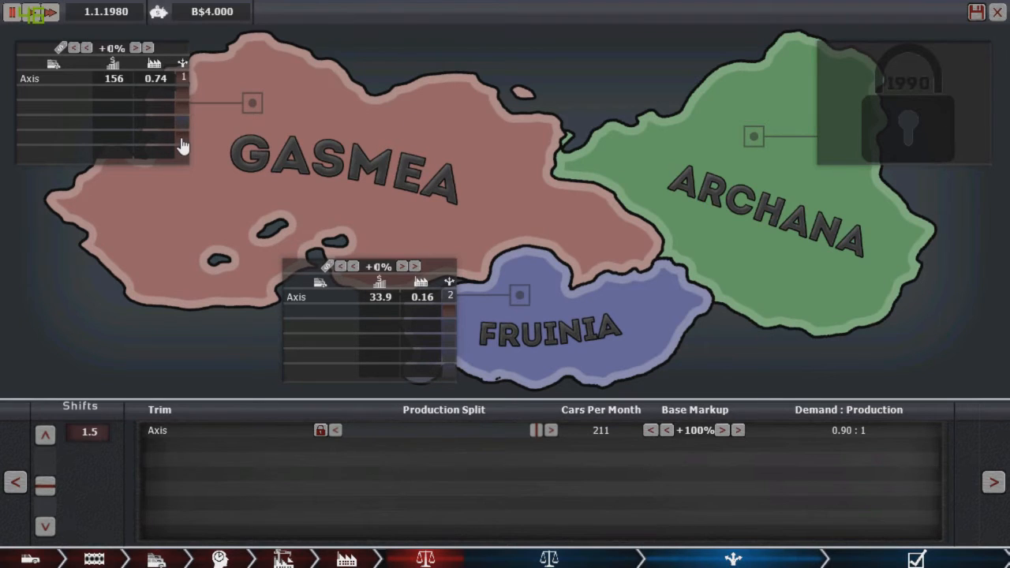
mouse_move(166, 93)
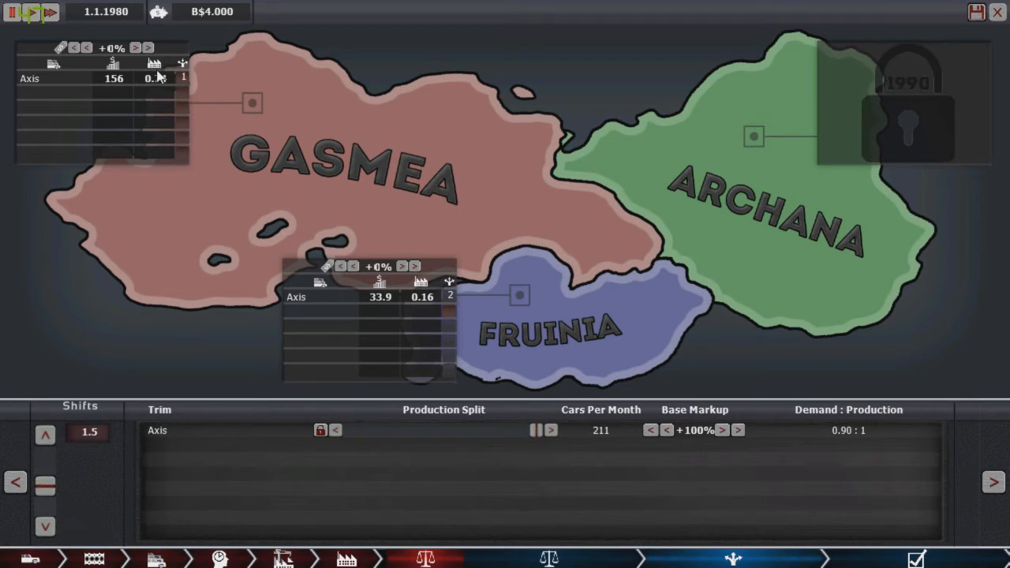
mouse_move(421, 297)
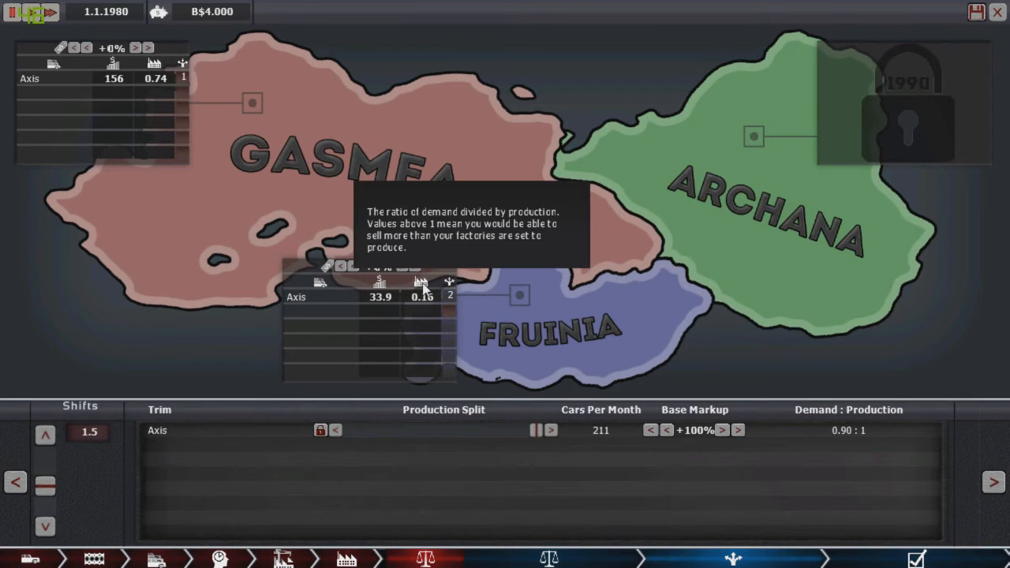
mouse_move(415, 325)
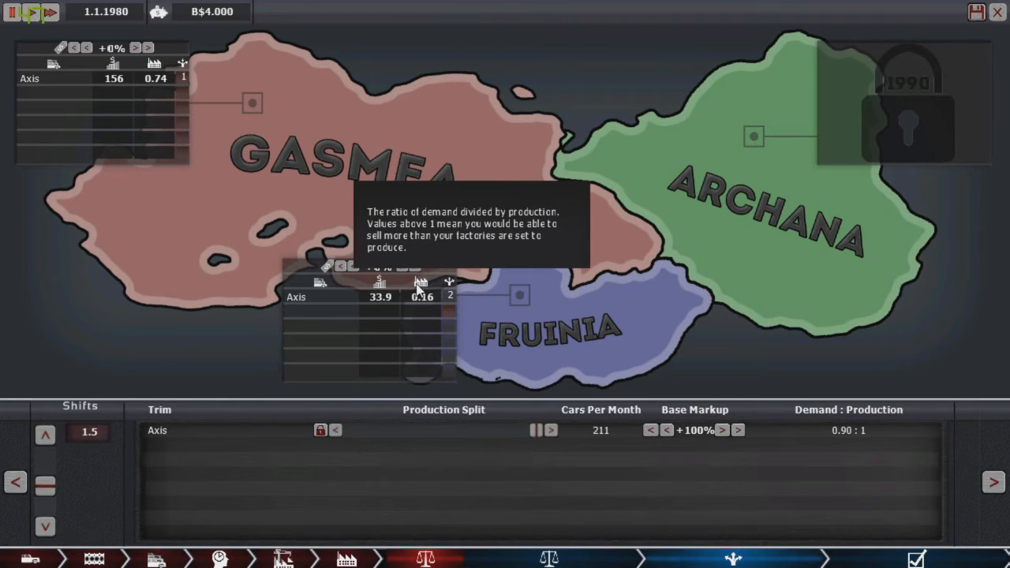
mouse_move(419, 300)
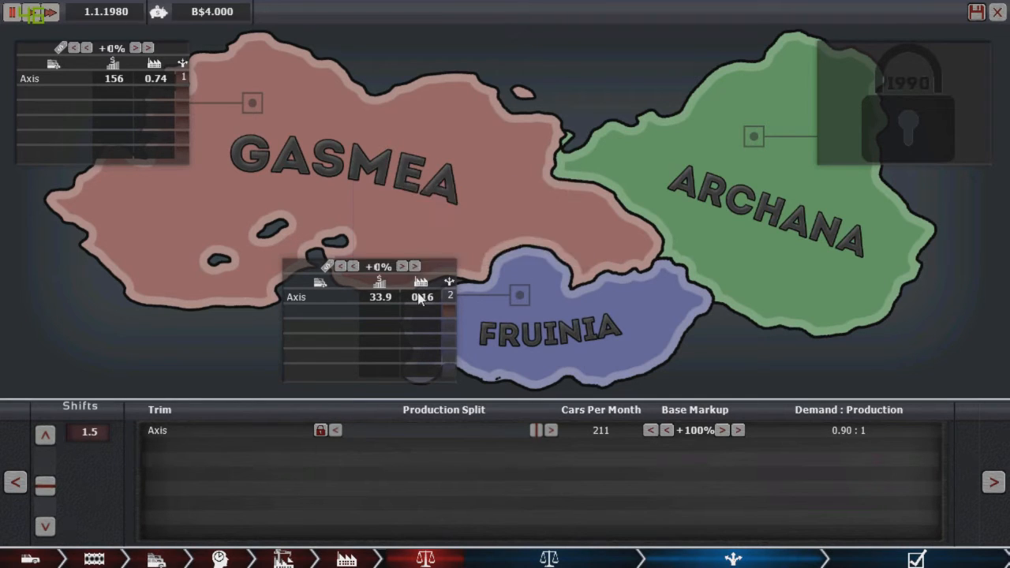
mouse_move(421, 284)
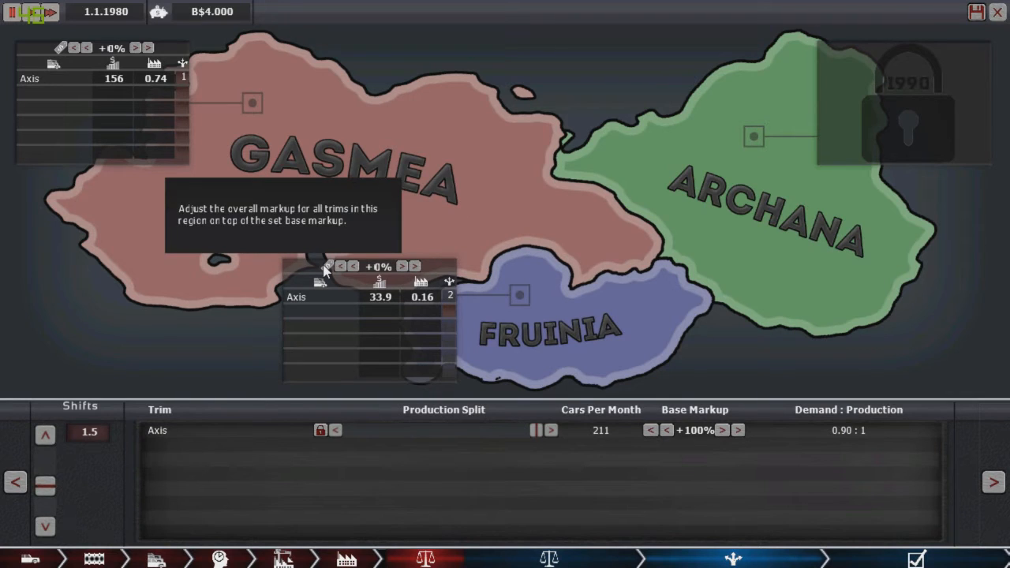
mouse_move(199, 98)
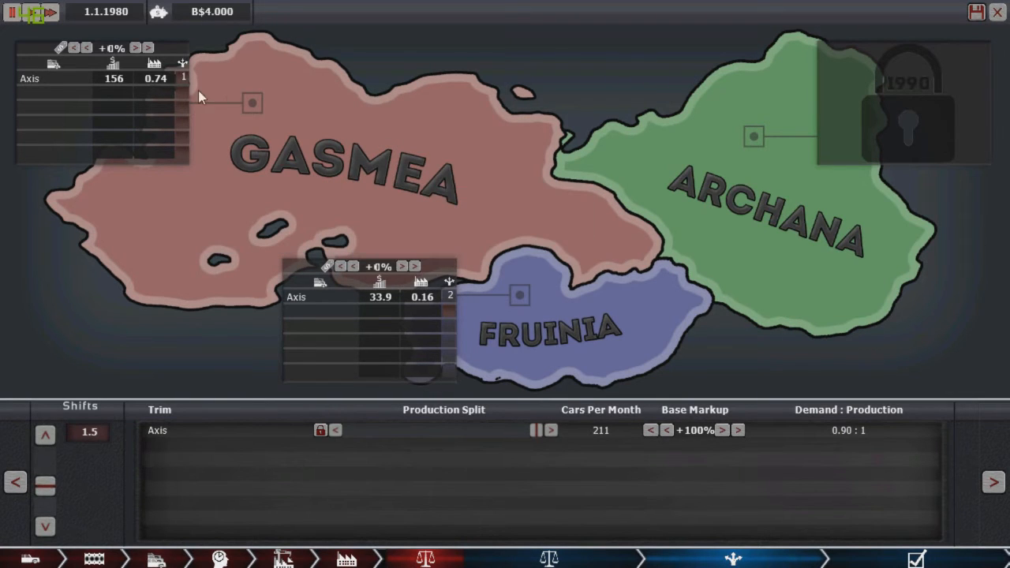
mouse_move(152, 82)
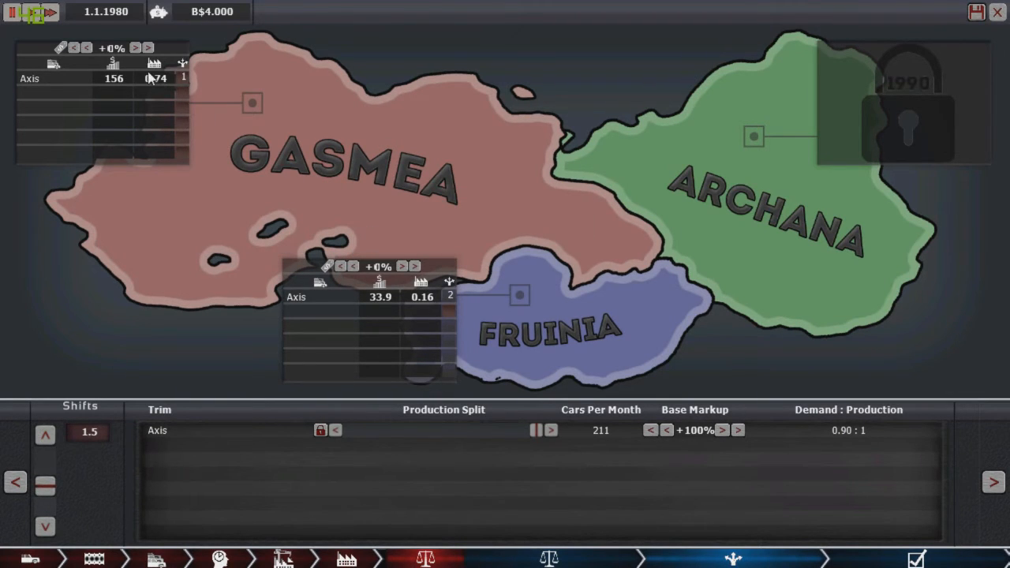
mouse_move(379, 281)
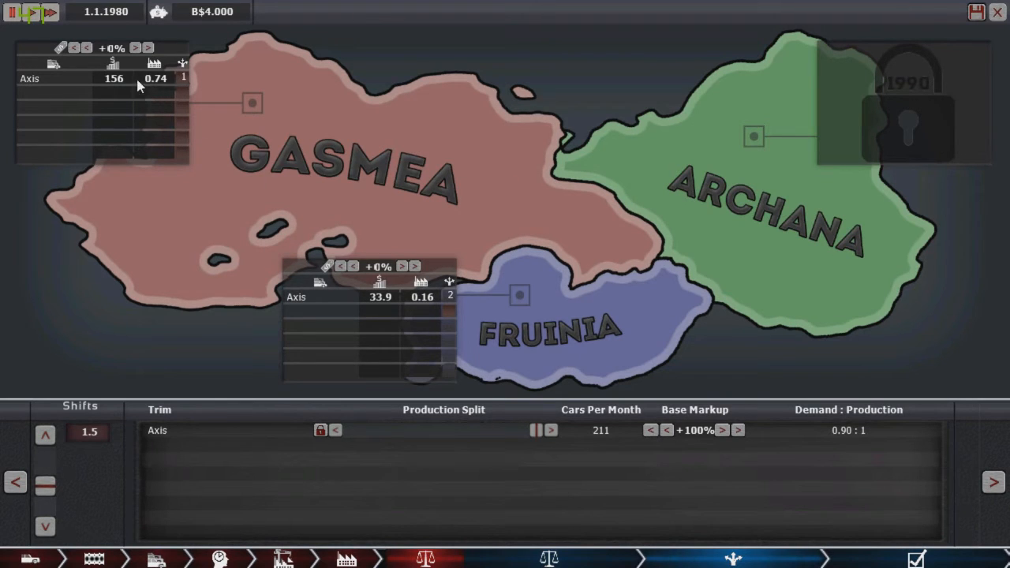
left_click(34, 15)
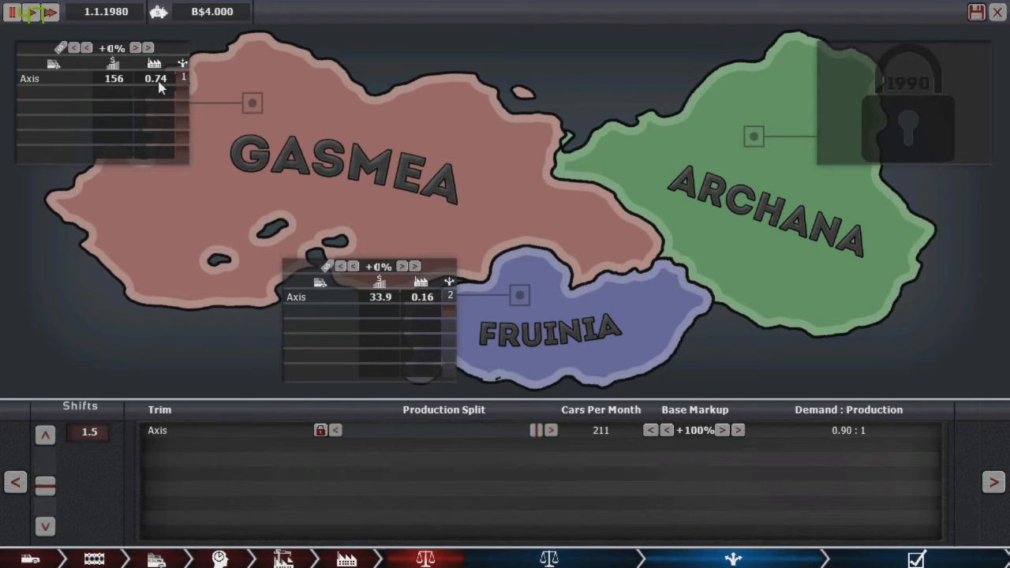
mouse_move(109, 86)
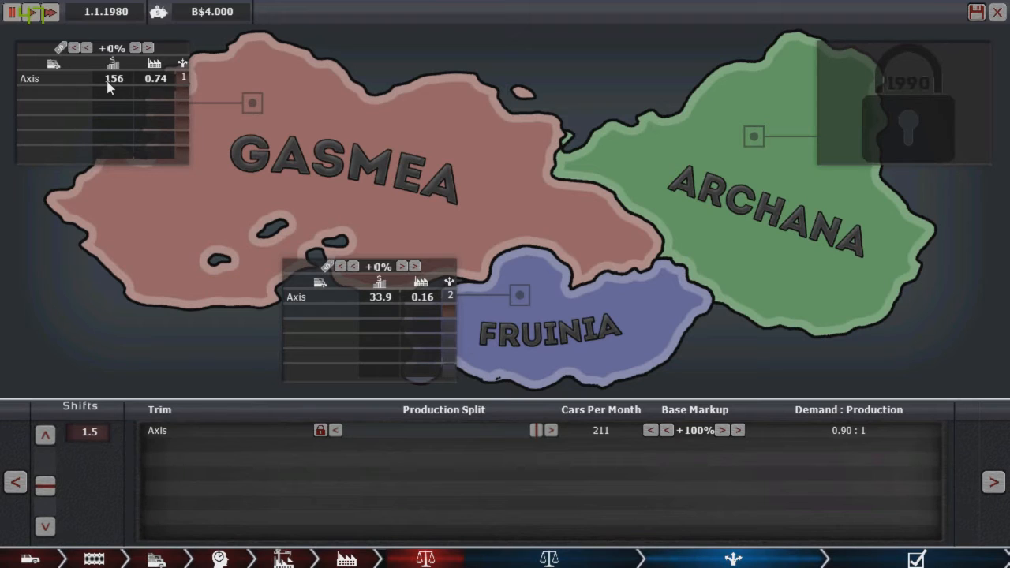
mouse_move(113, 60)
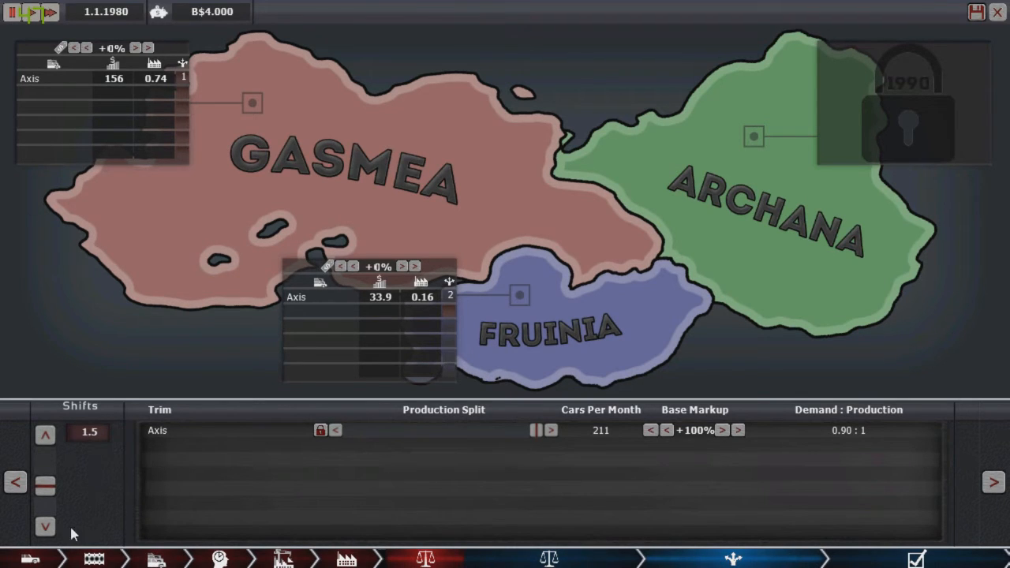
mouse_move(45, 542)
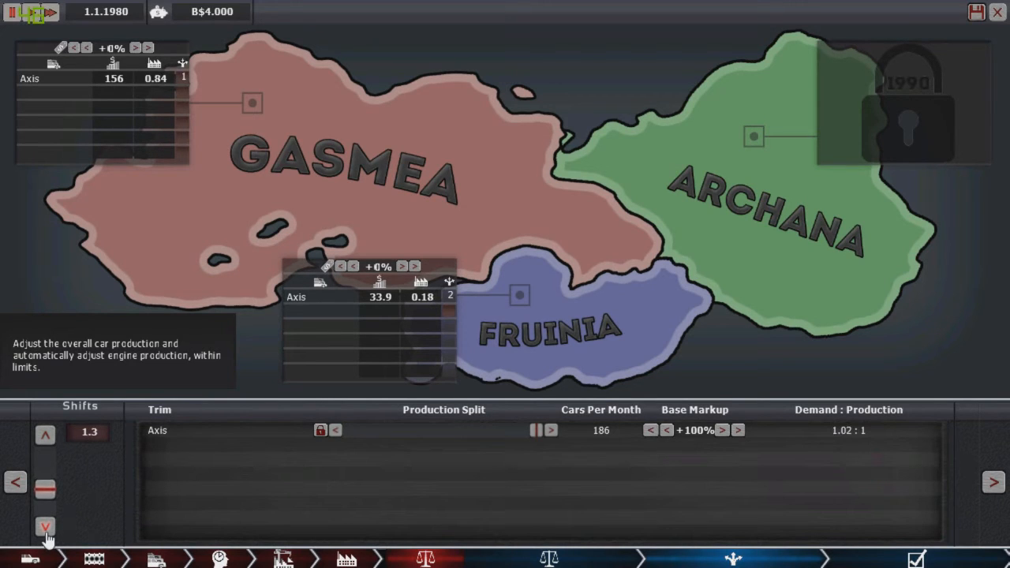
Lower Axis production shifts and try the engine percentage at 5% before restoring 6%.
left_click(46, 524)
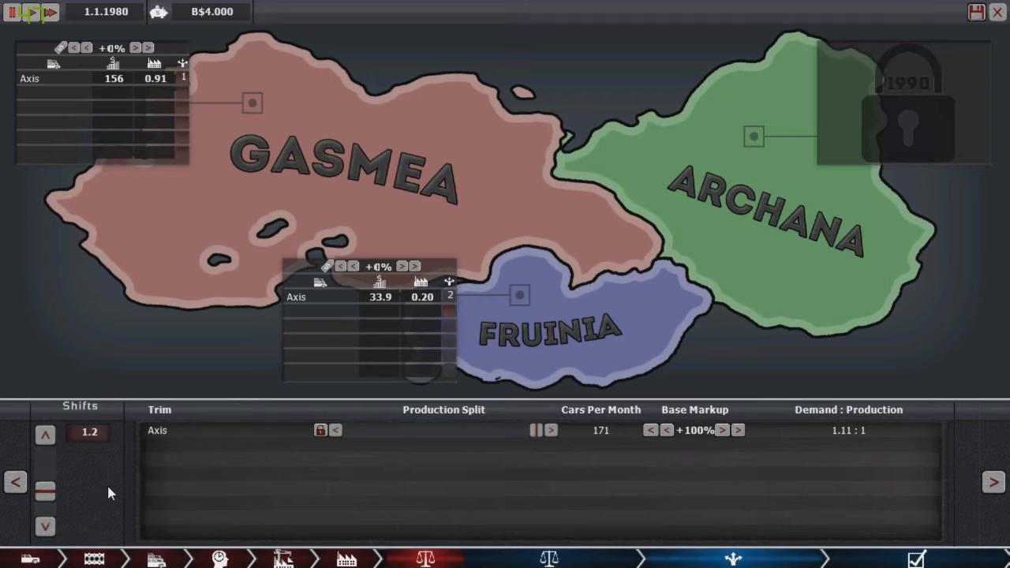
mouse_move(230, 514)
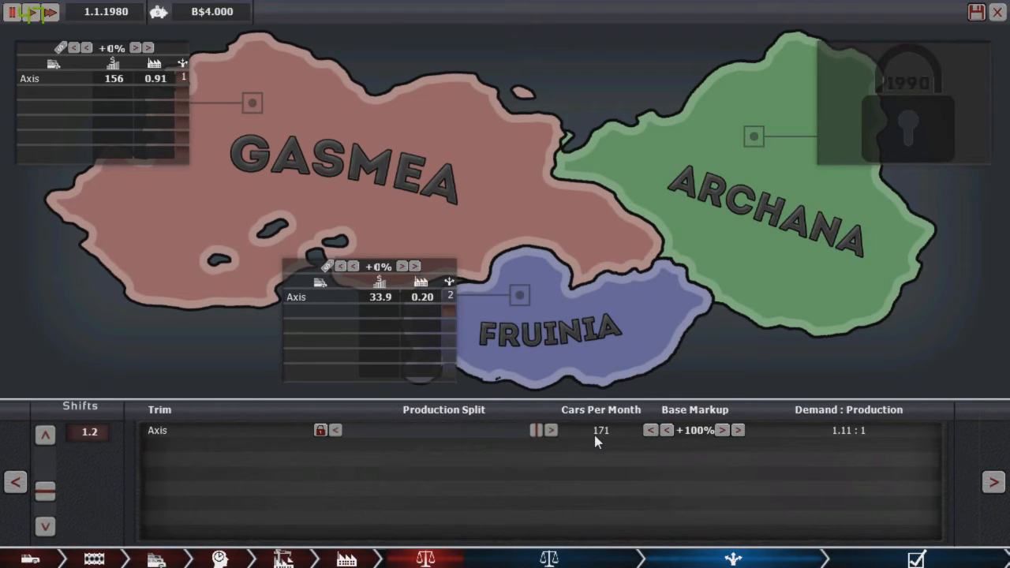
mouse_move(587, 429)
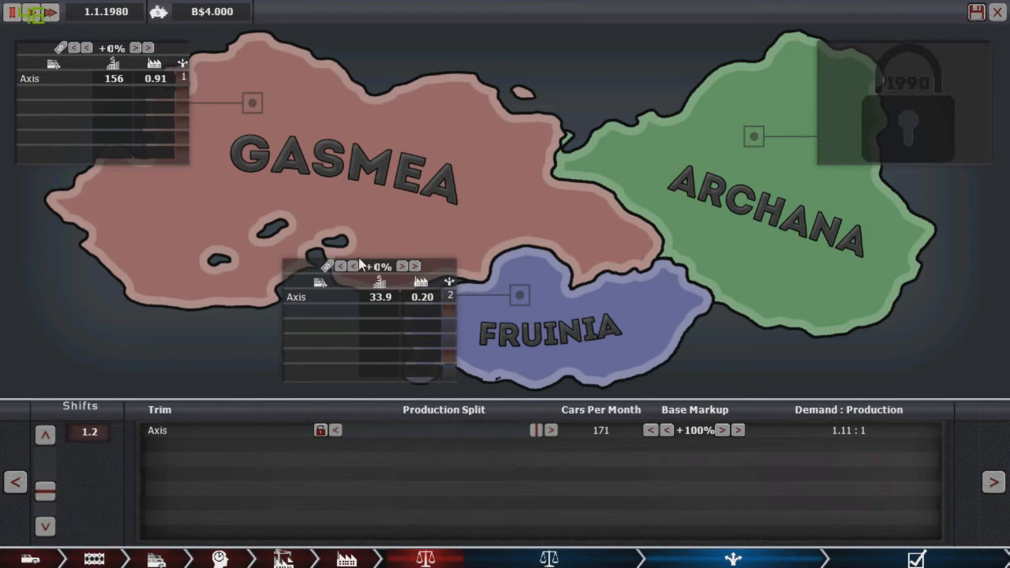
left_click(354, 265)
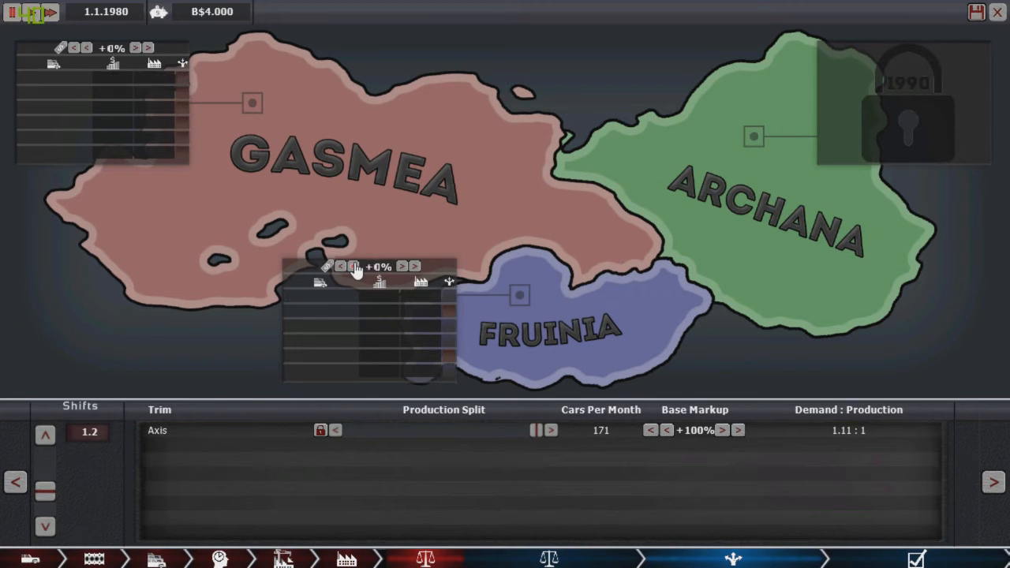
left_click(341, 265)
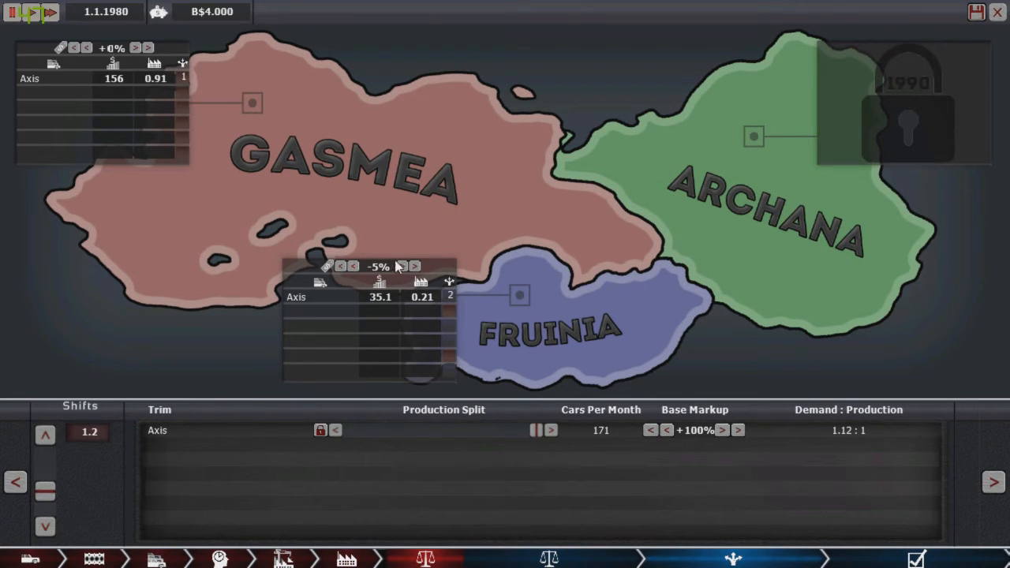
left_click(408, 265)
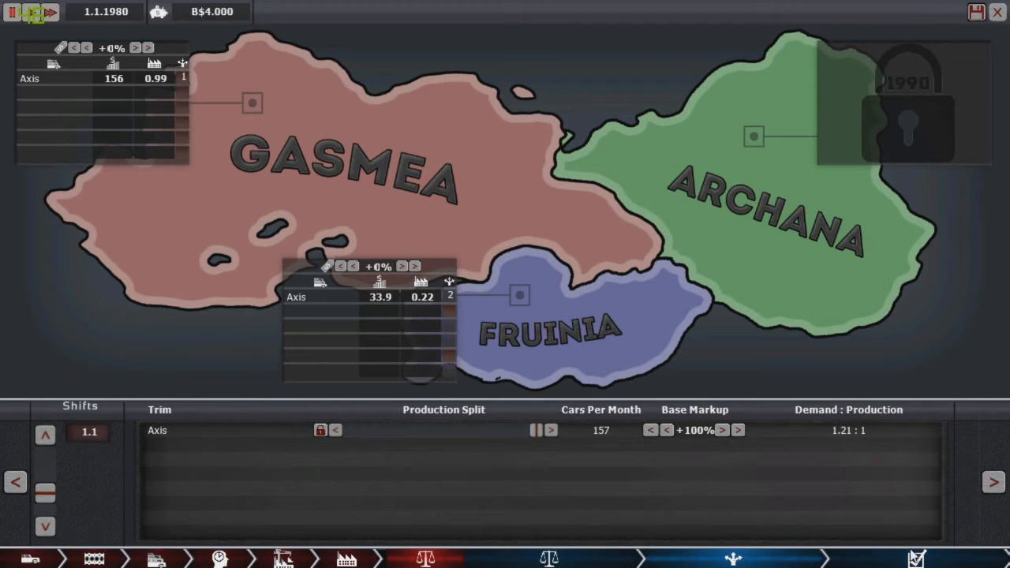
Proceed to the Sign Off cost breakdown: M$708.1 grand total, breakeven in 5/1998.
left_click(915, 555)
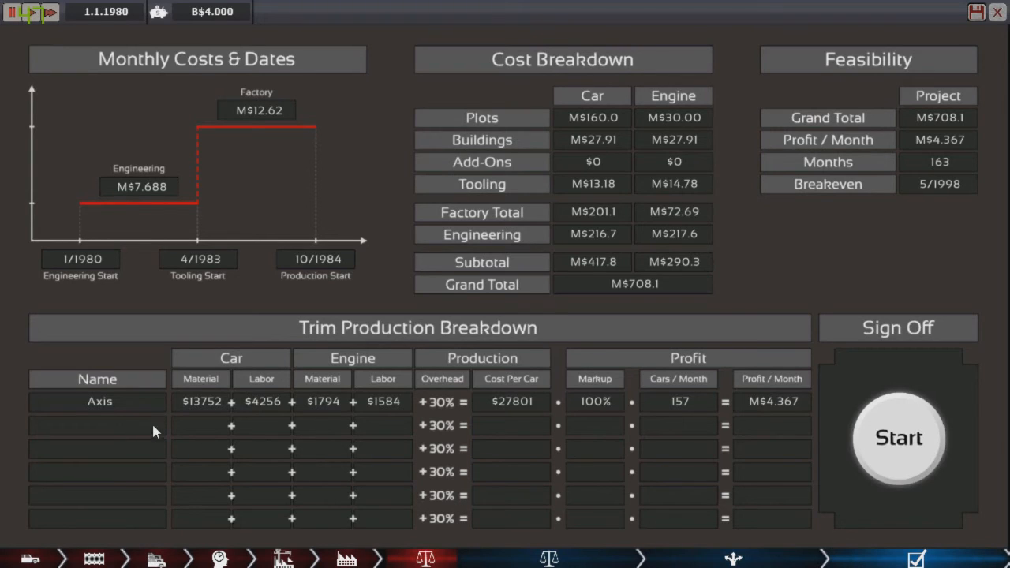
mouse_move(461, 407)
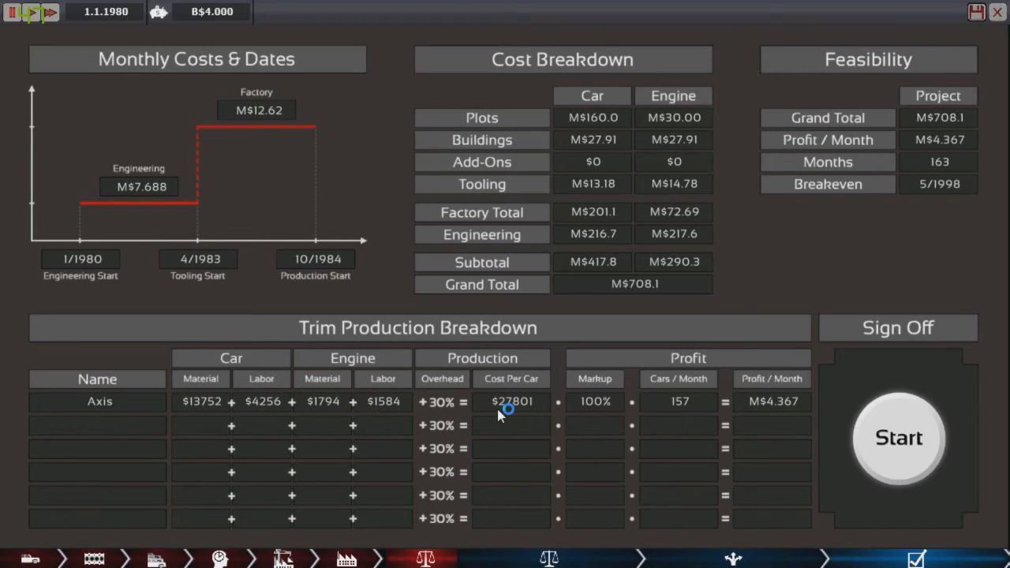
mouse_move(499, 417)
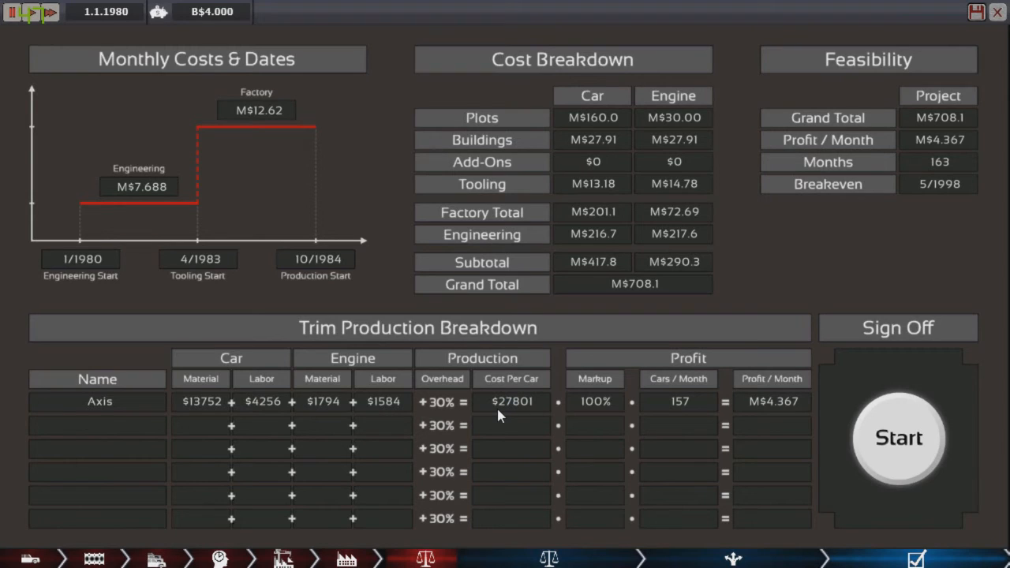
mouse_move(322, 333)
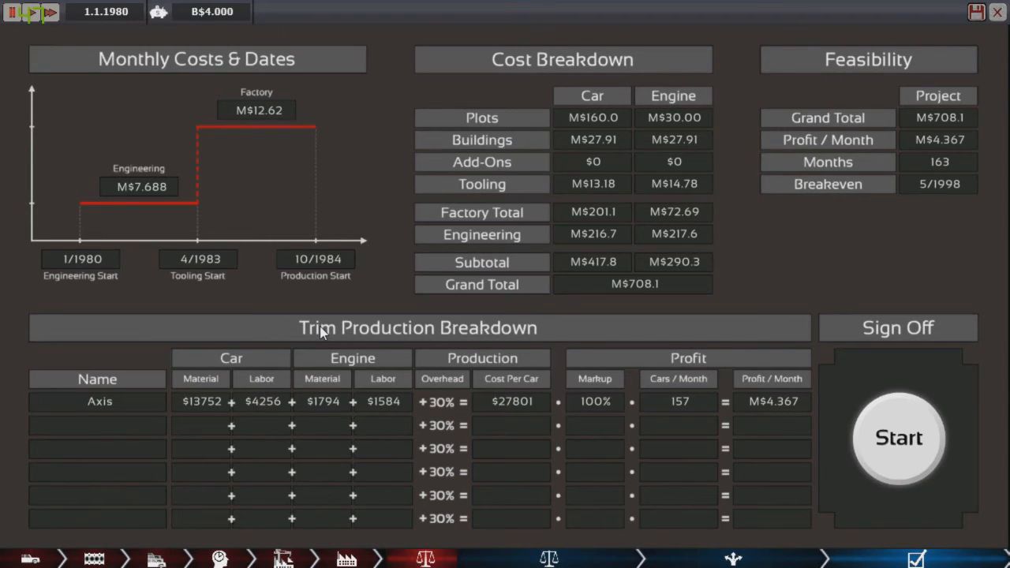
mouse_move(450, 240)
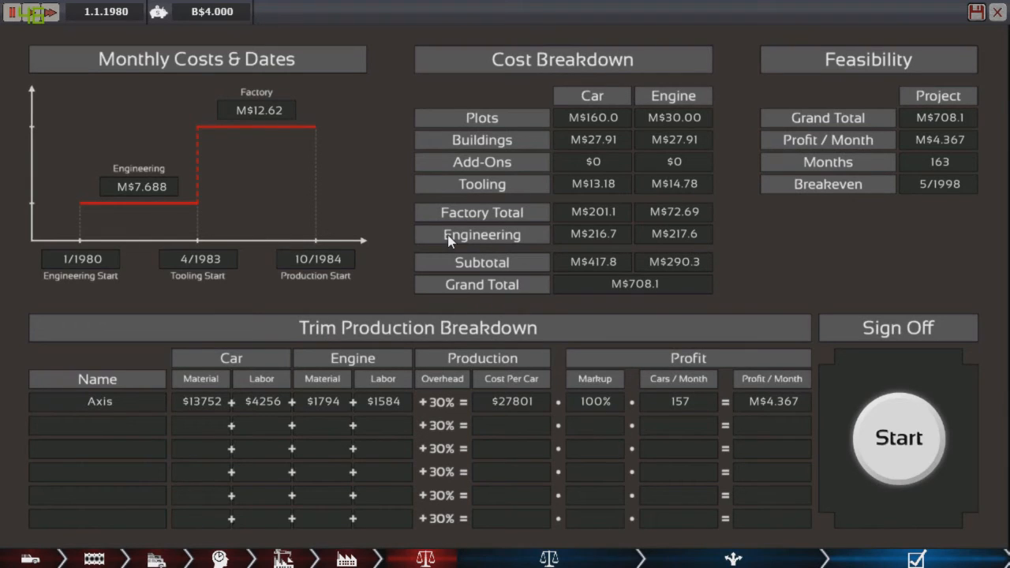
mouse_move(115, 221)
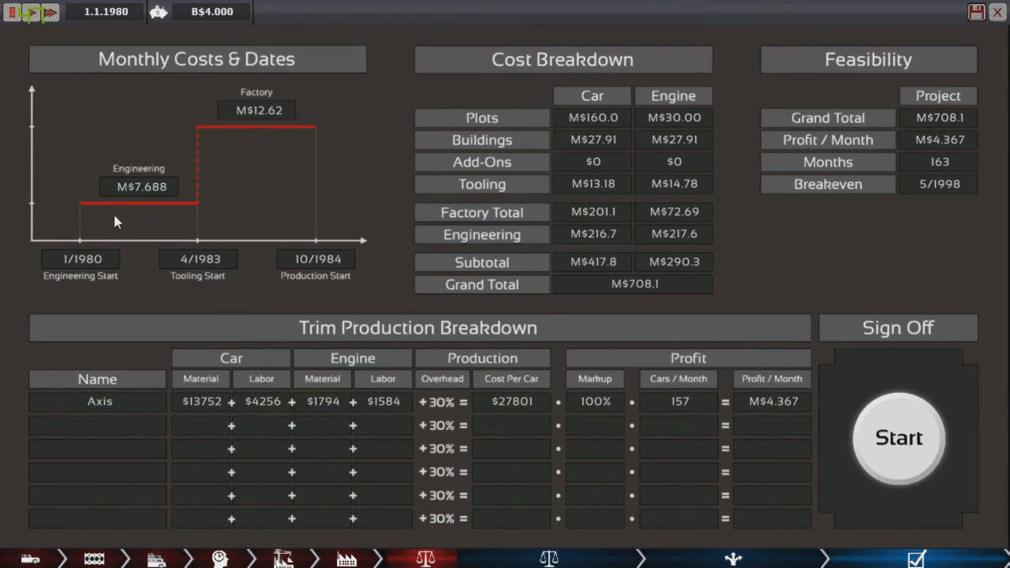
mouse_move(87, 291)
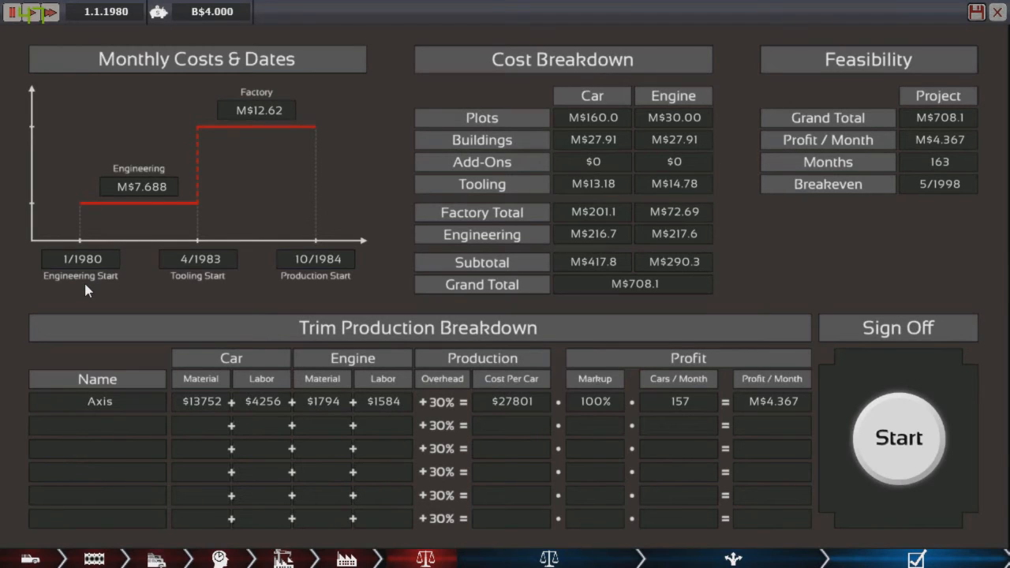
mouse_move(189, 289)
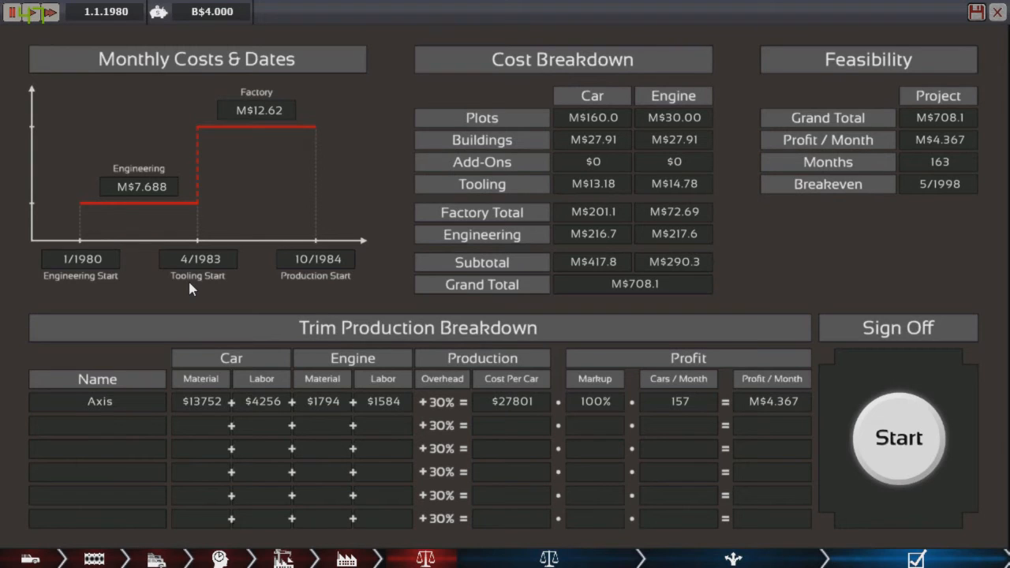
mouse_move(287, 296)
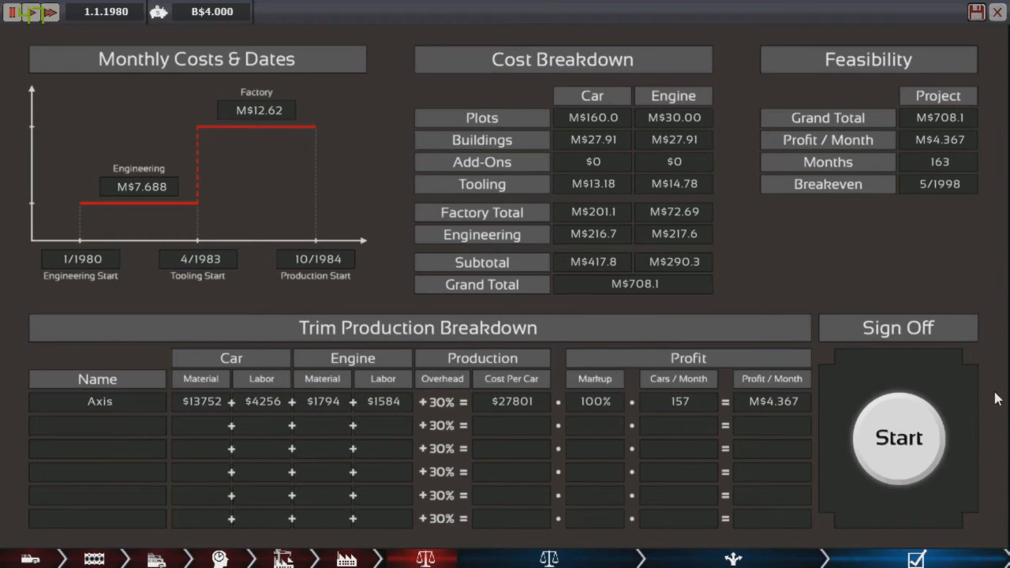
Start the X1 project and dismiss the 1981-1984 year summaries so time runs on to 1985.
left_click(898, 439)
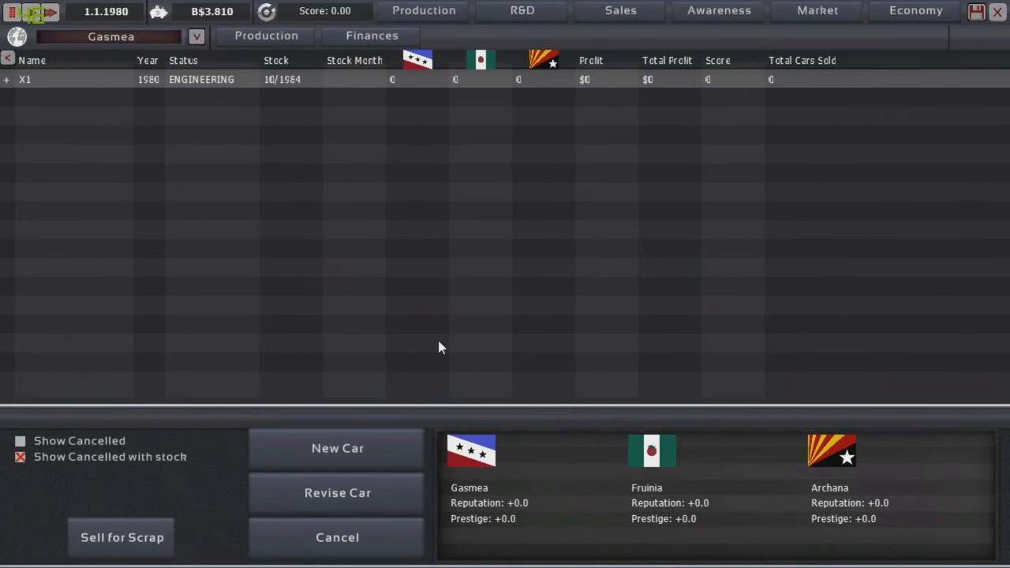
mouse_move(284, 317)
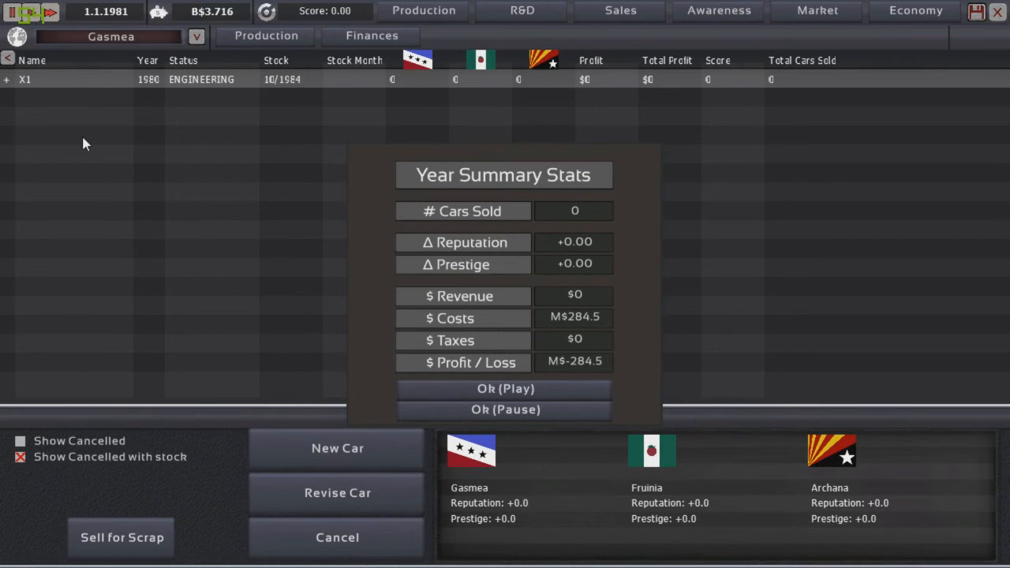
mouse_move(501, 389)
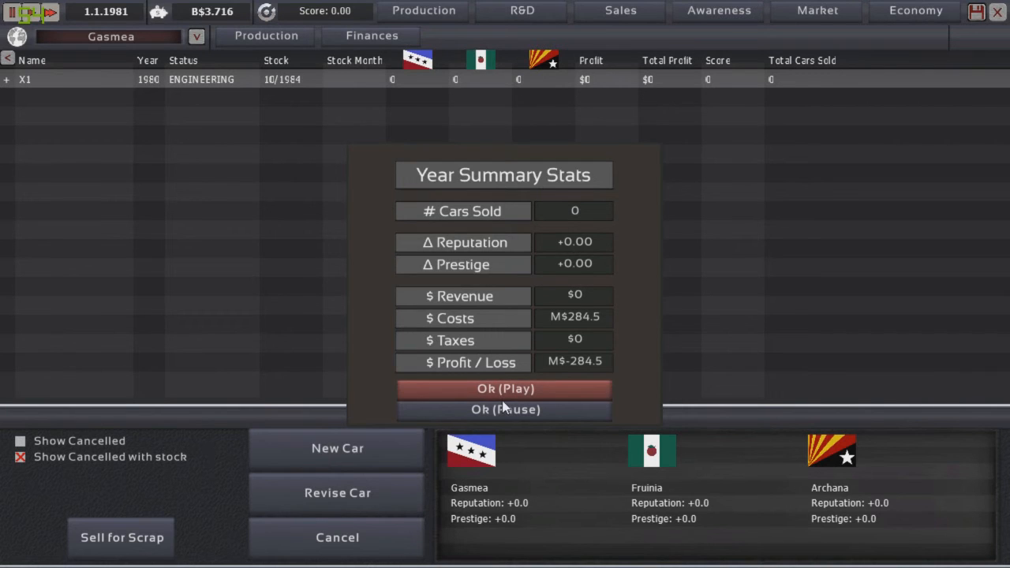
left_click(503, 388)
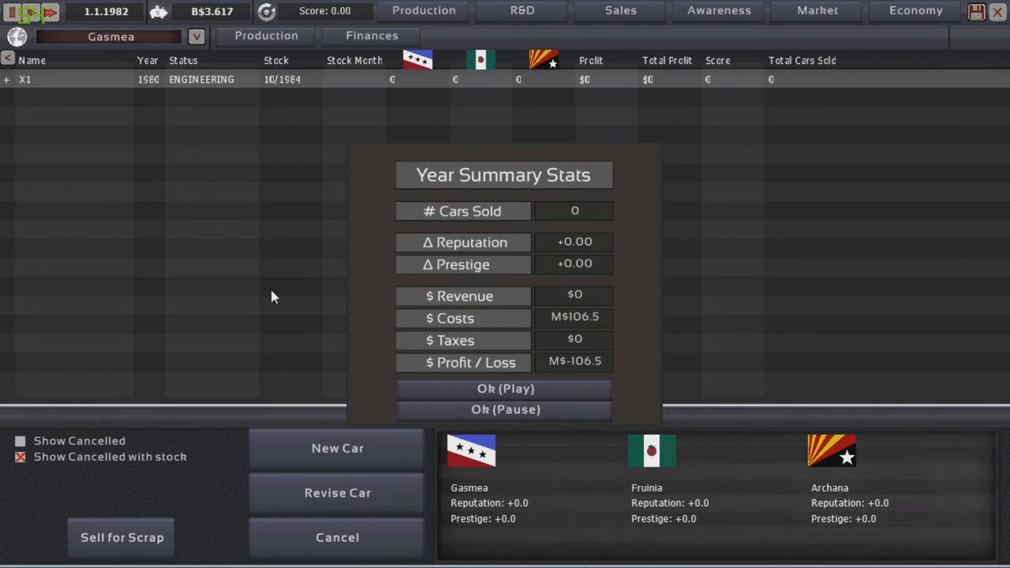
left_click(504, 388)
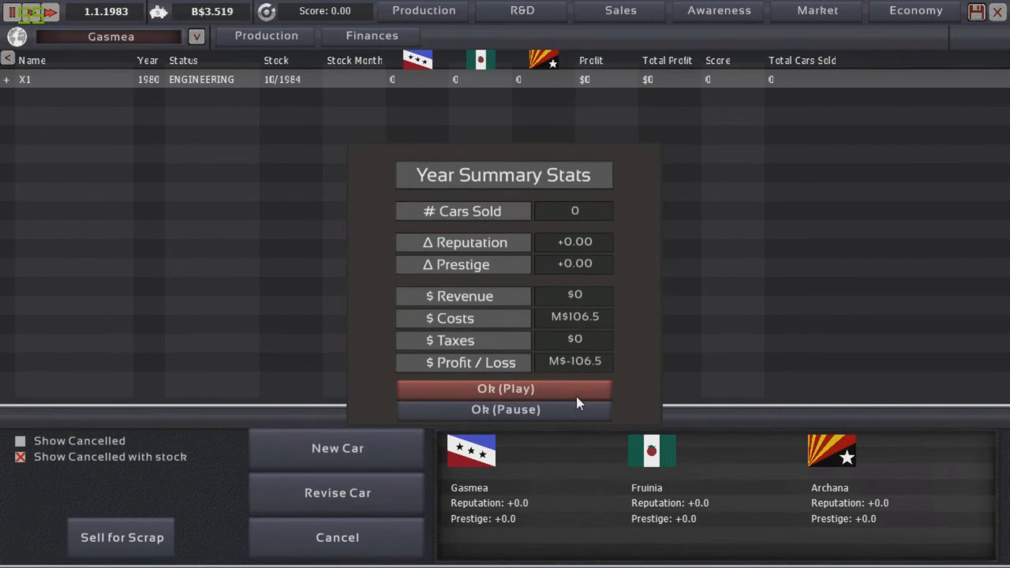
left_click(502, 388)
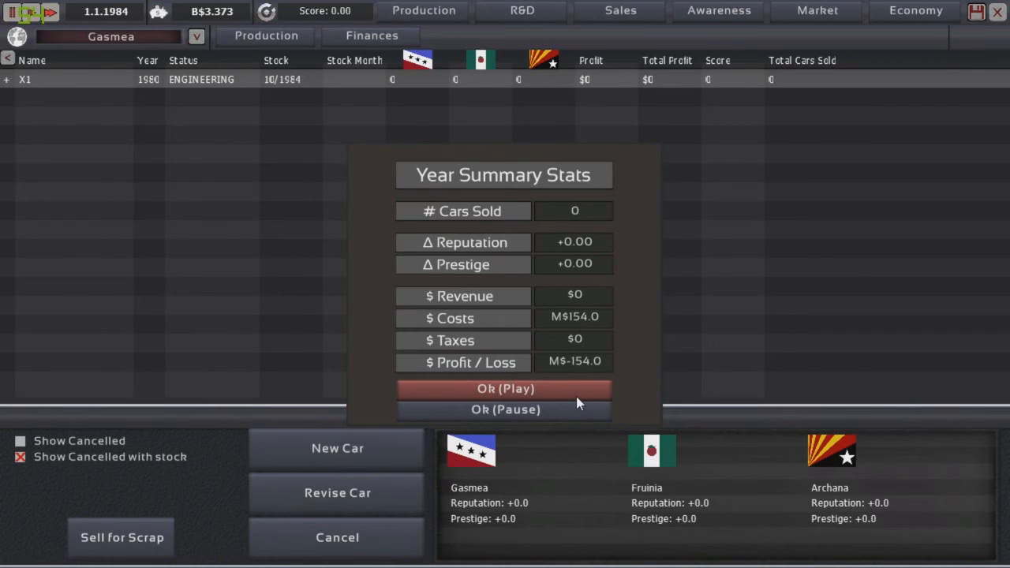
left_click(502, 388)
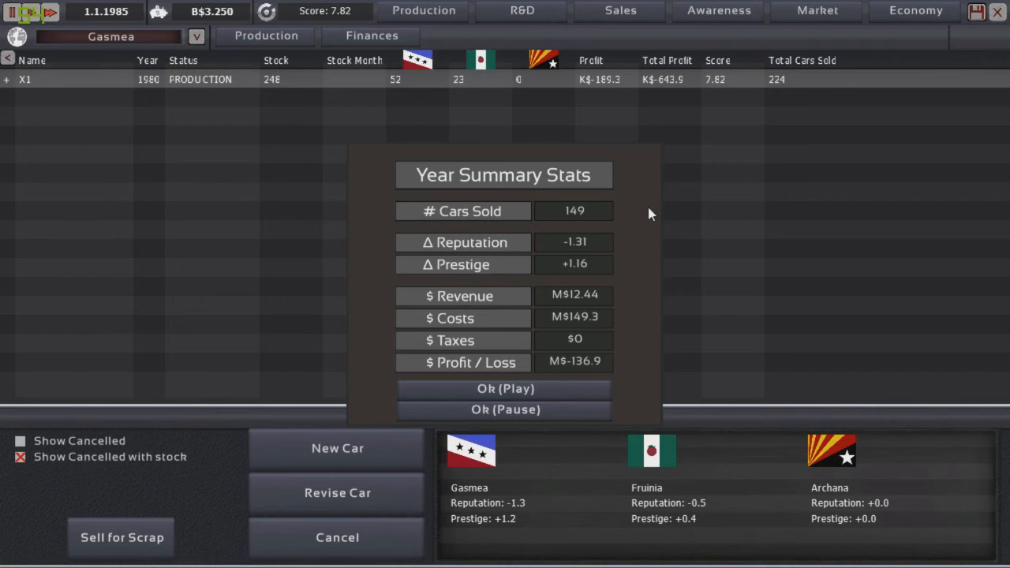
mouse_move(569, 254)
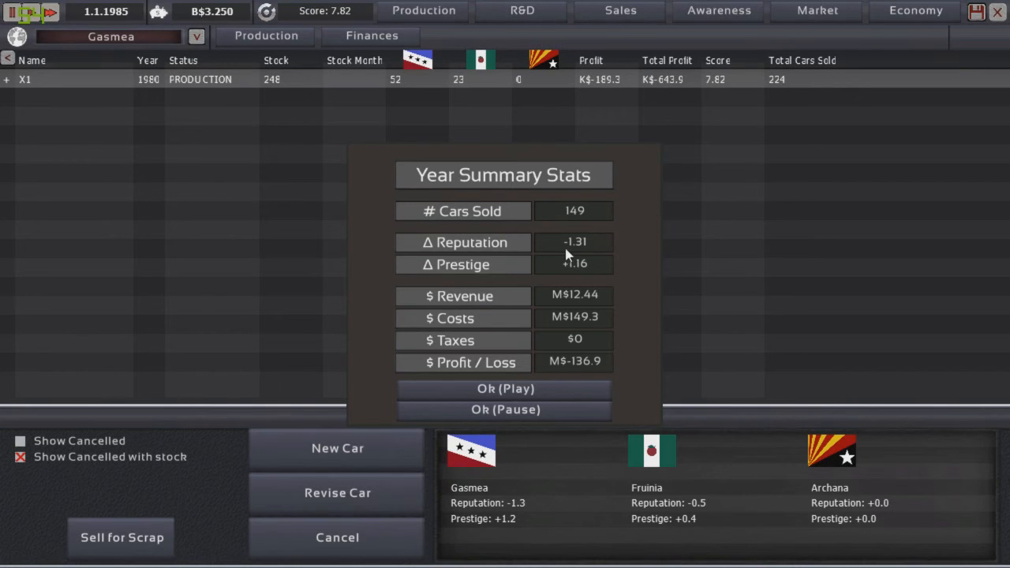
mouse_move(508, 322)
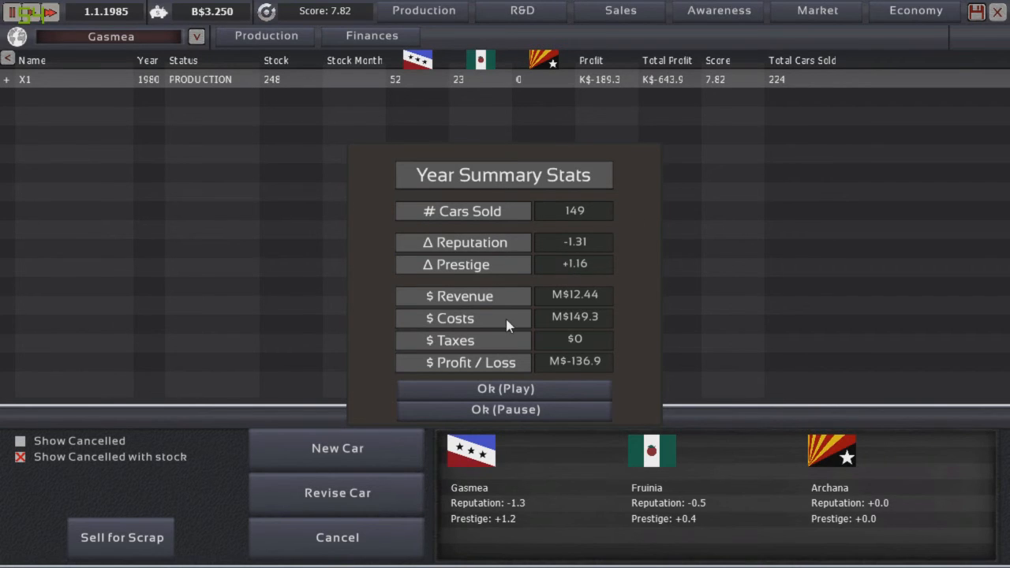
mouse_move(515, 410)
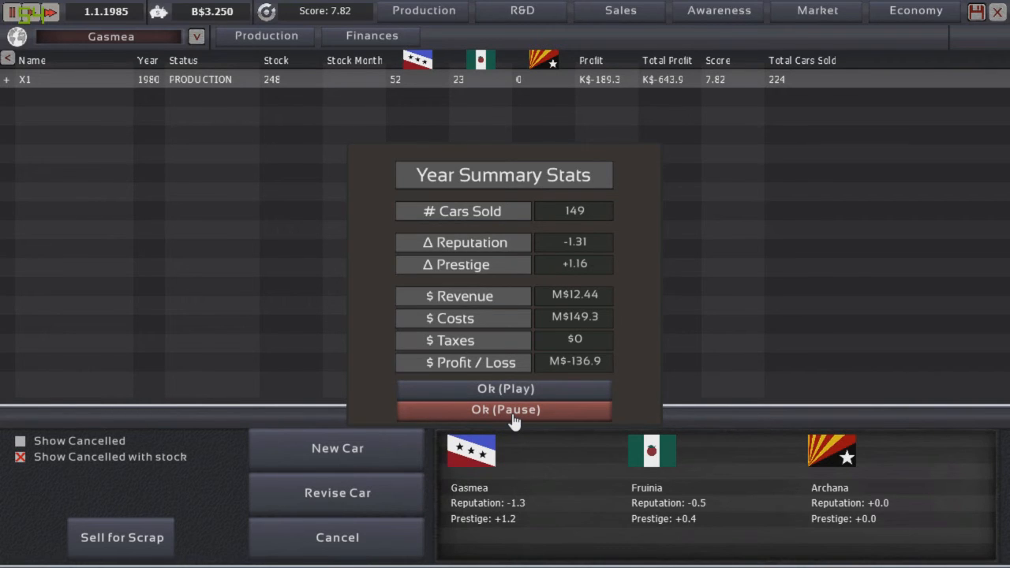
Close the 1985 summary and show Gasmea's sales by demographic, Super selling 28 of a 42-size market.
left_click(503, 410)
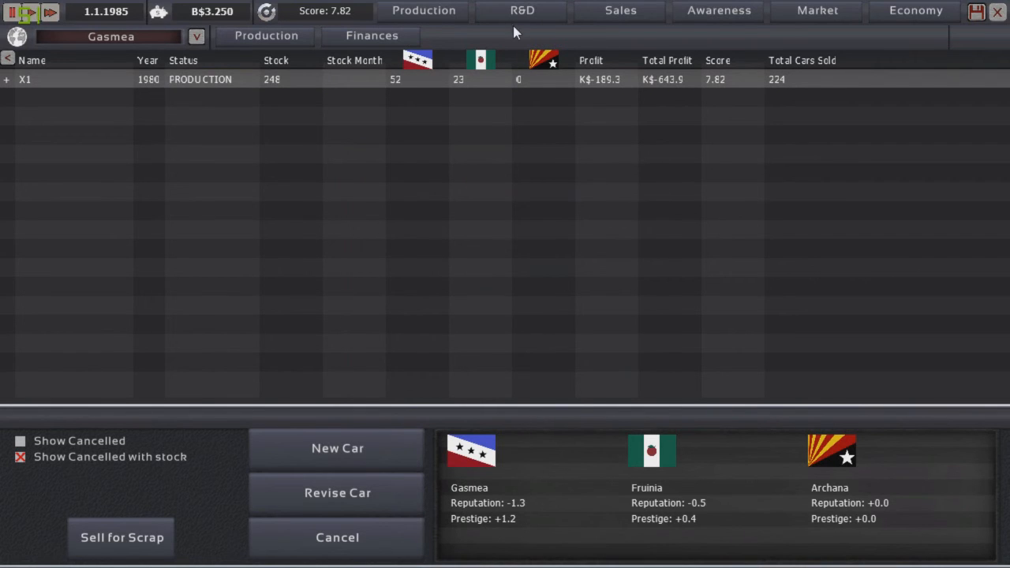
left_click(519, 10)
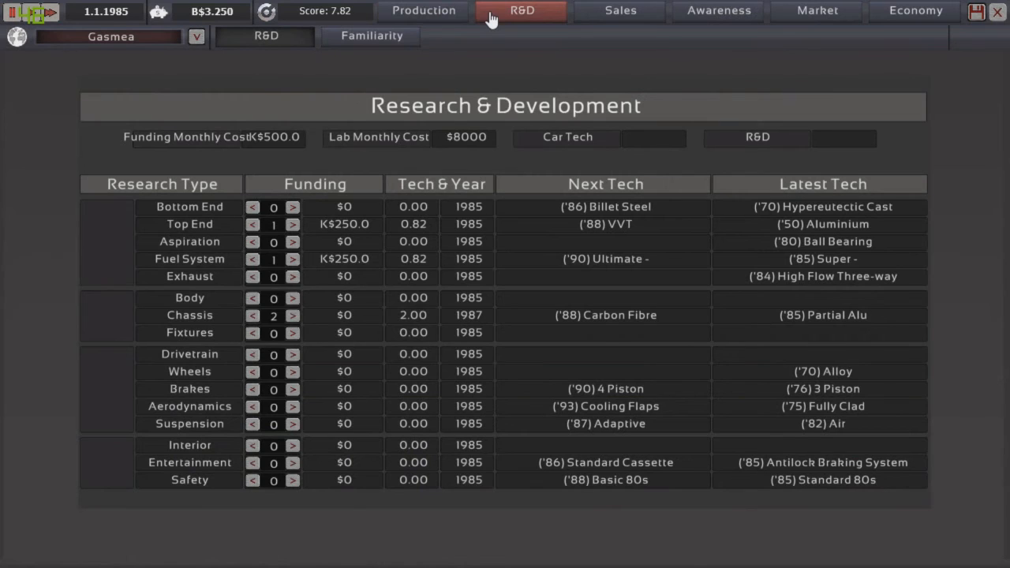
left_click(618, 11)
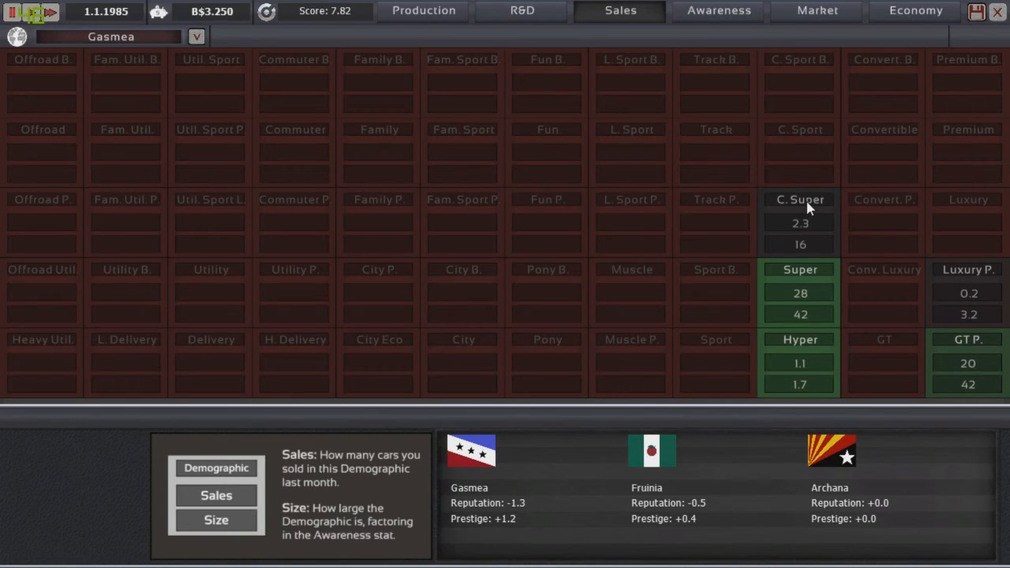
mouse_move(814, 316)
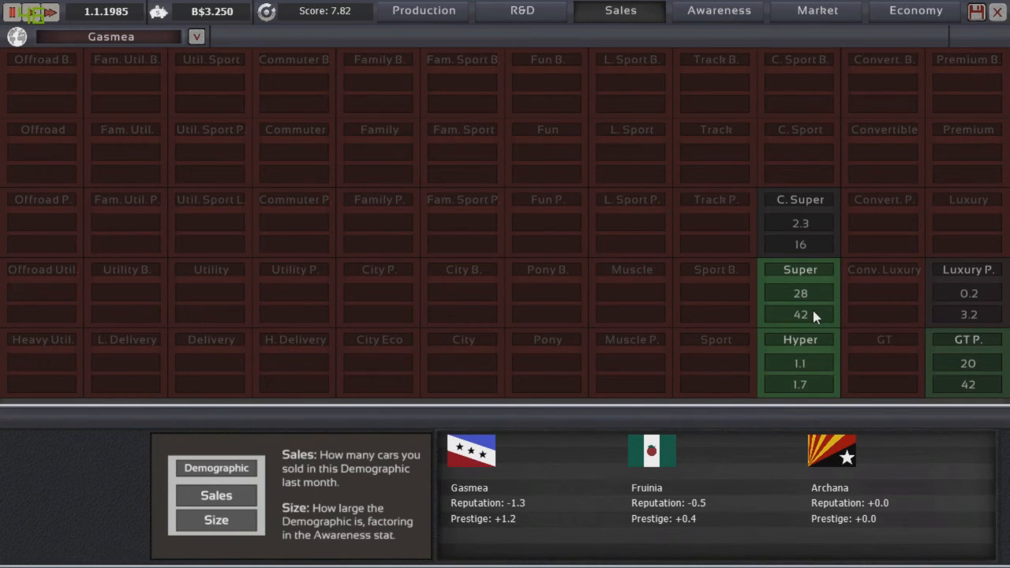
mouse_move(817, 378)
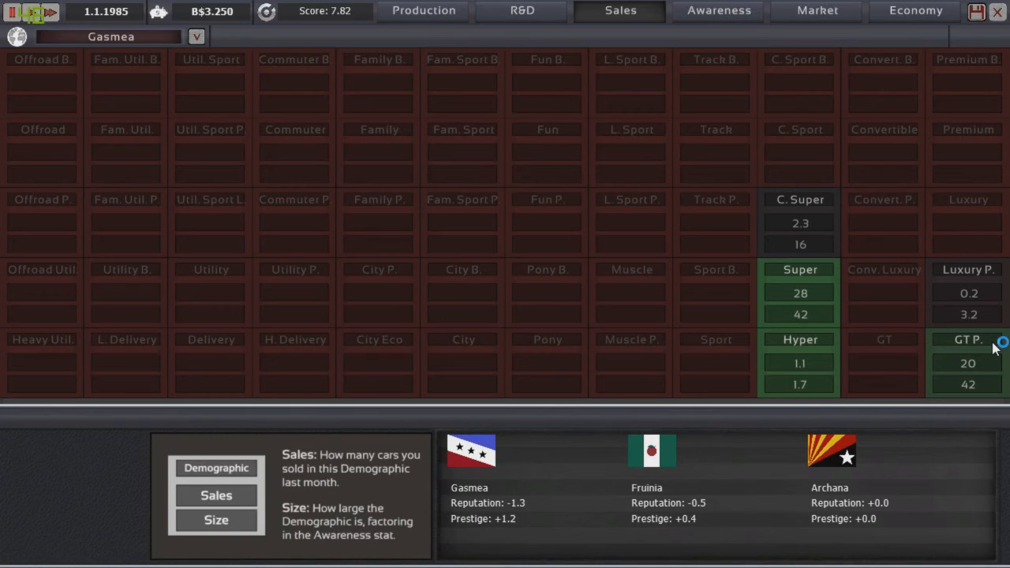
mouse_move(994, 331)
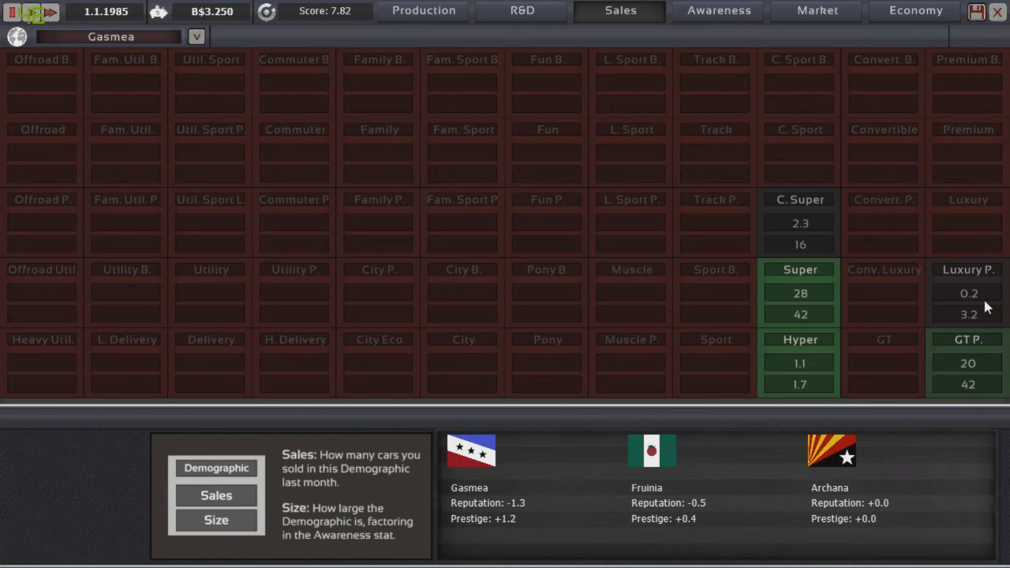
mouse_move(979, 278)
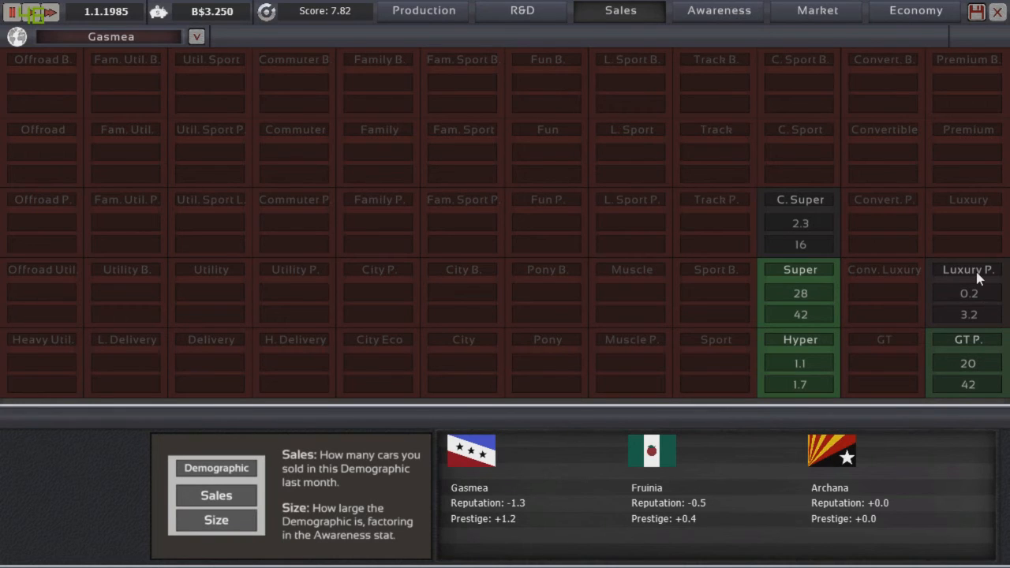
mouse_move(710, 24)
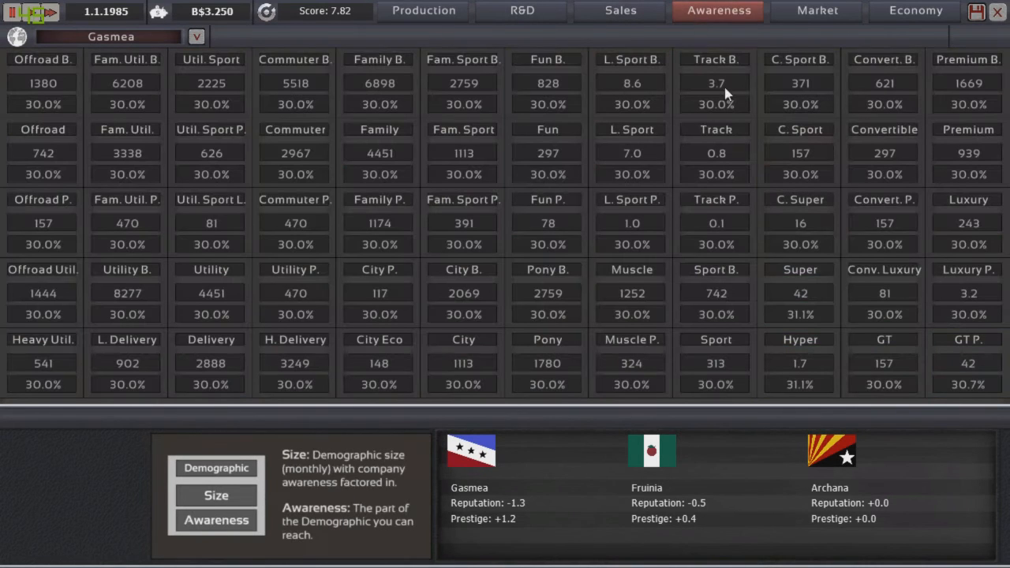
mouse_move(818, 328)
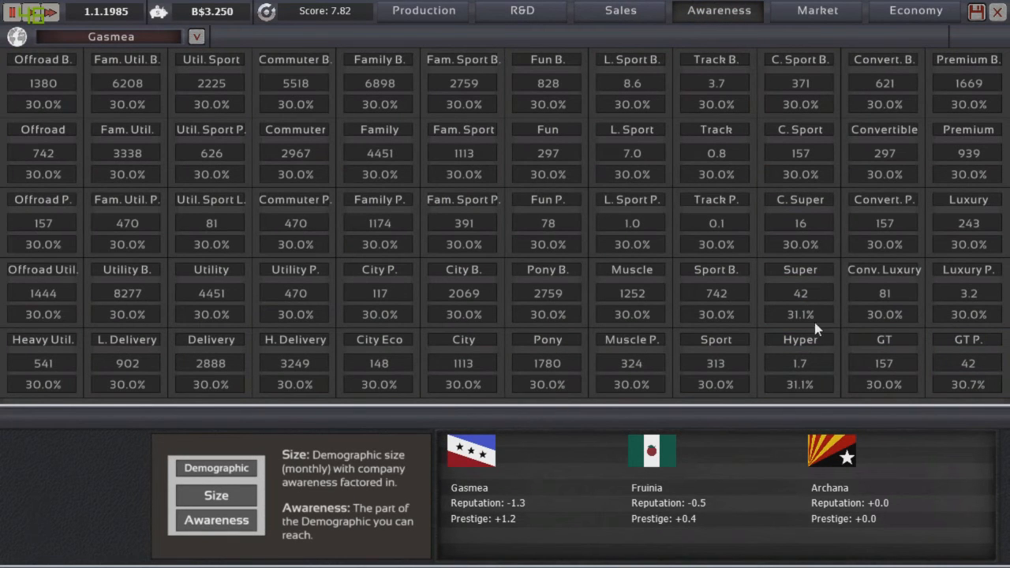
mouse_move(811, 429)
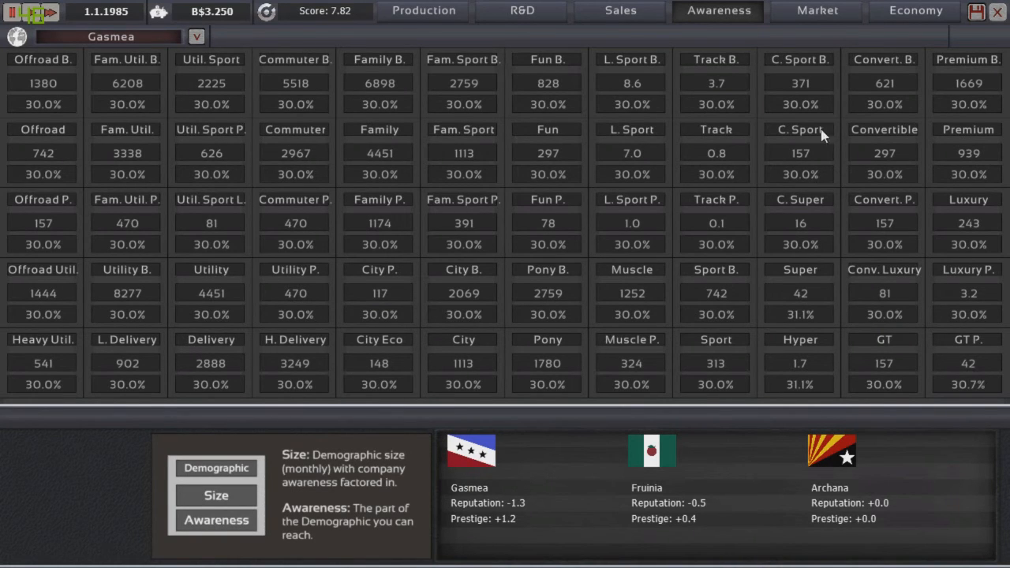
Review market sizes and the Luxury, Premium, Normal and Budget economy trends 1940-1985, returning to monthly sales.
left_click(816, 11)
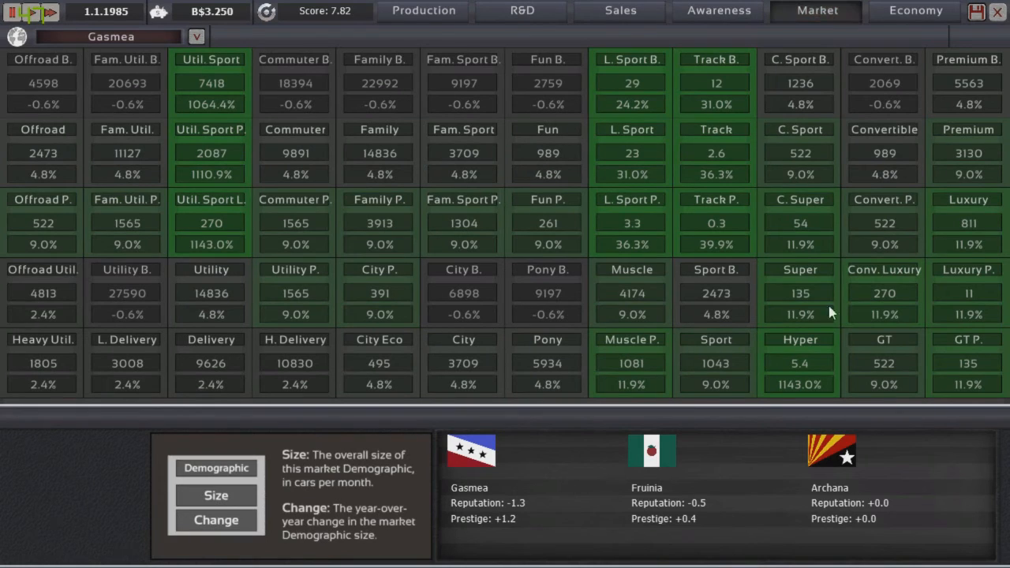
mouse_move(809, 383)
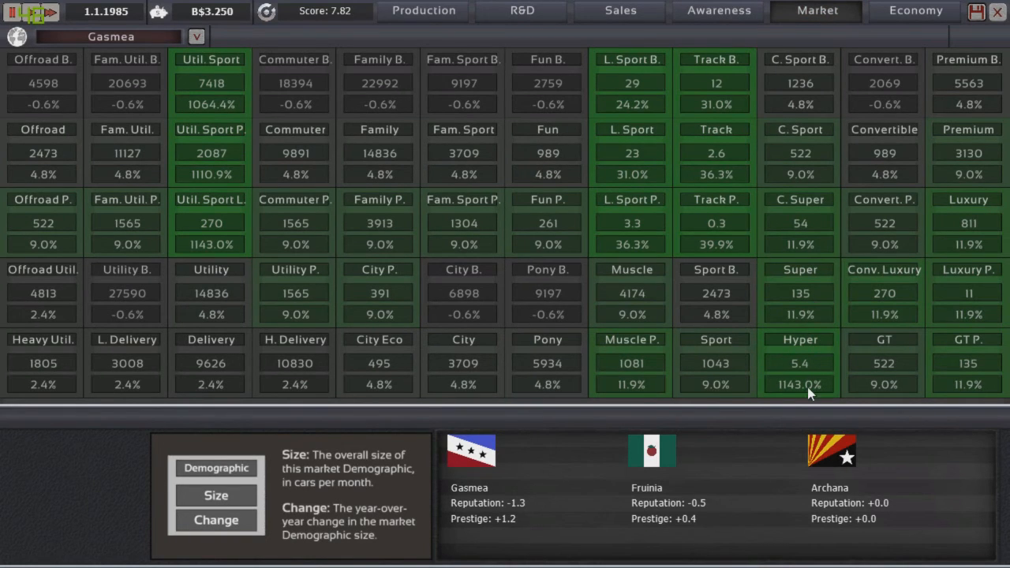
mouse_move(803, 380)
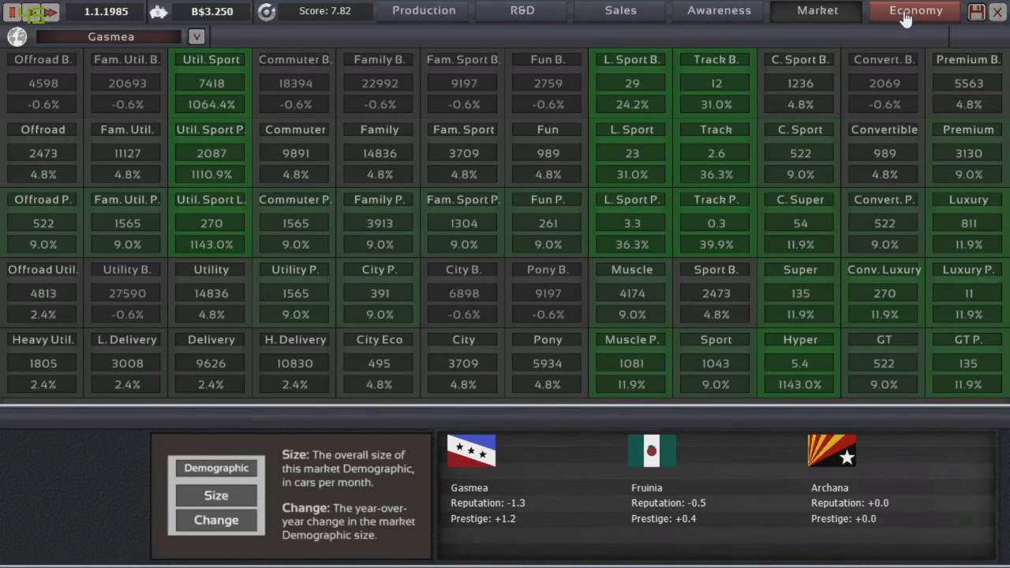
left_click(913, 11)
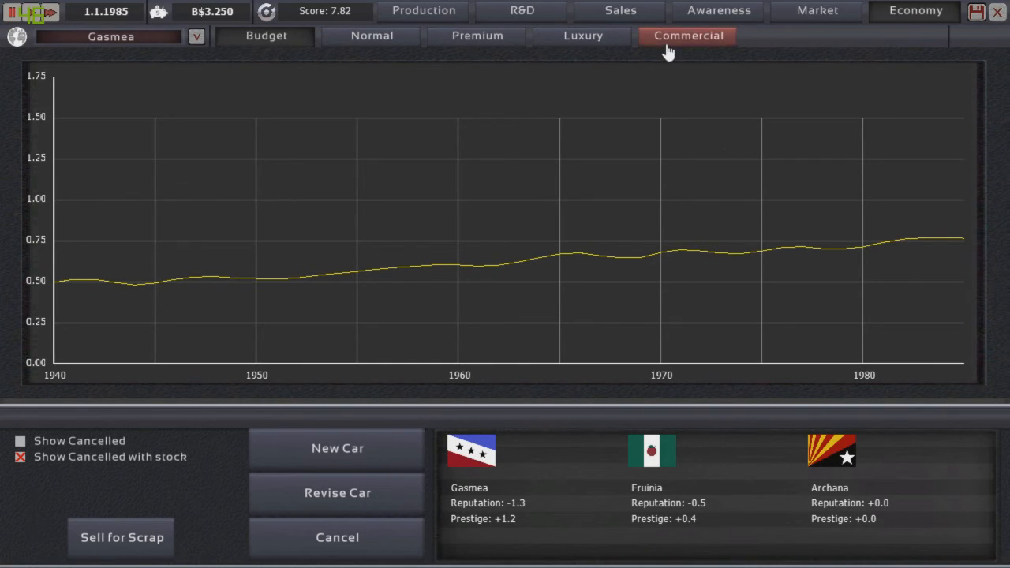
left_click(583, 35)
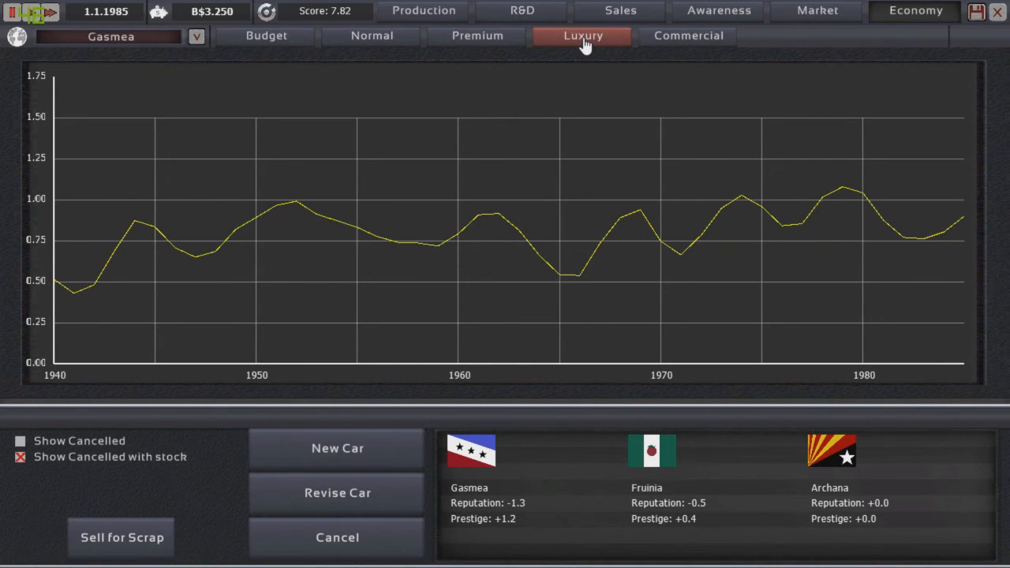
left_click(476, 36)
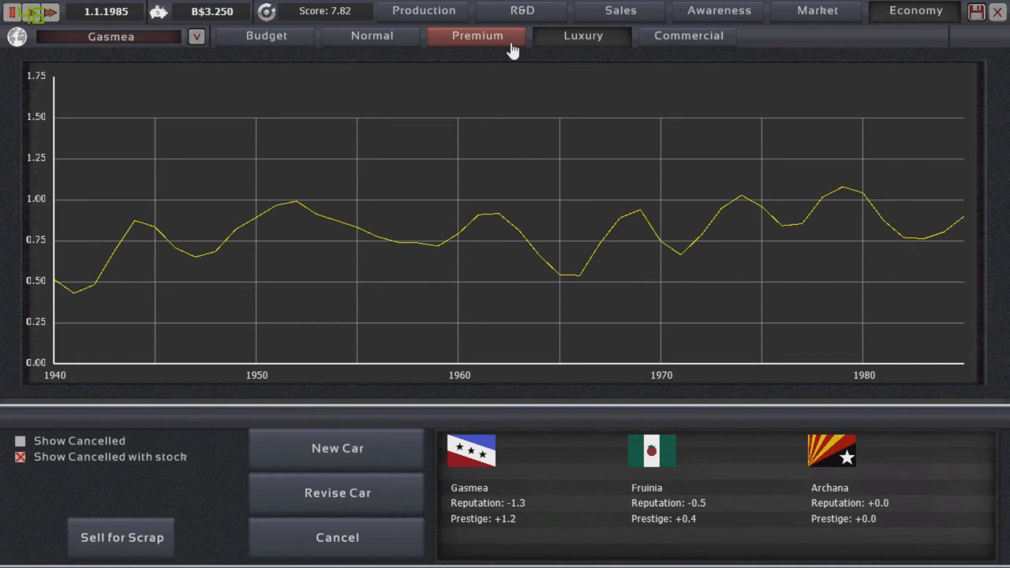
left_click(369, 36)
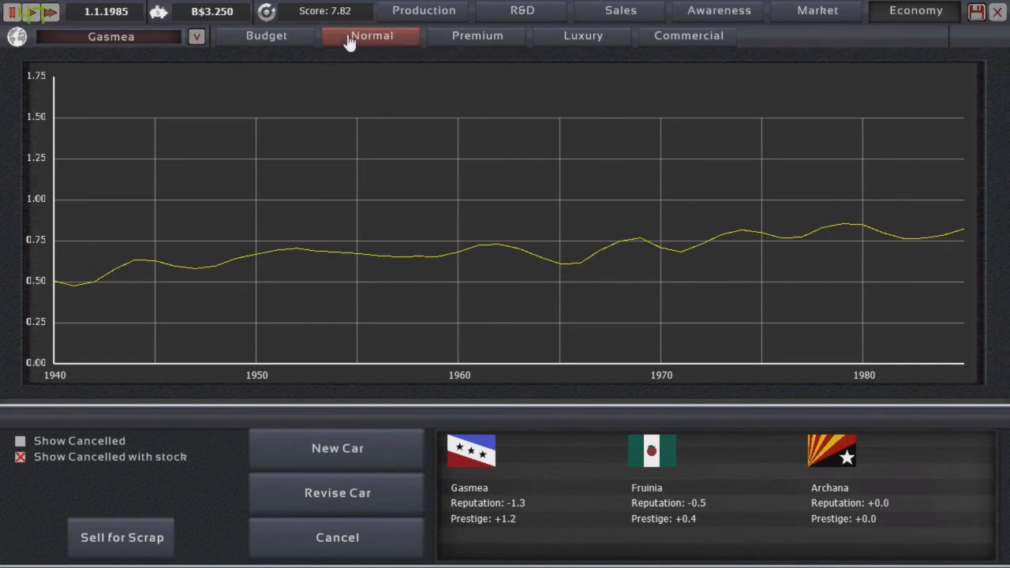
left_click(265, 35)
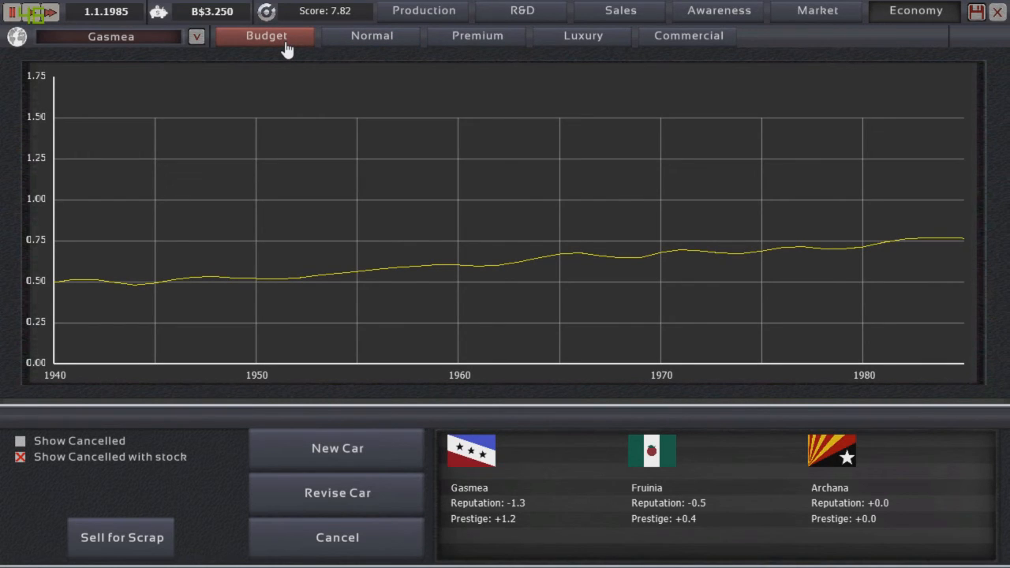
left_click(814, 11)
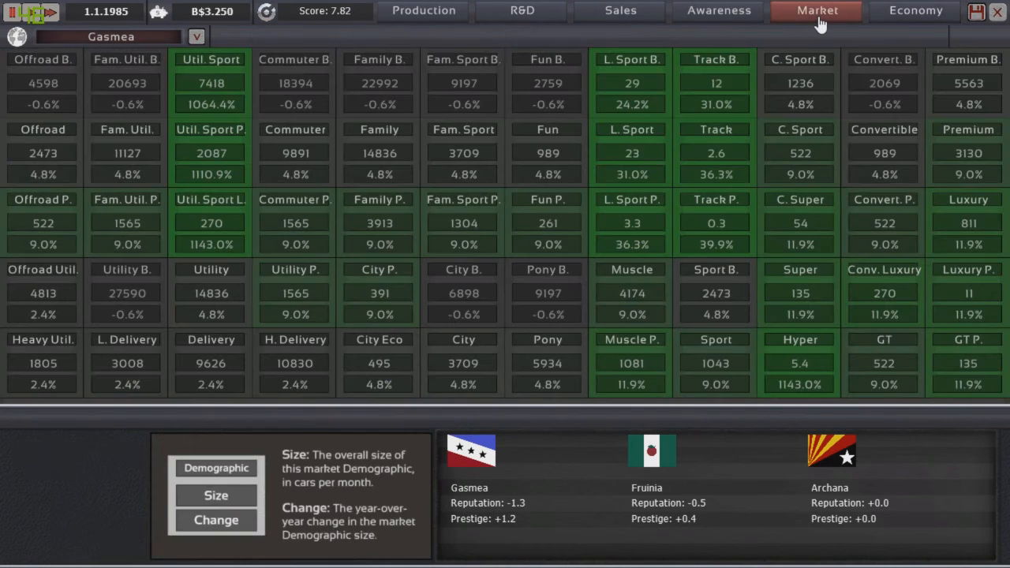
left_click(620, 11)
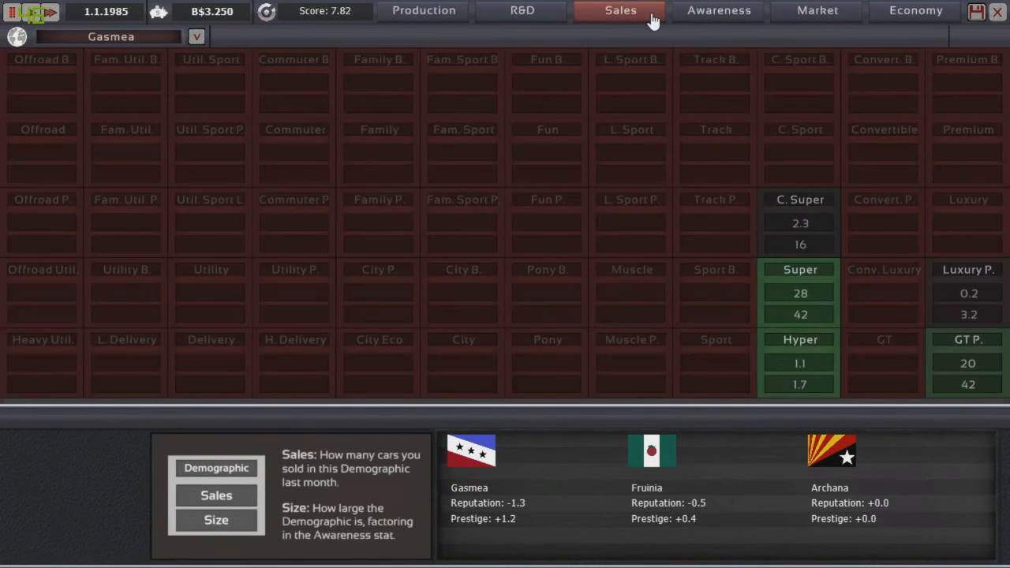
Resume the clock on the X1 production overview, glancing at awareness, until the 1985 summary shows 1143 sold.
left_click(421, 10)
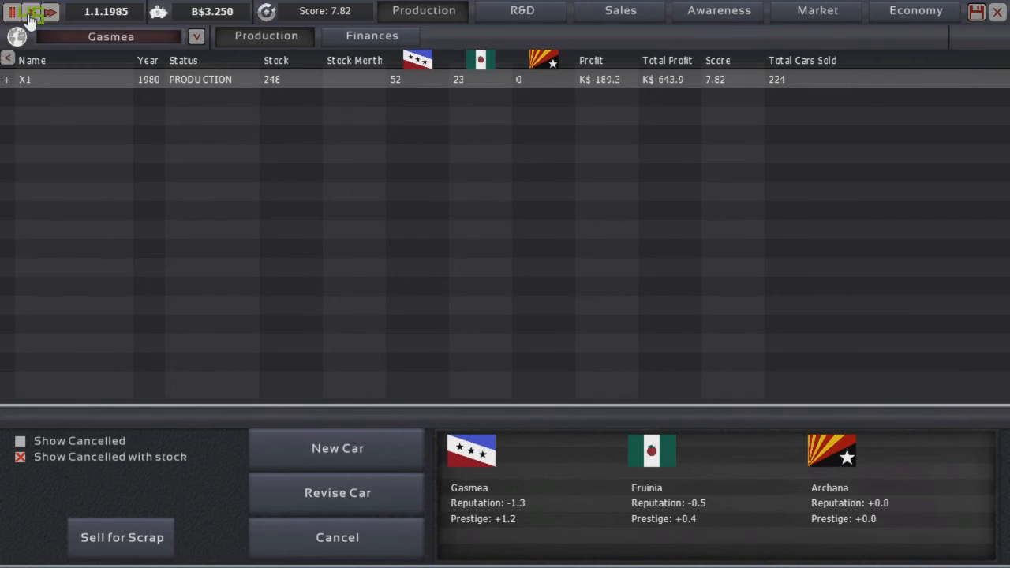
left_click(49, 14)
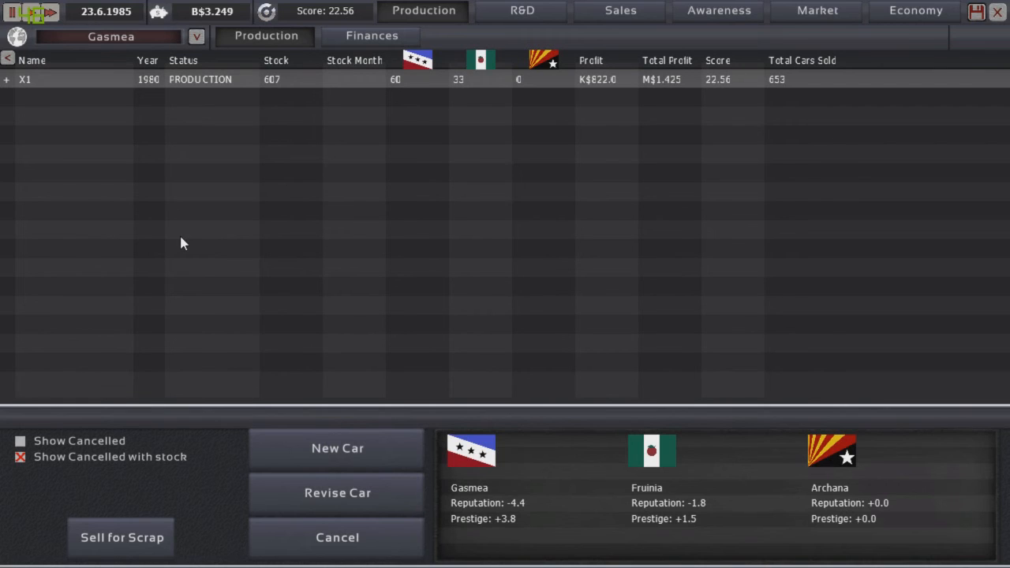
mouse_move(175, 316)
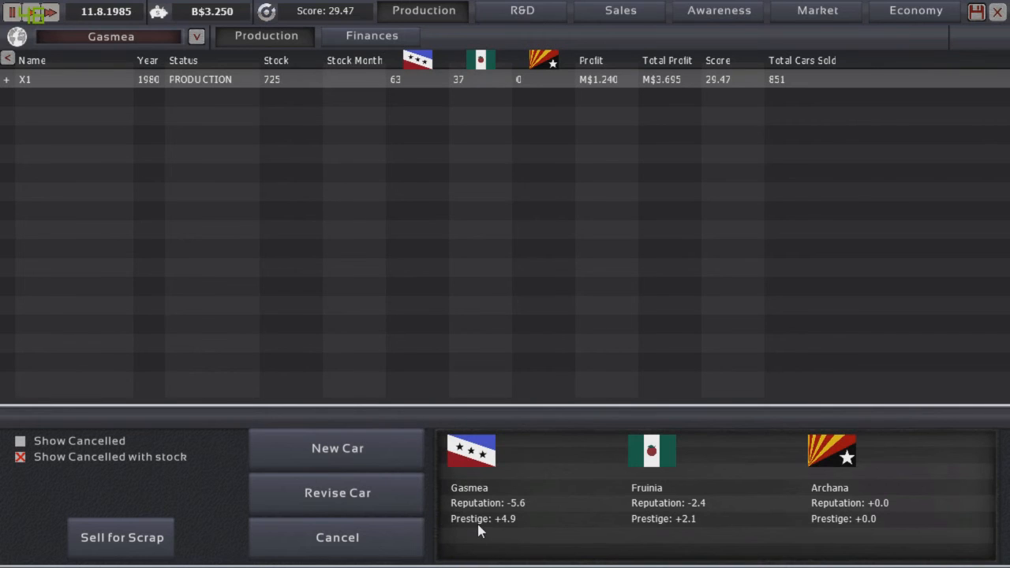
left_click(717, 11)
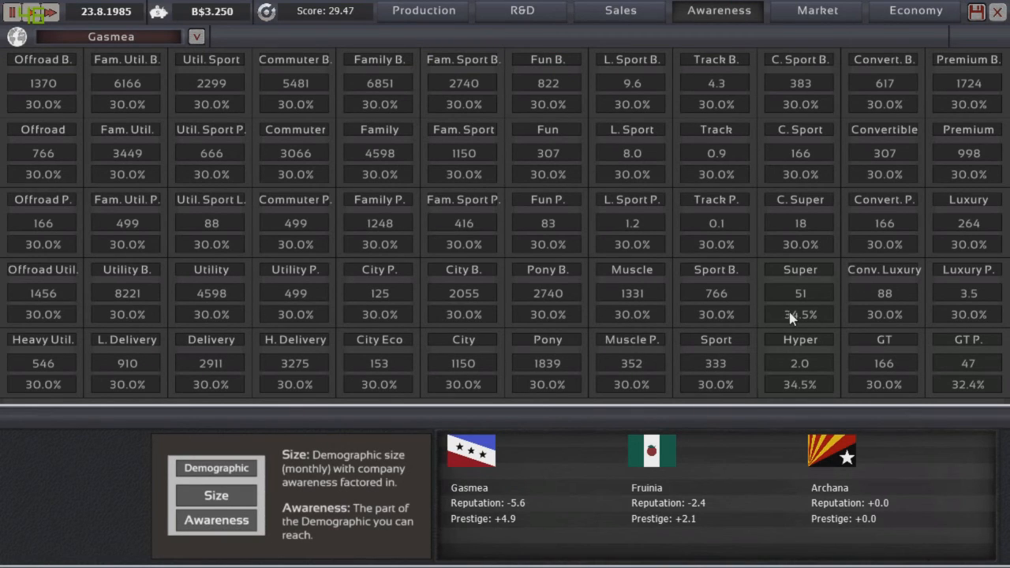
left_click(422, 9)
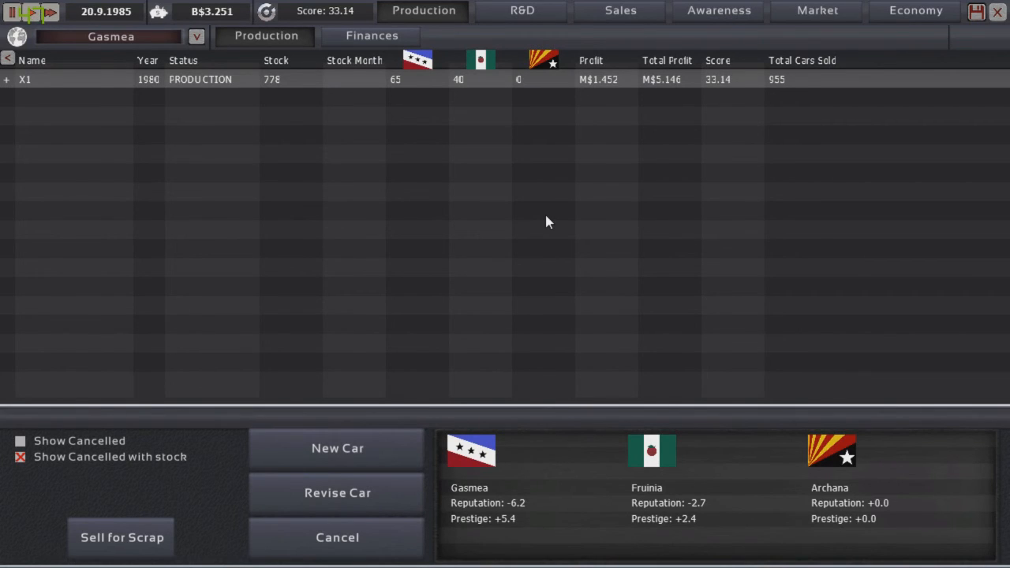
left_click(369, 34)
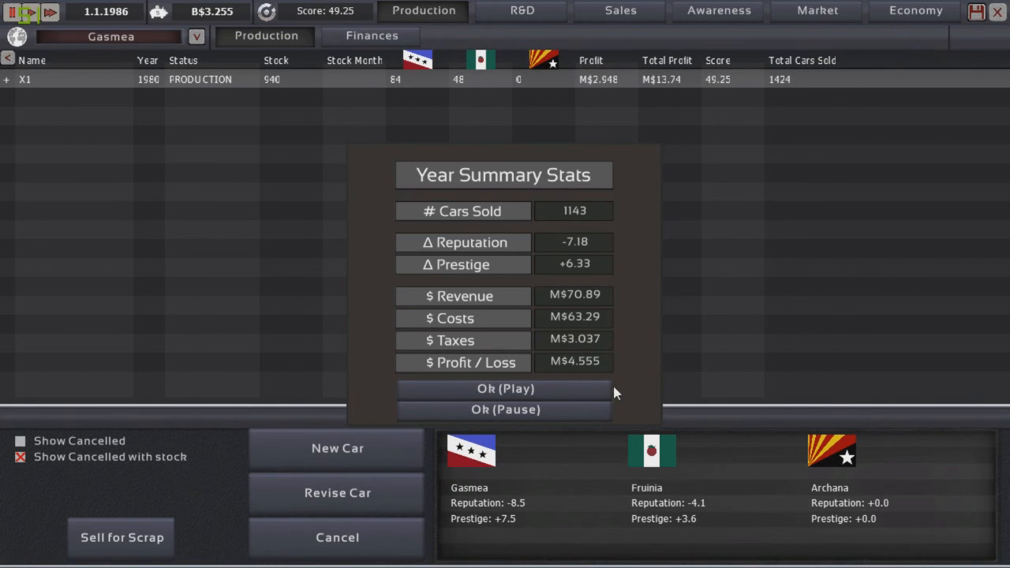
mouse_move(601, 263)
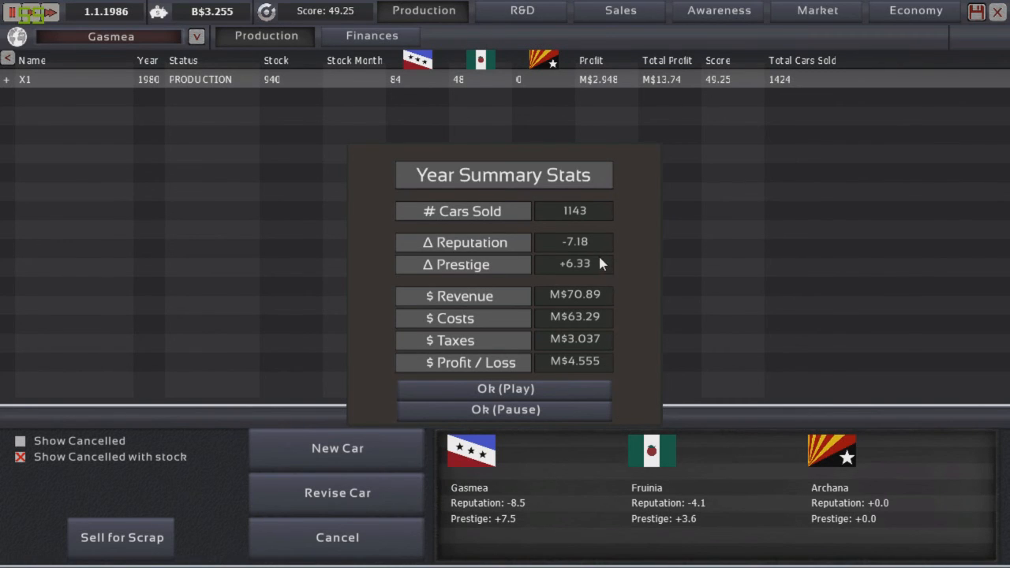
mouse_move(599, 271)
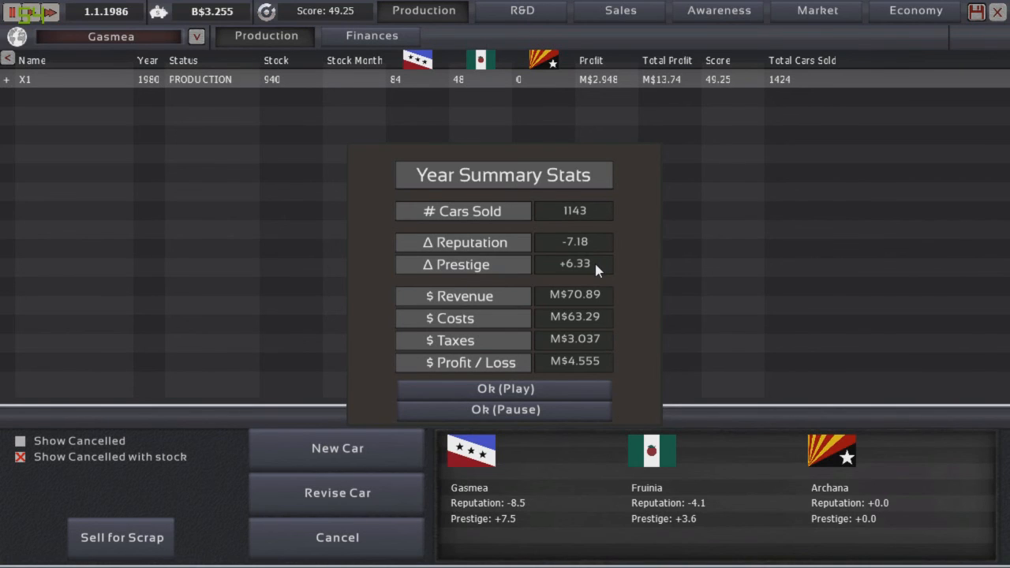
mouse_move(593, 239)
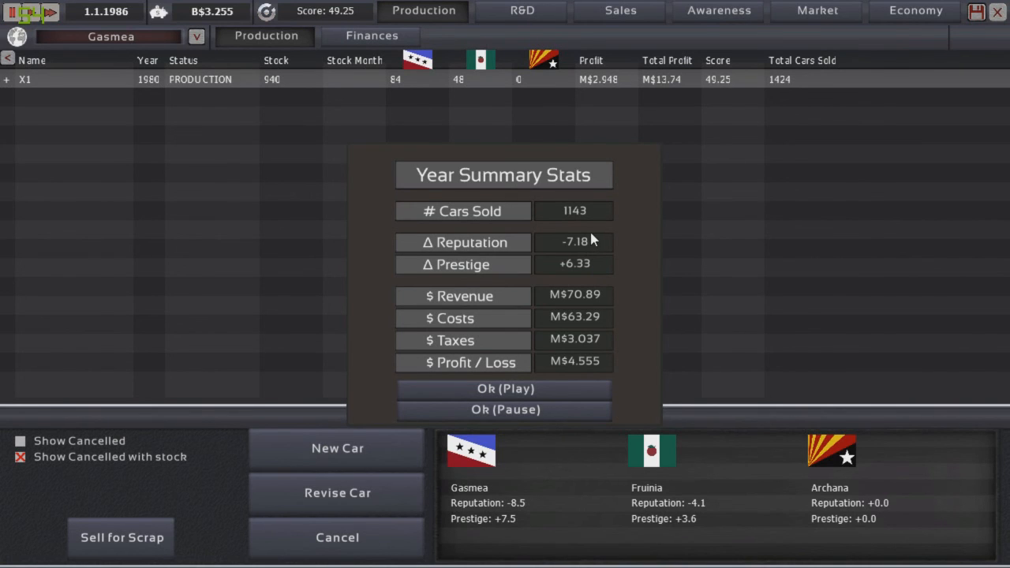
mouse_move(600, 256)
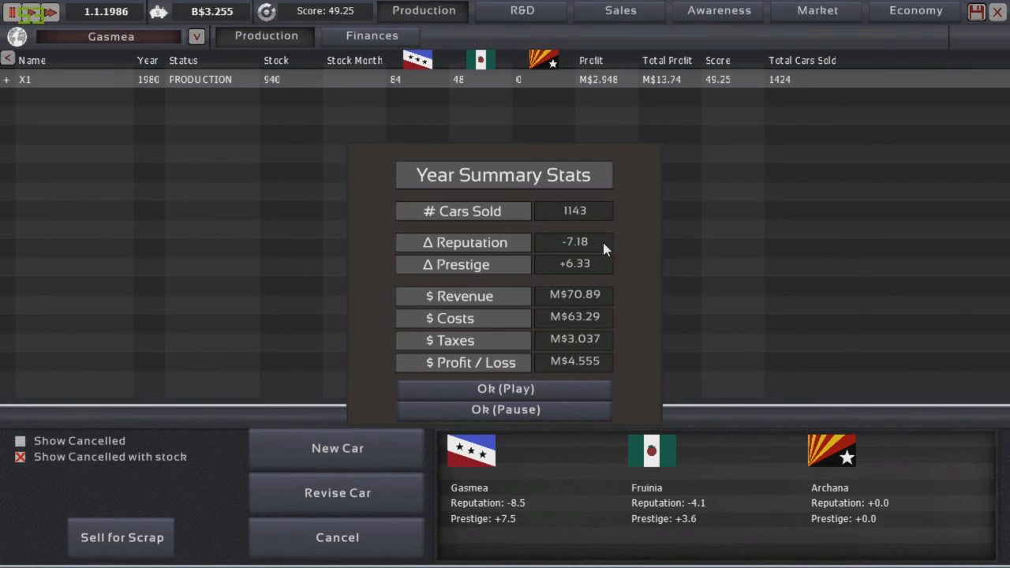
mouse_move(600, 249)
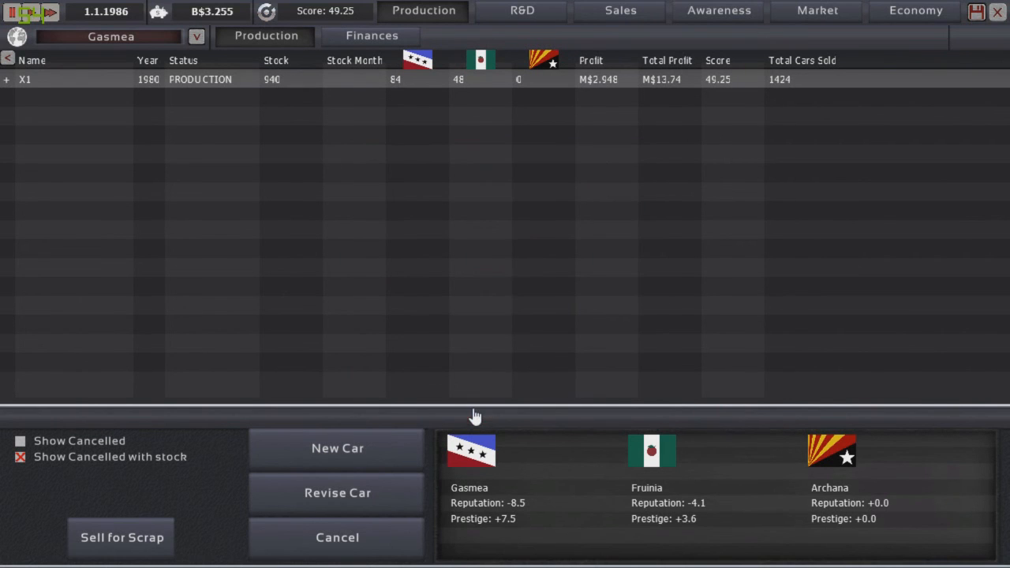
Check 1986 market sizes and Gasmea's Luxury, Premium and Budget economy trends.
left_click(814, 12)
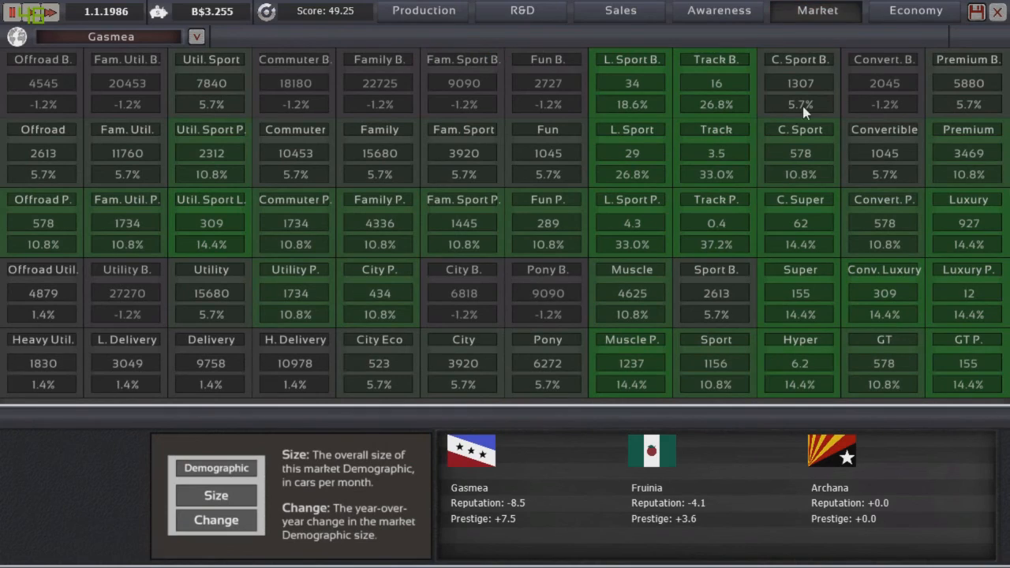
mouse_move(773, 33)
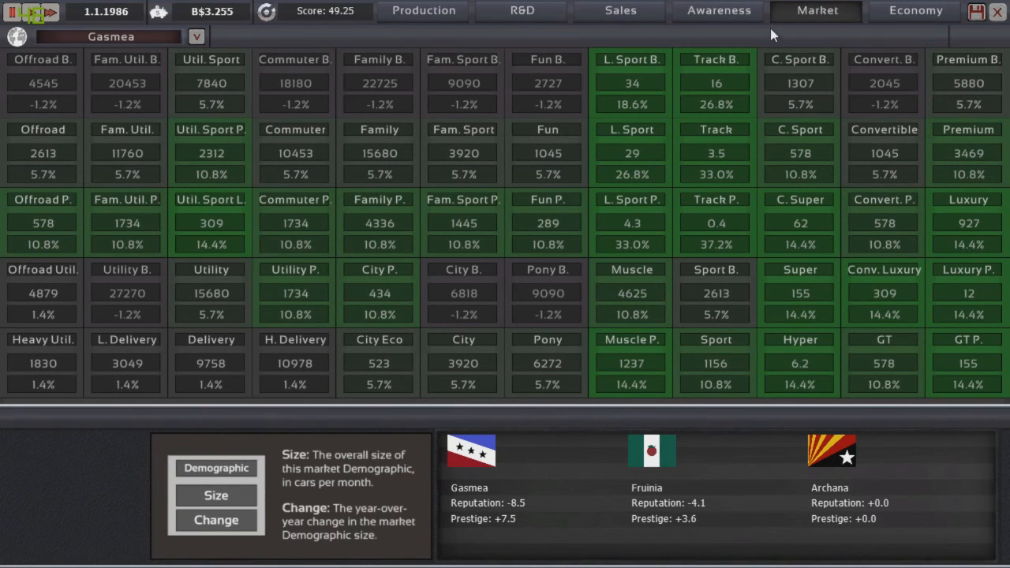
left_click(913, 10)
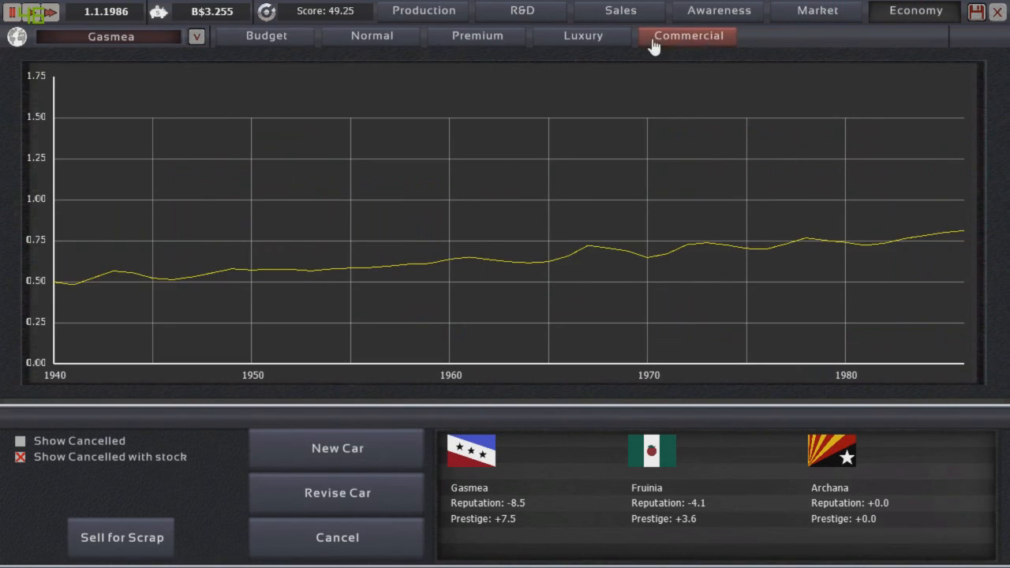
left_click(582, 35)
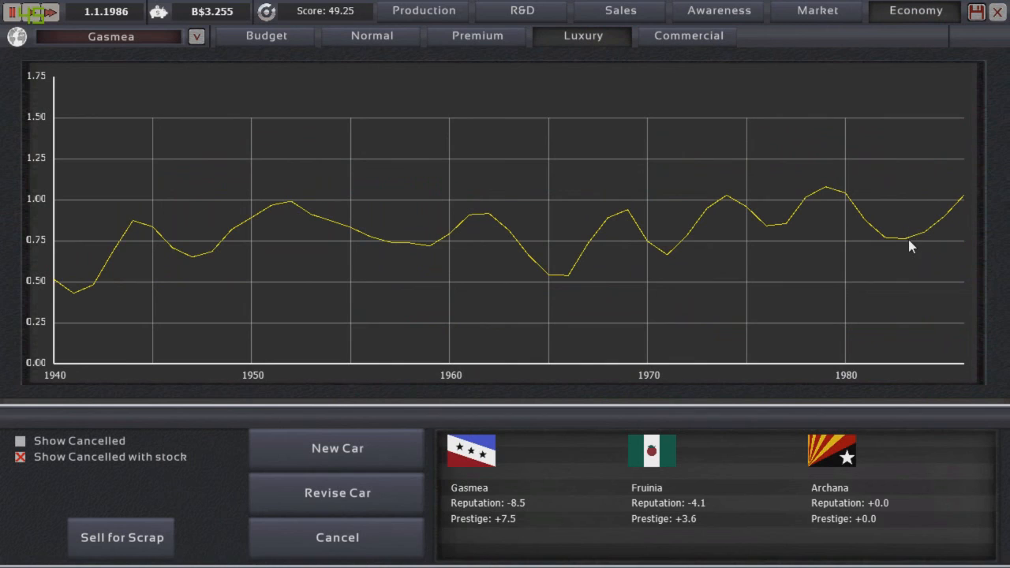
mouse_move(940, 229)
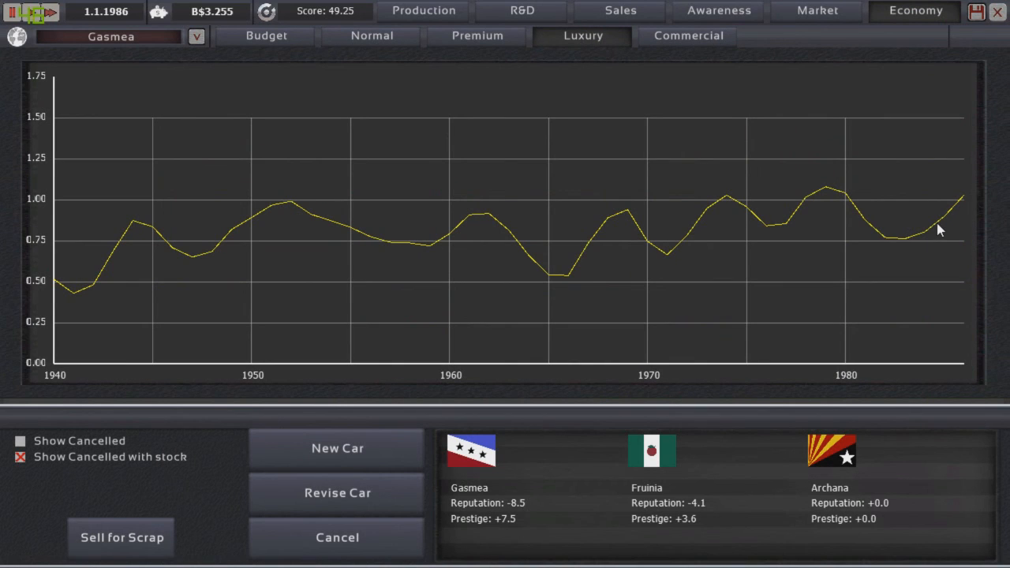
mouse_move(960, 202)
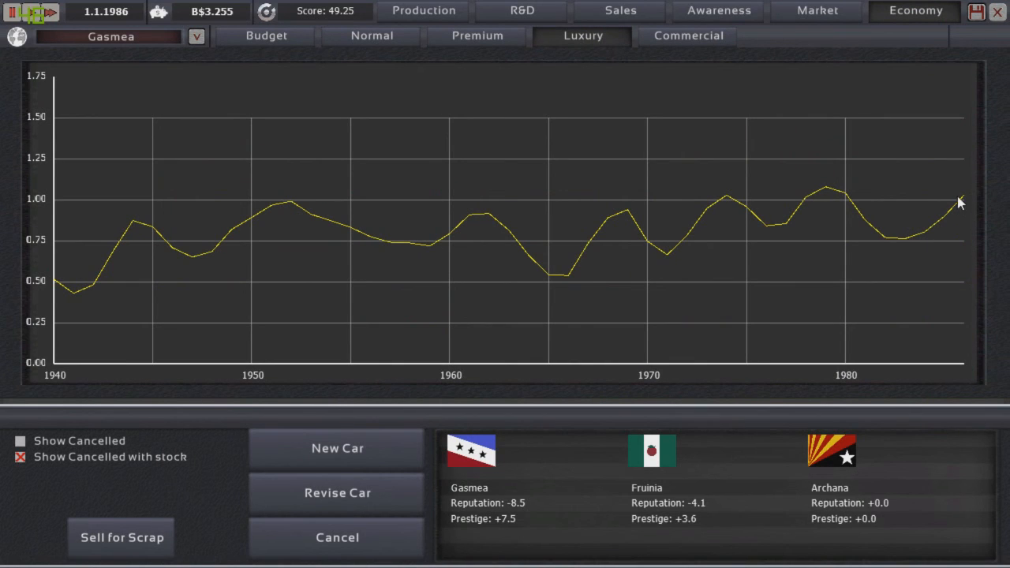
mouse_move(848, 236)
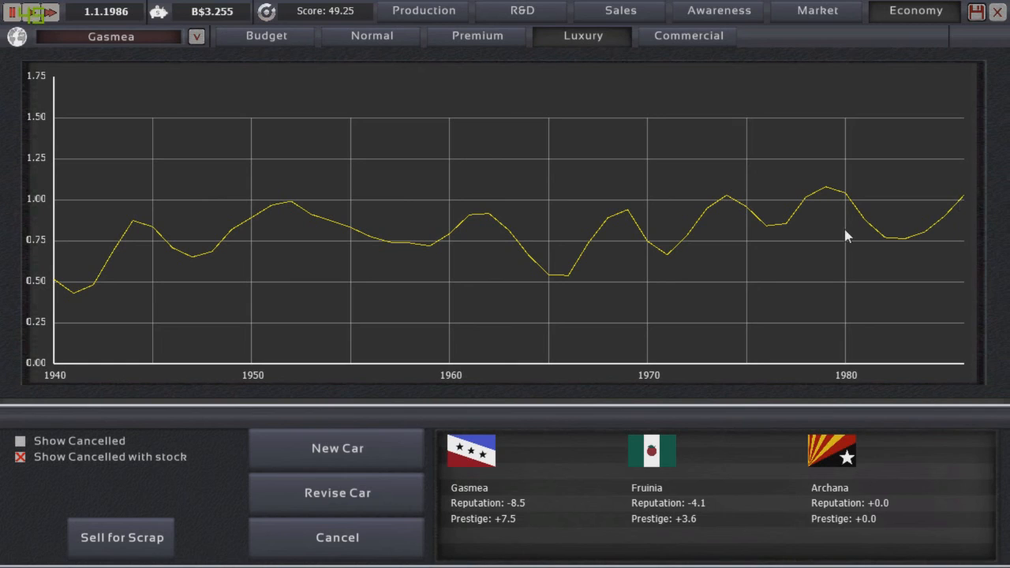
mouse_move(954, 213)
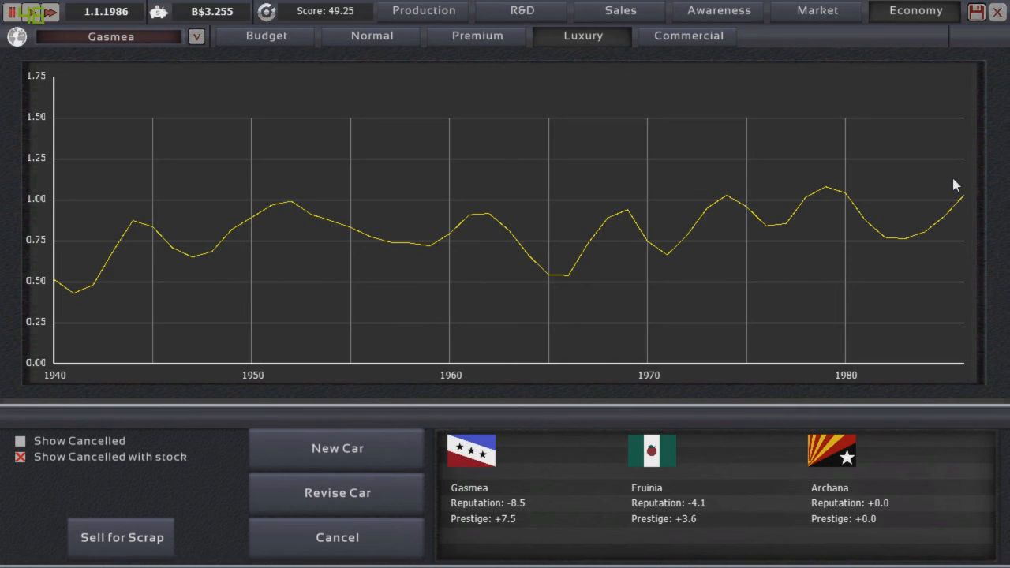
left_click(477, 34)
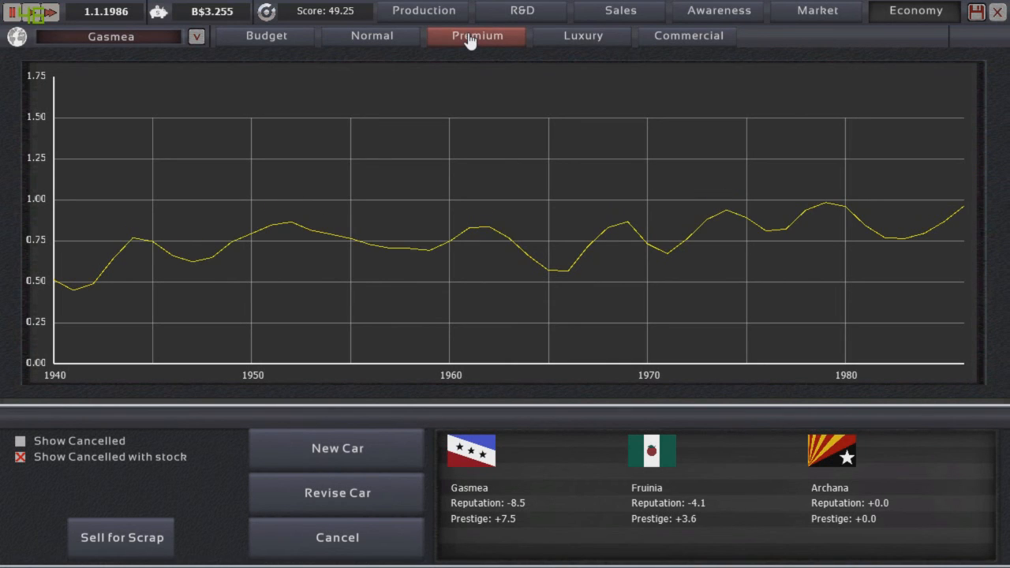
left_click(265, 35)
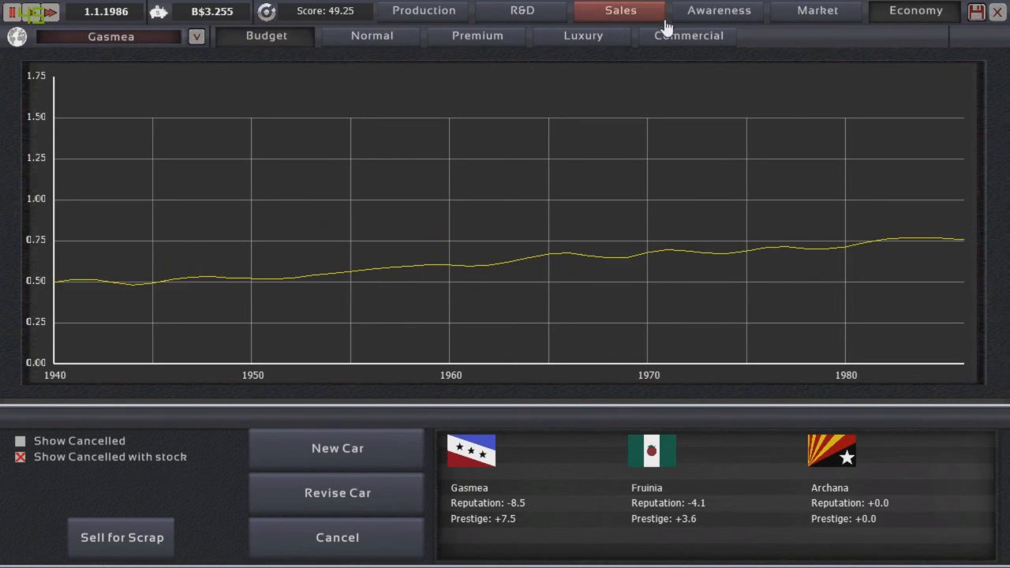
Review awareness reach (36.7% for Super and Hyper), then show market sizes with yearly change.
left_click(718, 11)
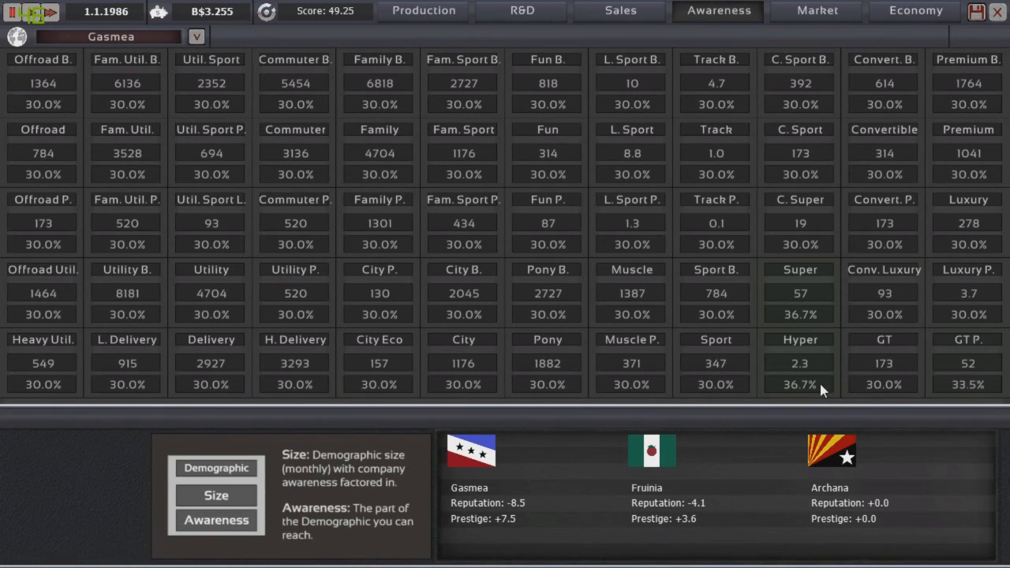
mouse_move(792, 309)
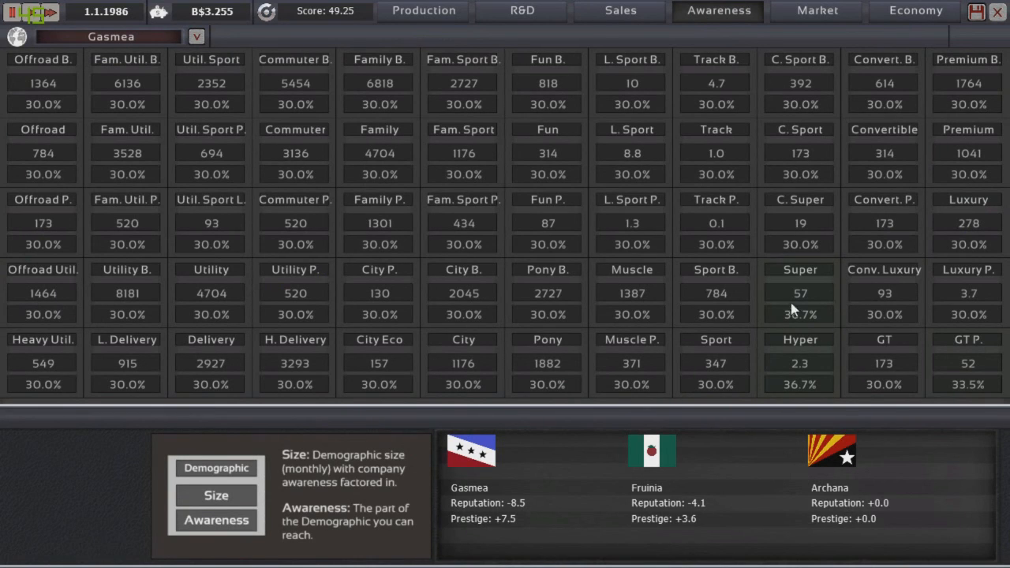
mouse_move(814, 367)
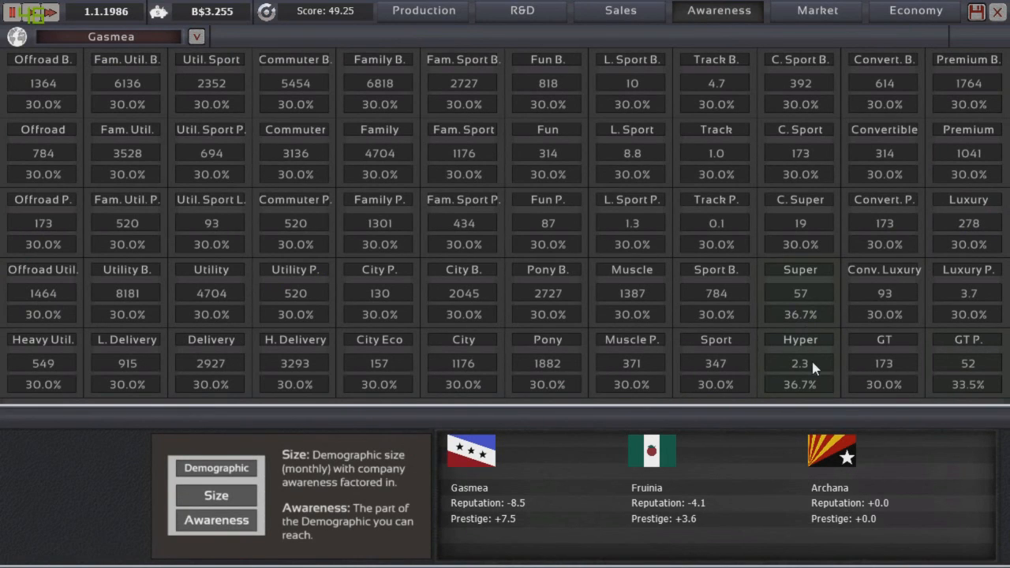
mouse_move(981, 383)
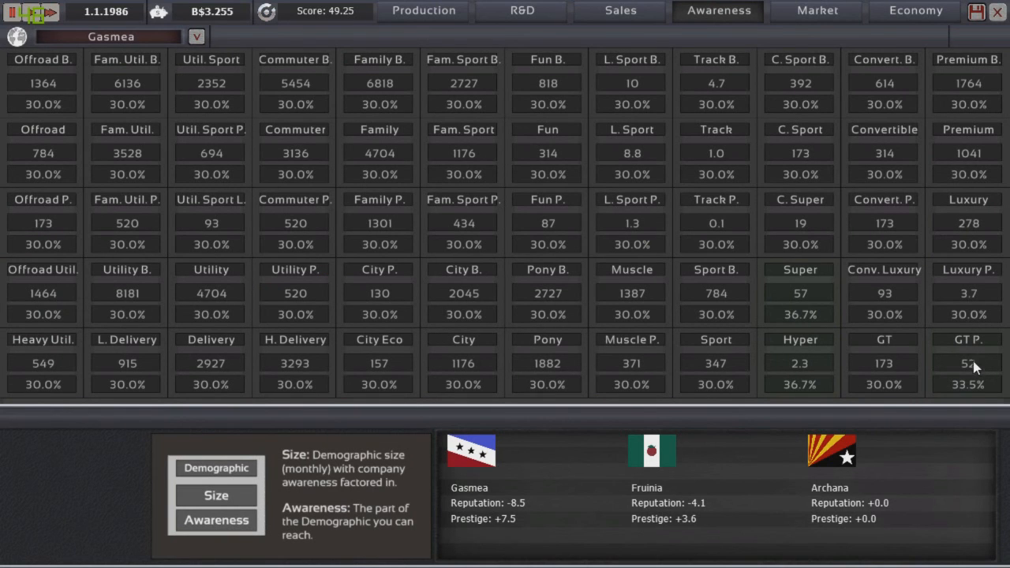
left_click(818, 13)
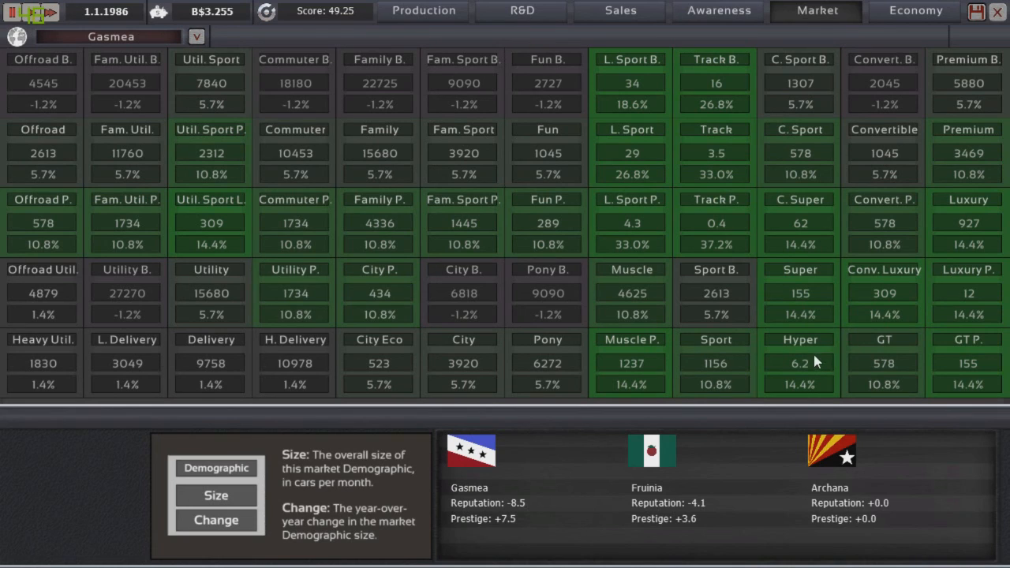
mouse_move(827, 366)
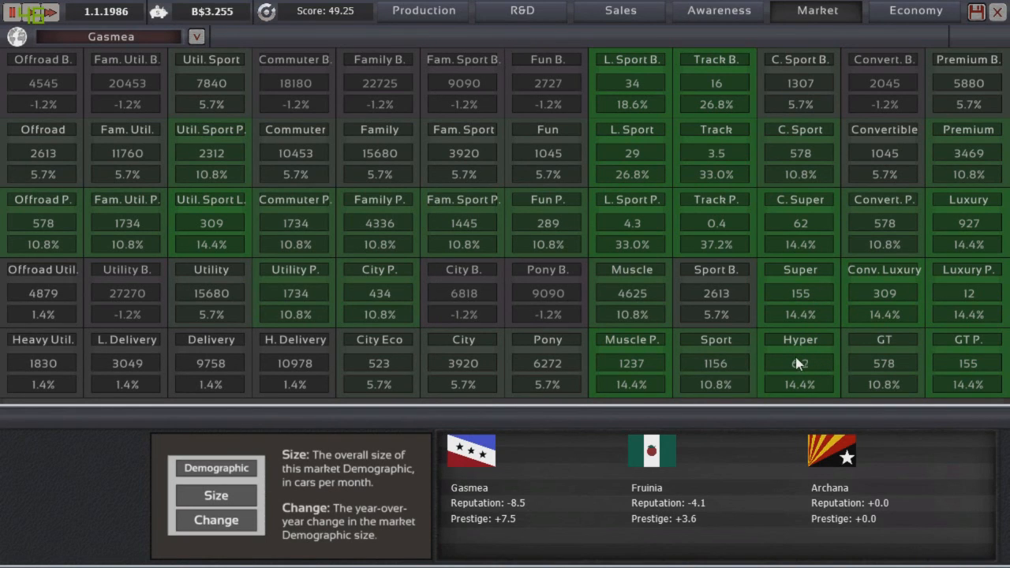
Switch the region to Fruinia and show its Luxury economy trend graph.
left_click(196, 36)
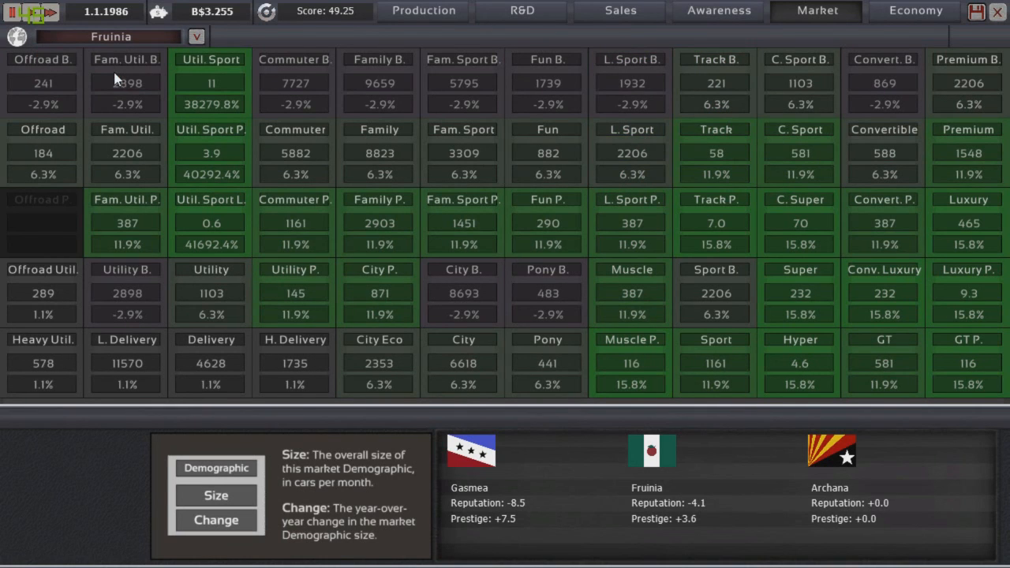
mouse_move(914, 11)
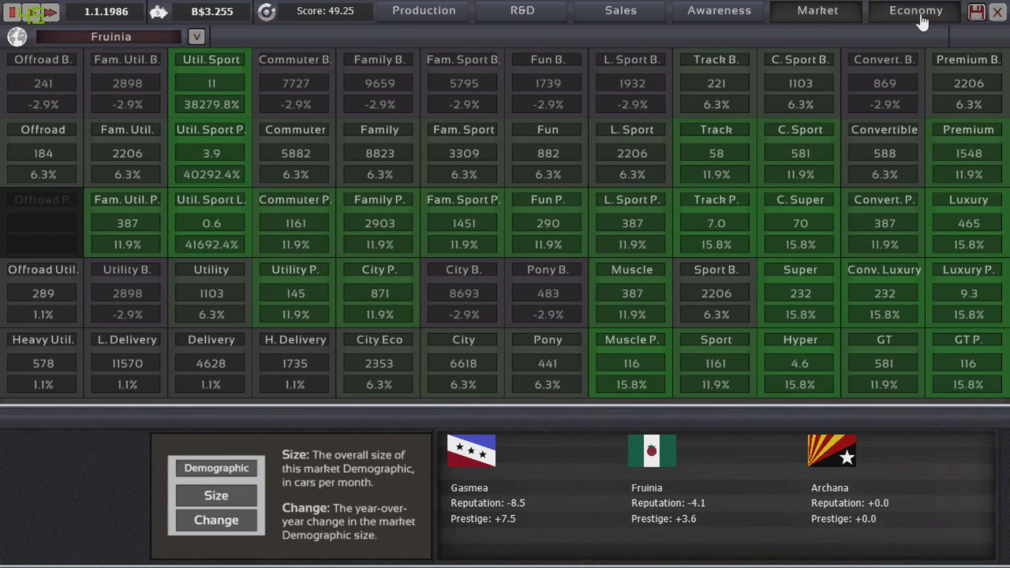
left_click(918, 9)
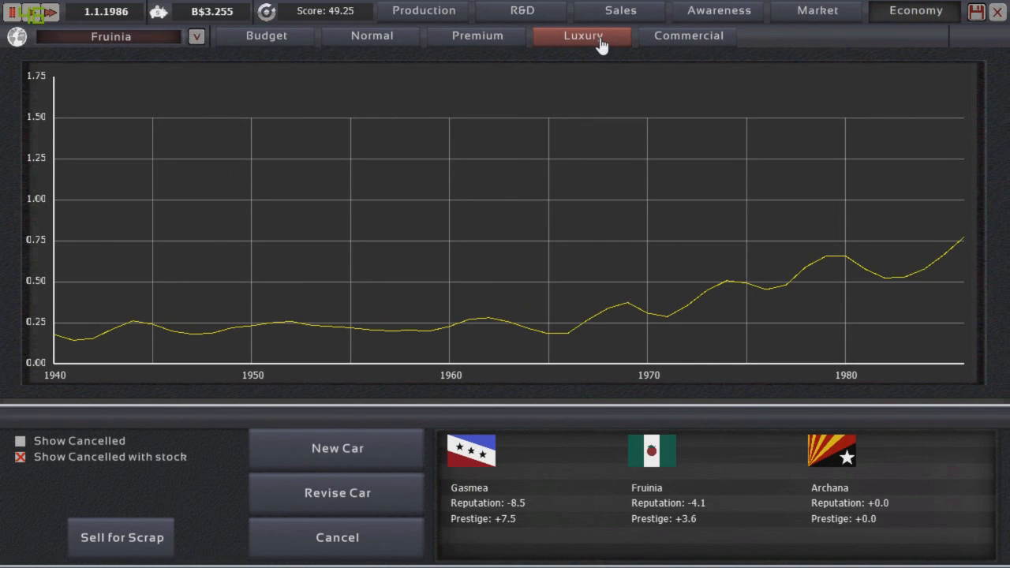
mouse_move(830, 13)
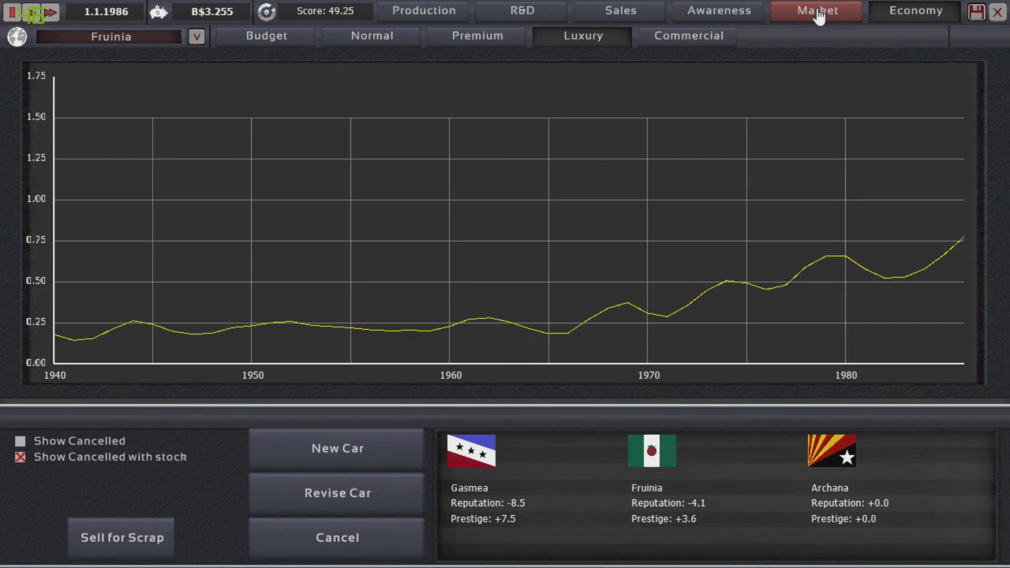
Show the R&D overview with Top End and Fuel System funded at K$250.0.
left_click(521, 11)
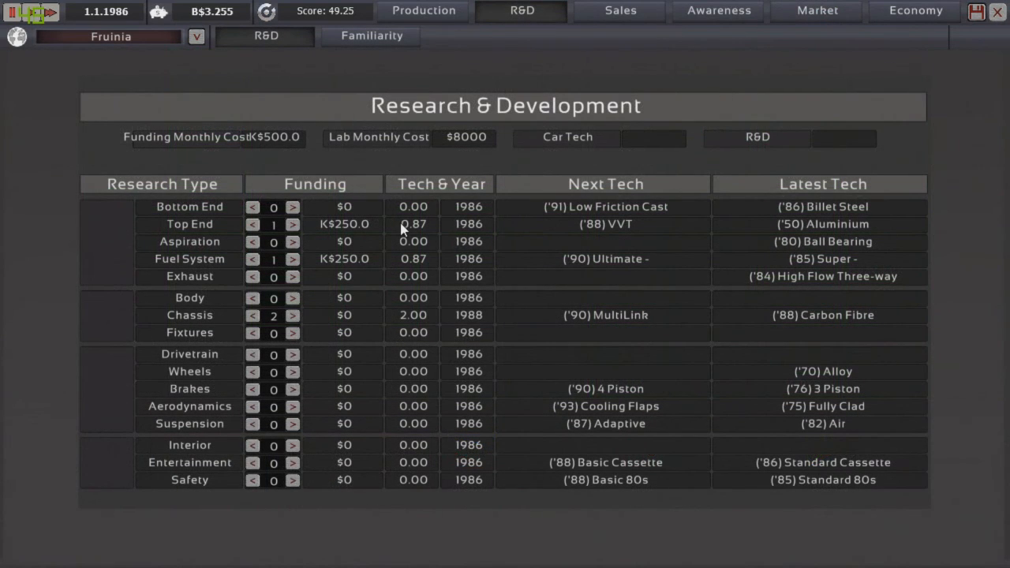
mouse_move(339, 238)
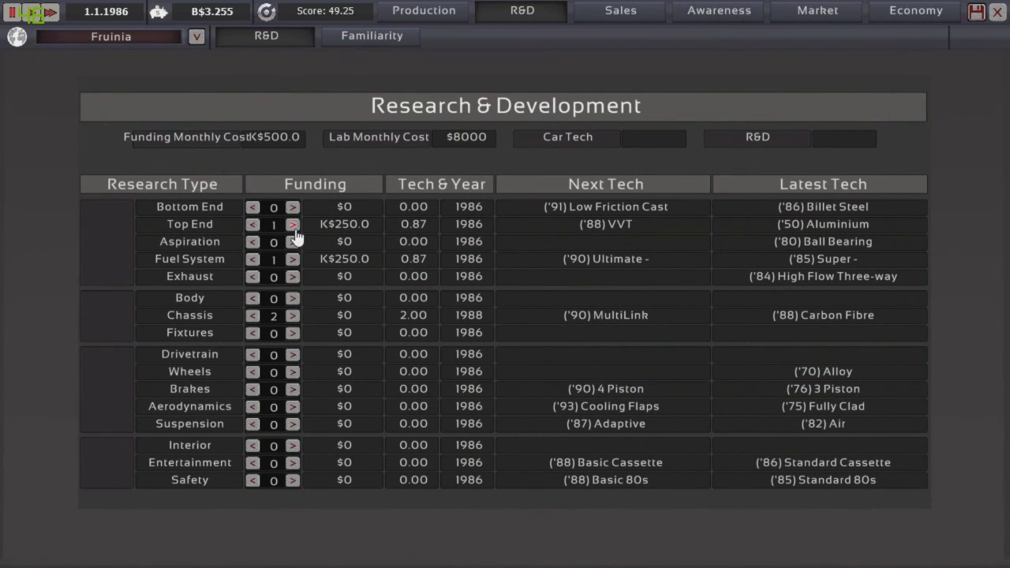
mouse_move(292, 224)
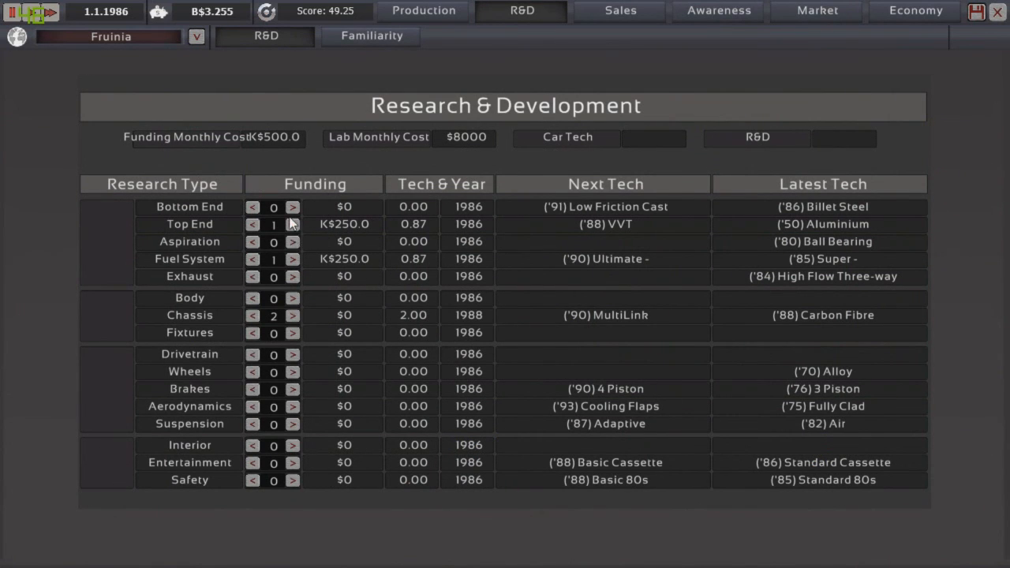
mouse_move(421, 18)
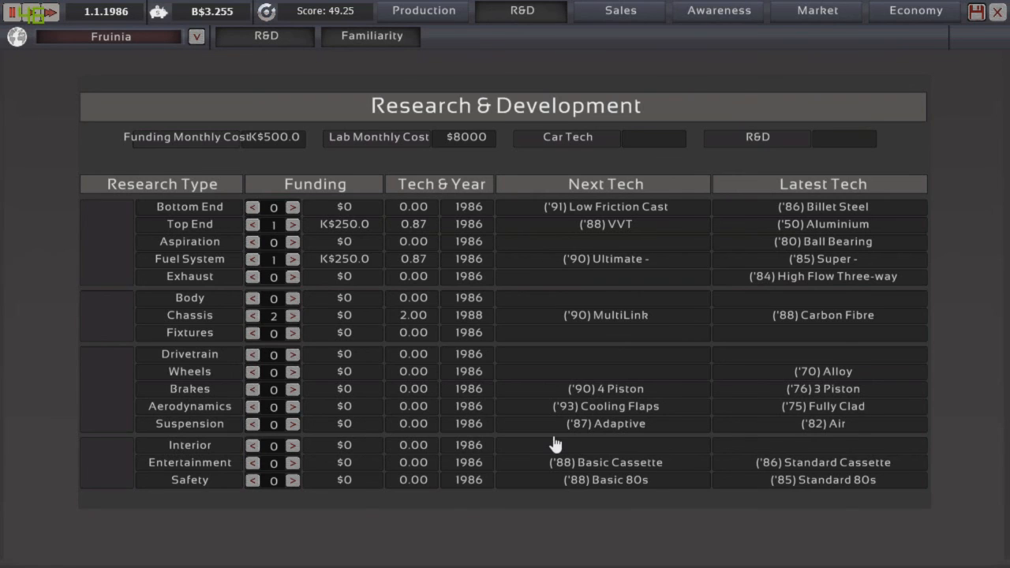
Check component familiarity levels, then show the production list with X1 at 1424 sold and M$13.74 profit.
left_click(369, 37)
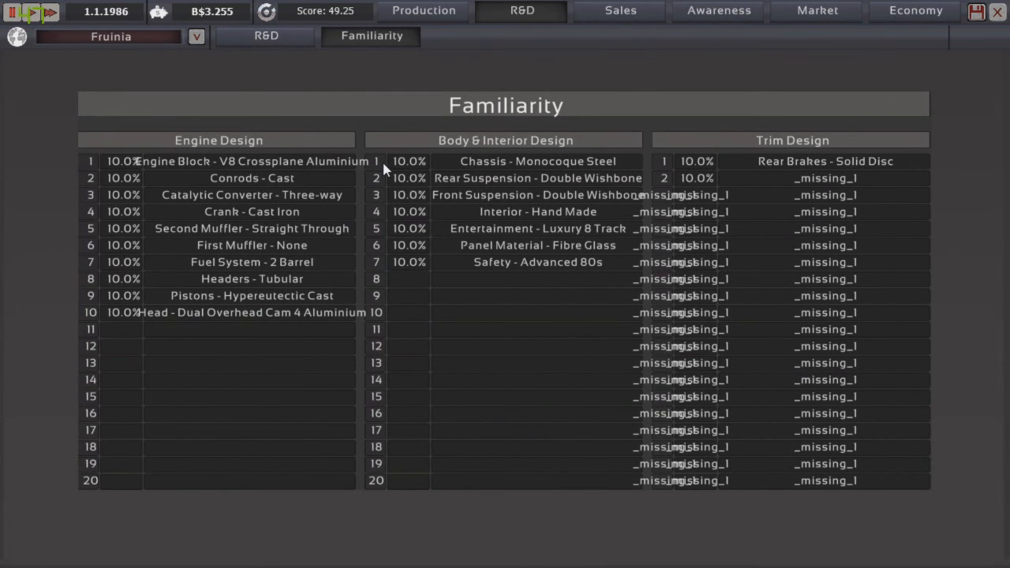
mouse_move(498, 172)
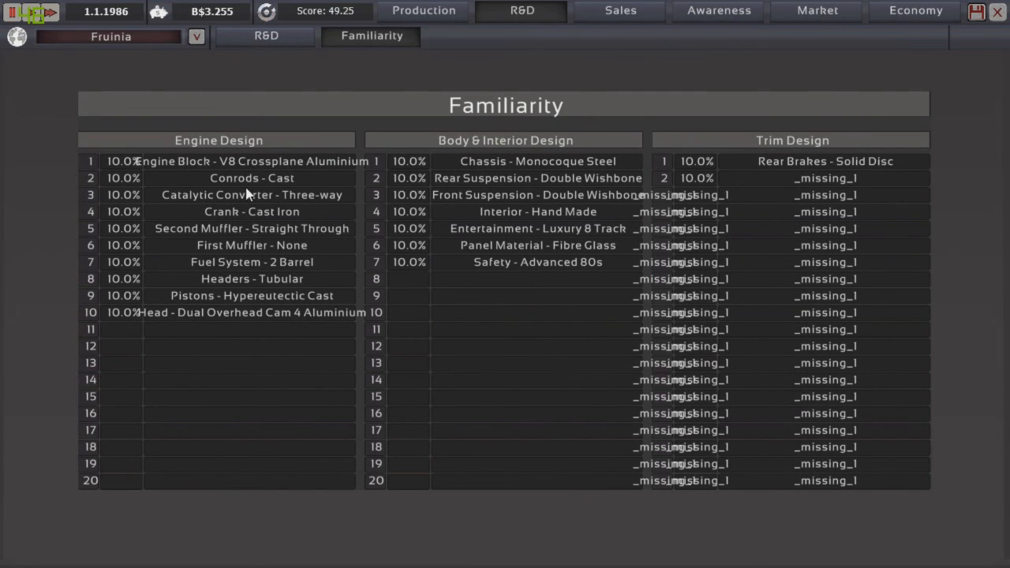
mouse_move(603, 396)
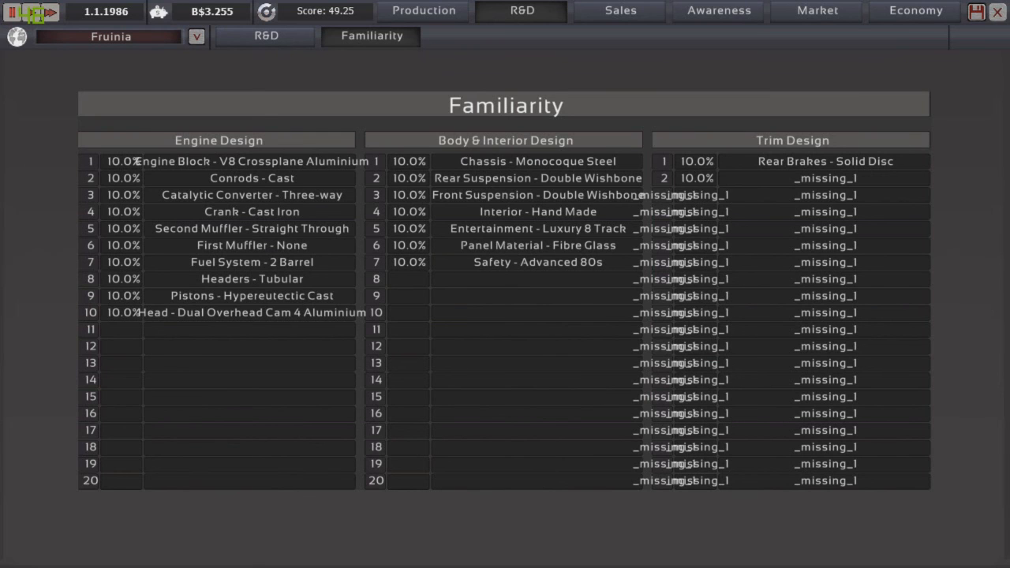
left_click(265, 37)
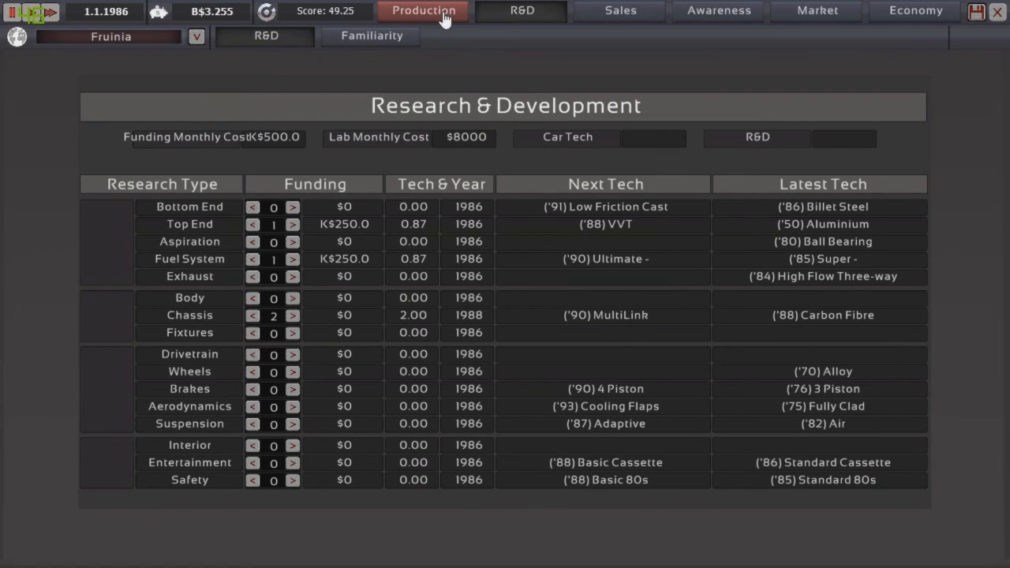
left_click(423, 10)
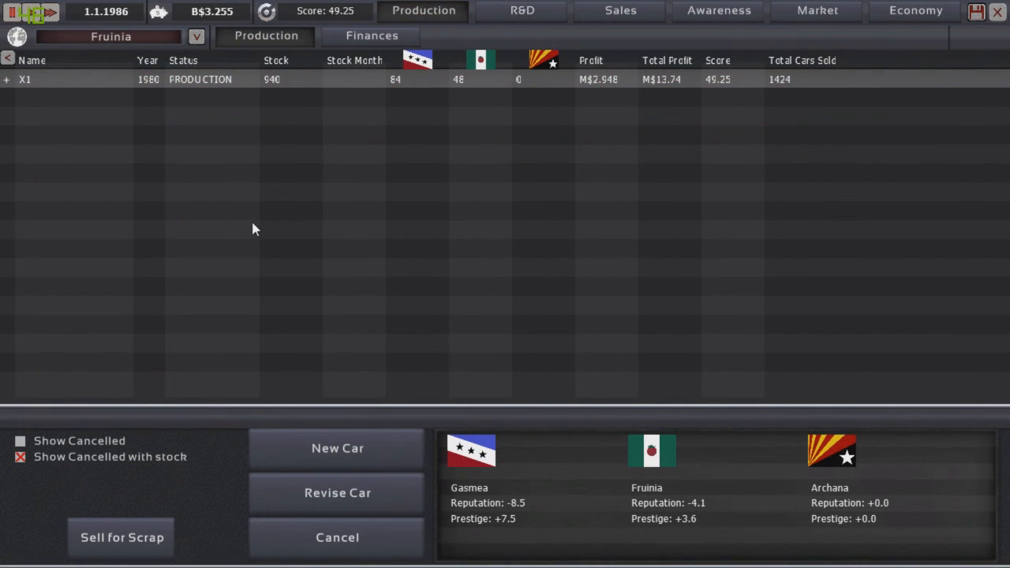
mouse_move(255, 210)
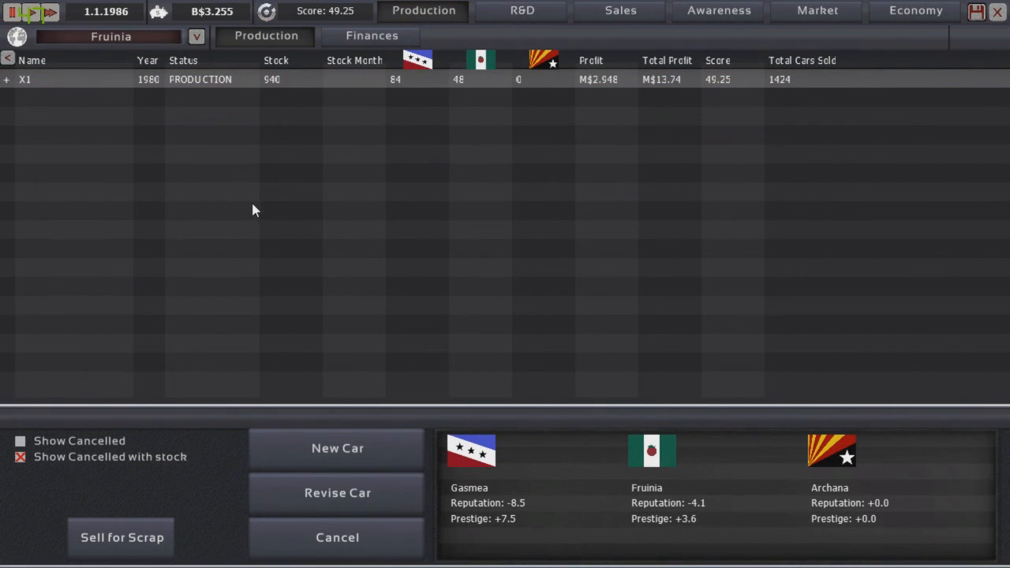